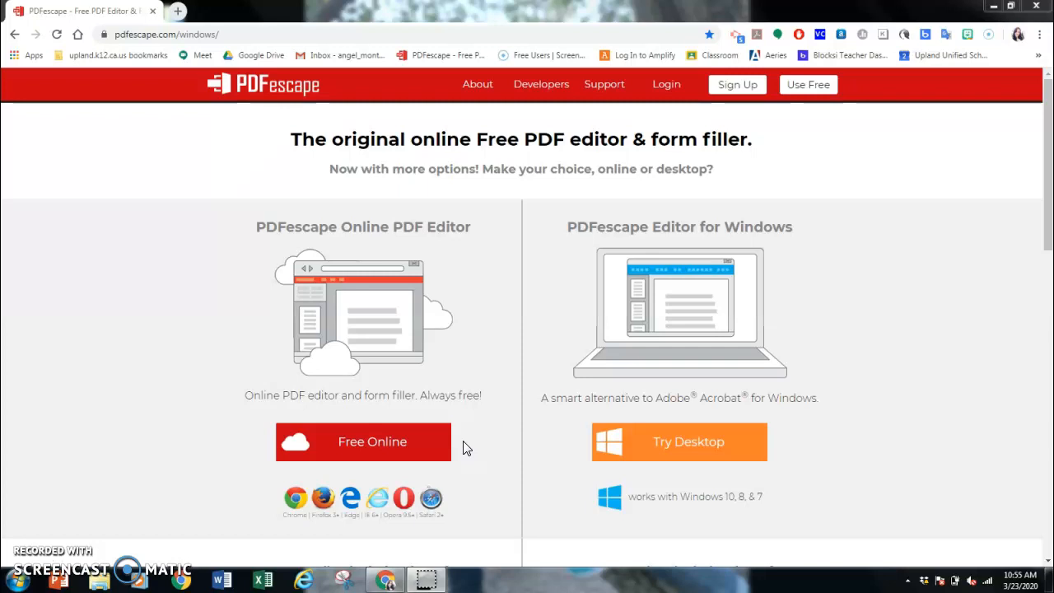
{"action": "mouse_move", "coordinate": [453, 194]}
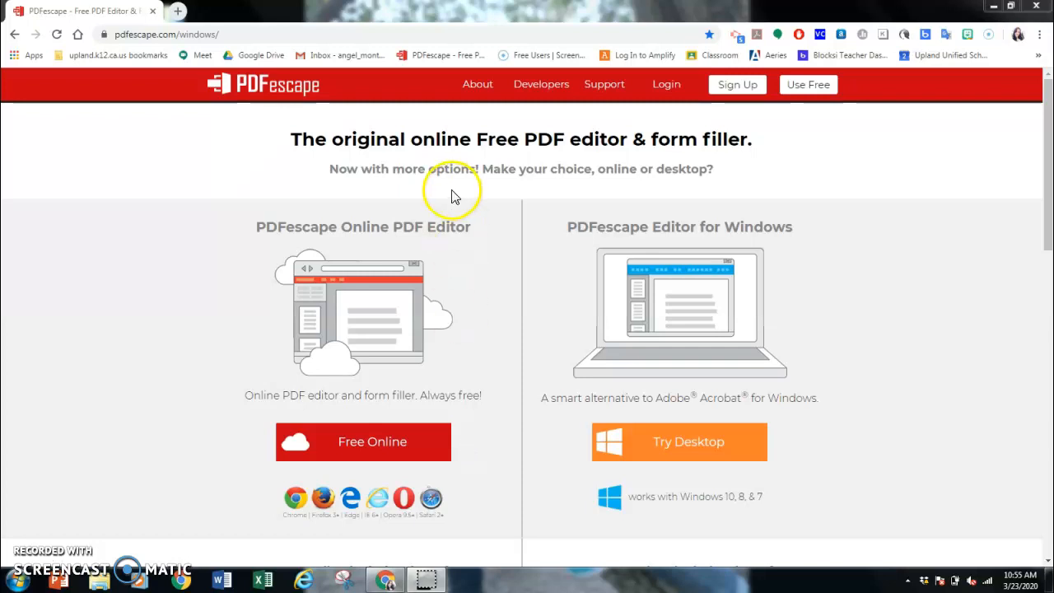
{"action": "mouse_move", "coordinate": [288, 91]}
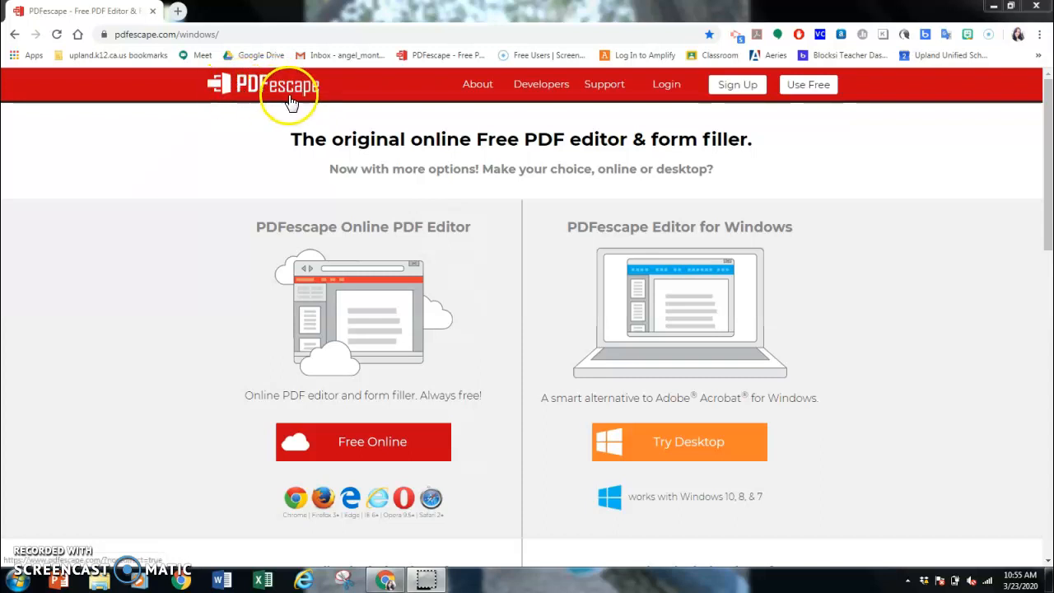
{"action": "mouse_move", "coordinate": [420, 453]}
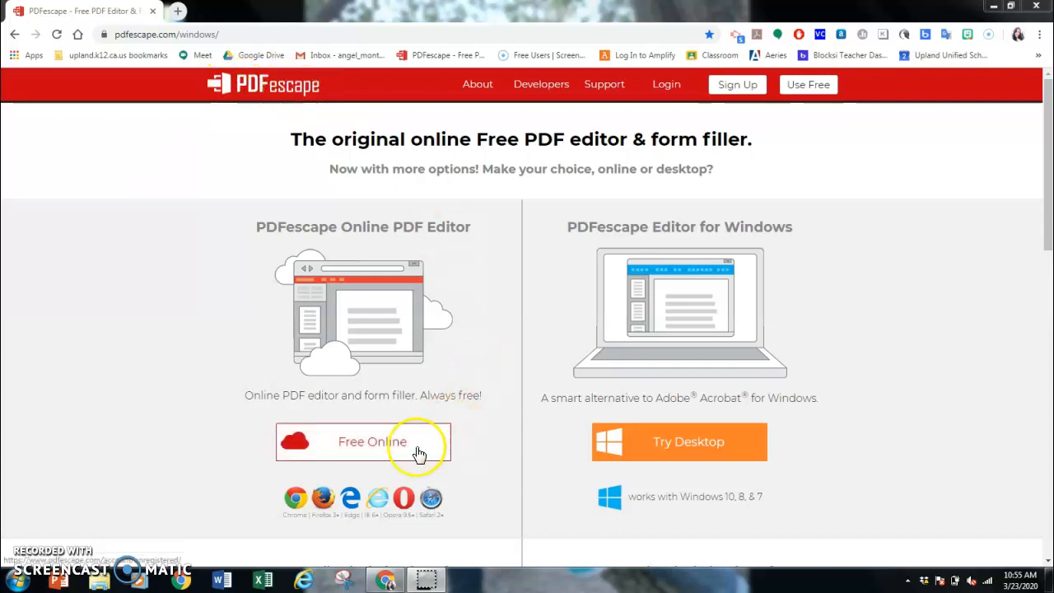
{"action": "mouse_move", "coordinate": [464, 267]}
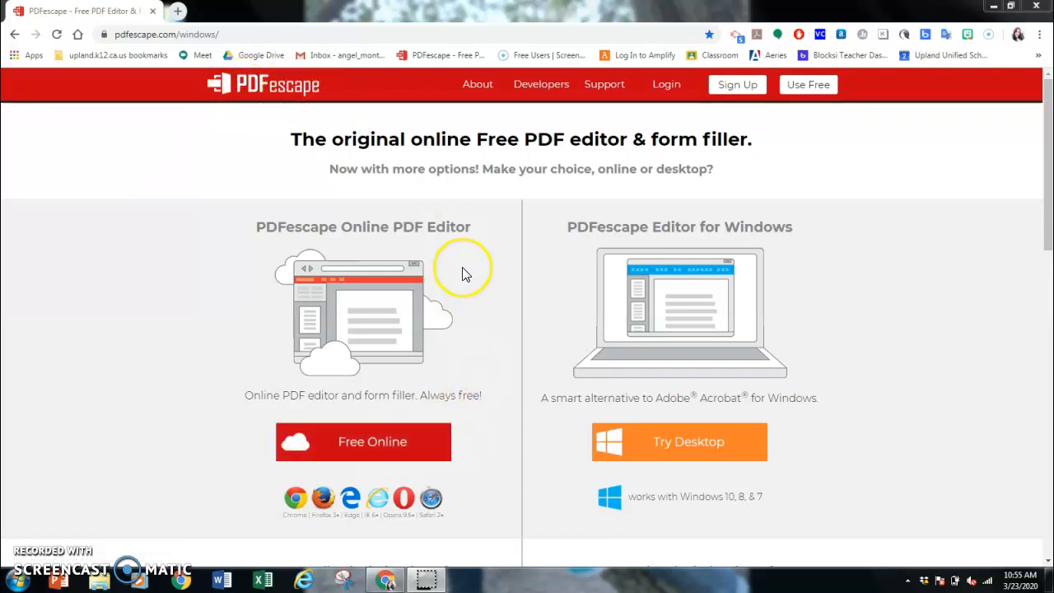
- Start the free online editor from the PDFescape home page
{"action": "left_click", "coordinate": [362, 442]}
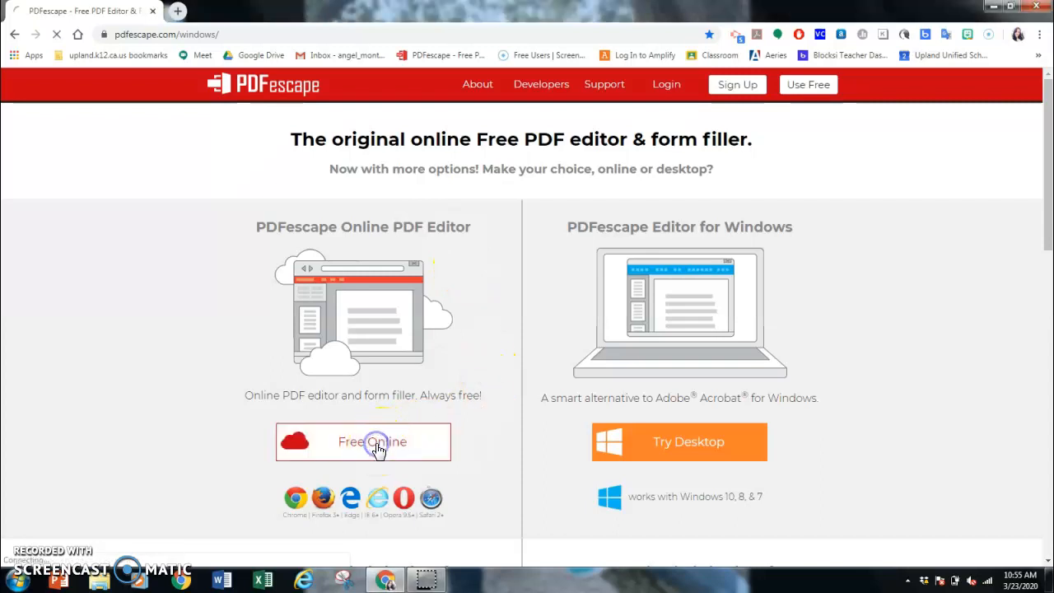
- Choose Upload PDF to PDFescape from the Getting Started panel
{"action": "left_click", "coordinate": [373, 442]}
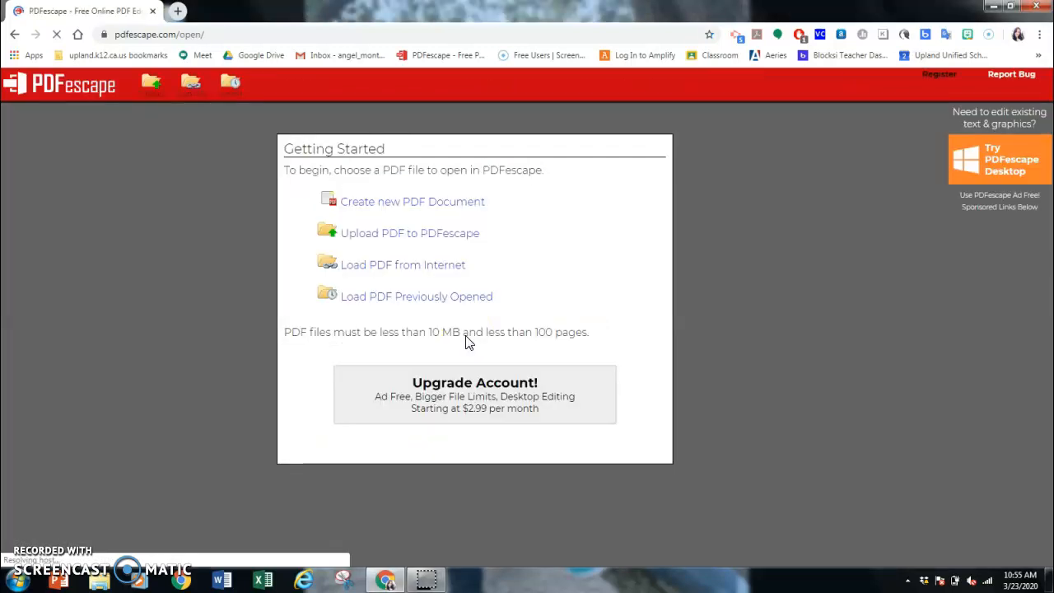
{"action": "mouse_move", "coordinate": [481, 247]}
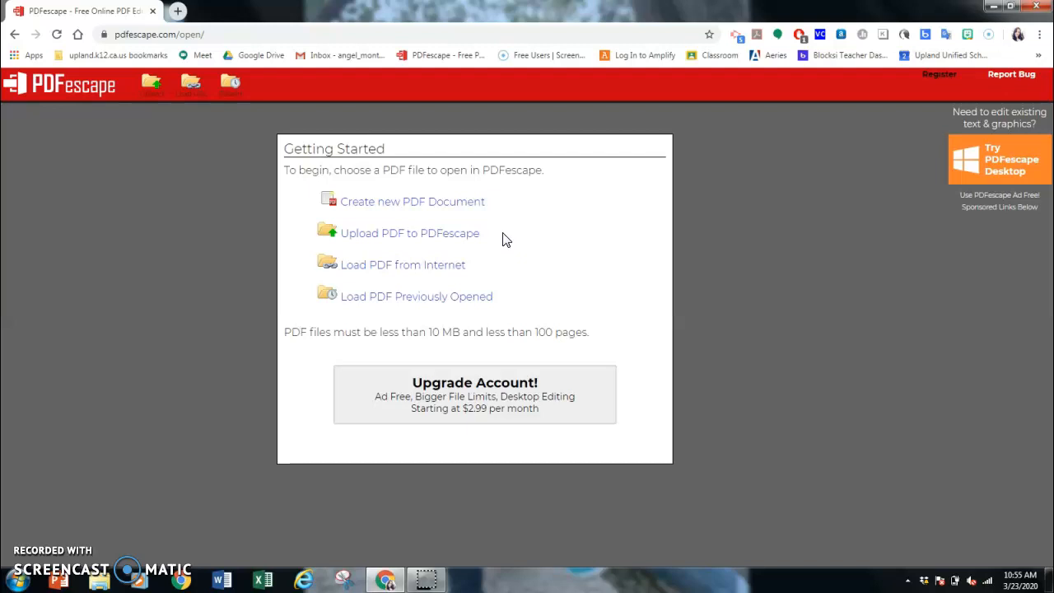
{"action": "left_click", "coordinate": [410, 234]}
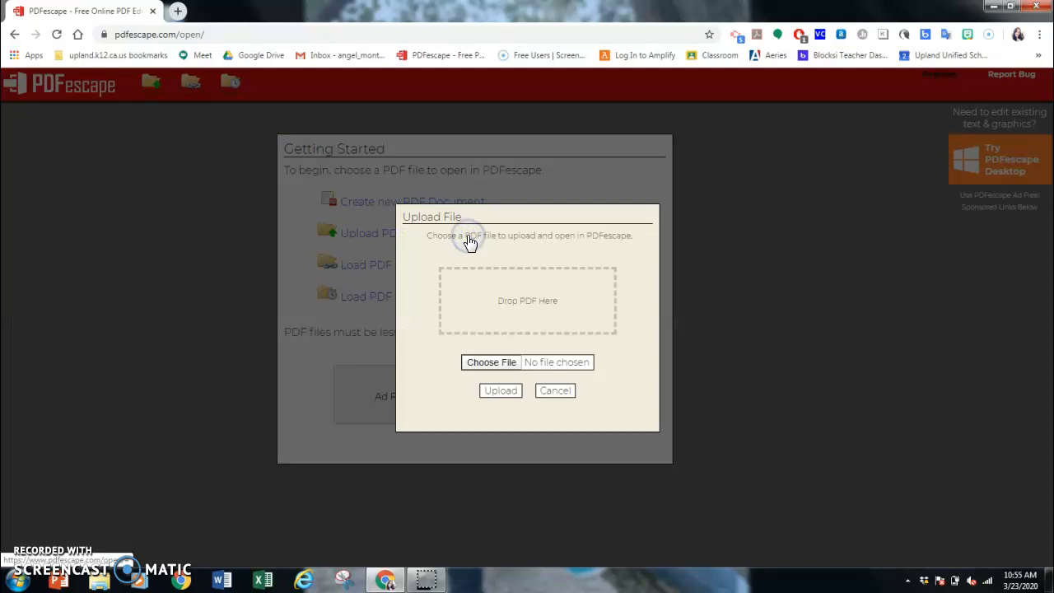
- Browse Downloads and open the Ecology Interactions Symbiosis Want Ad PDF
{"action": "left_click", "coordinate": [490, 362]}
{"action": "type", "text": "ecol"}
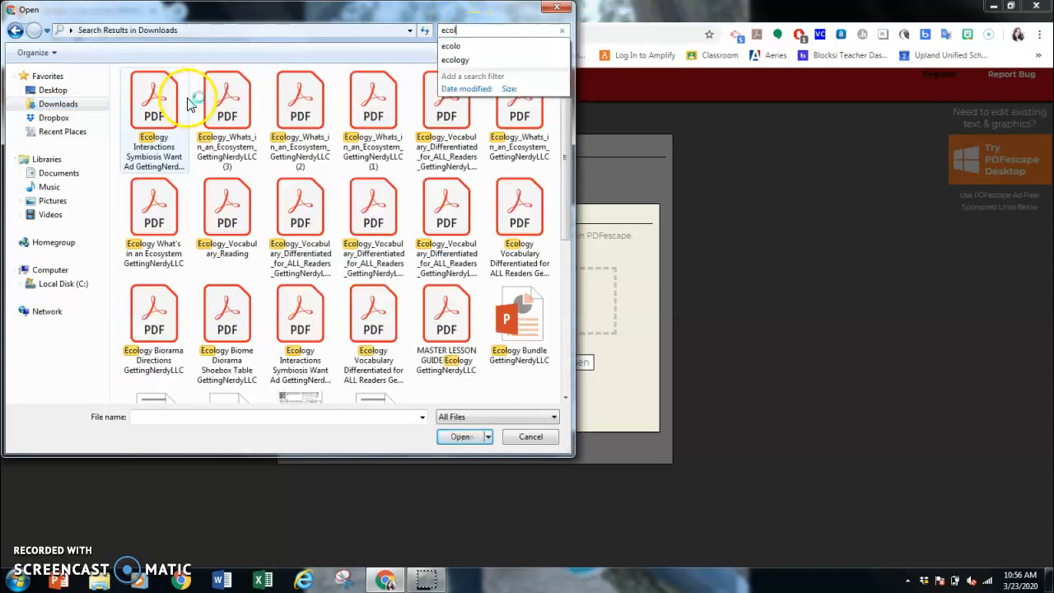
{"action": "left_click", "coordinate": [155, 107]}
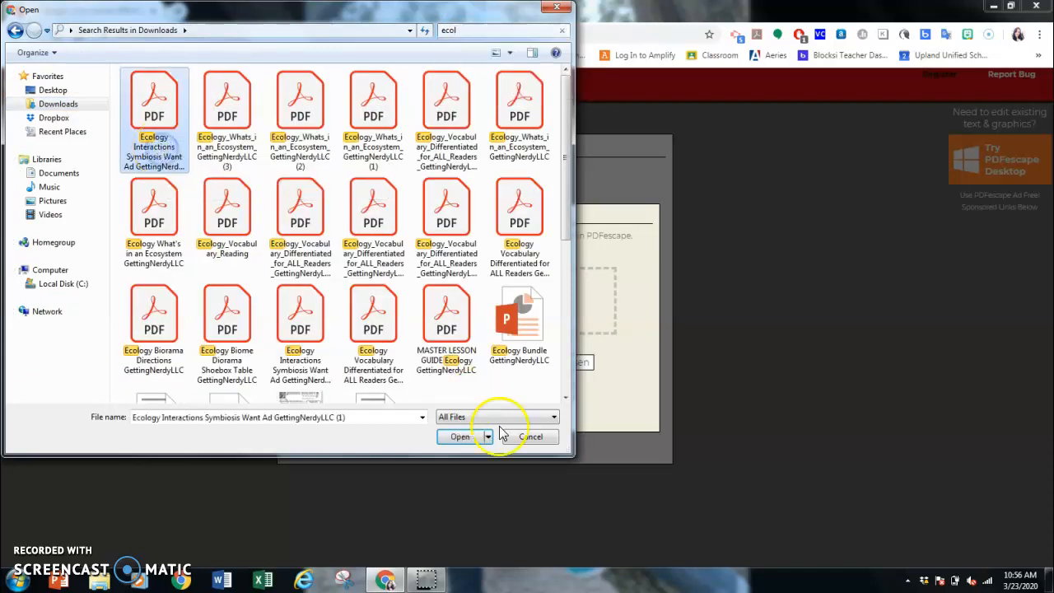
{"action": "left_click", "coordinate": [457, 436]}
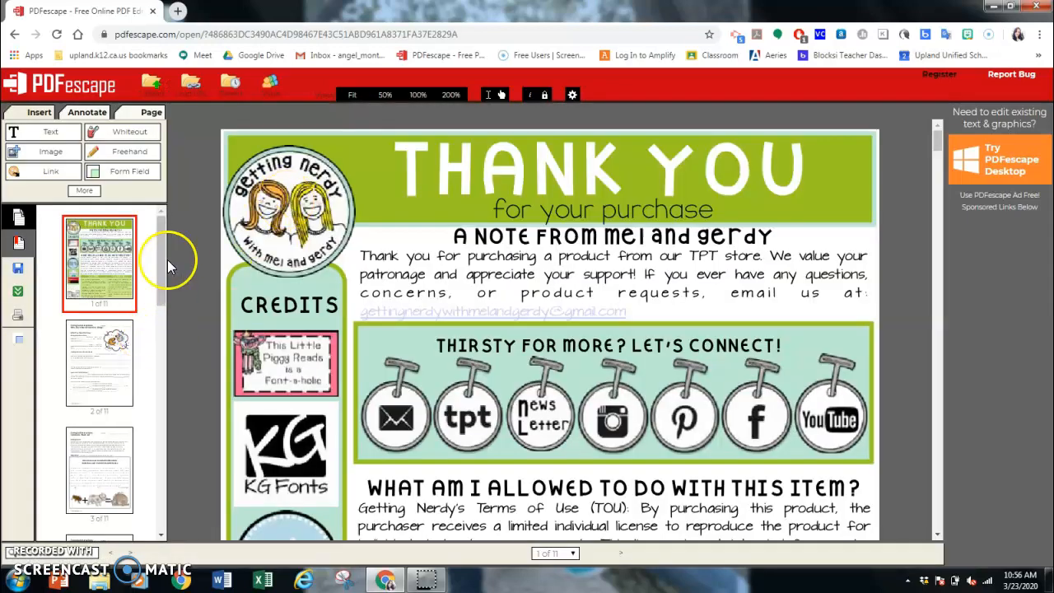
- Delete the Thank You cover, Background and What You Do pages from the document
{"action": "left_click", "coordinate": [151, 112]}
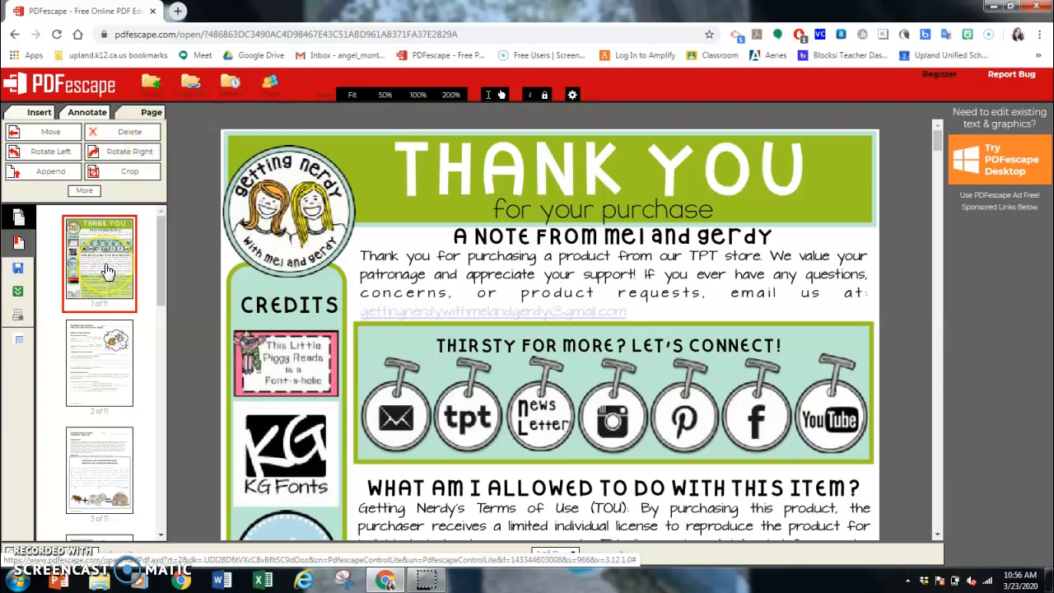
{"action": "left_click", "coordinate": [129, 132]}
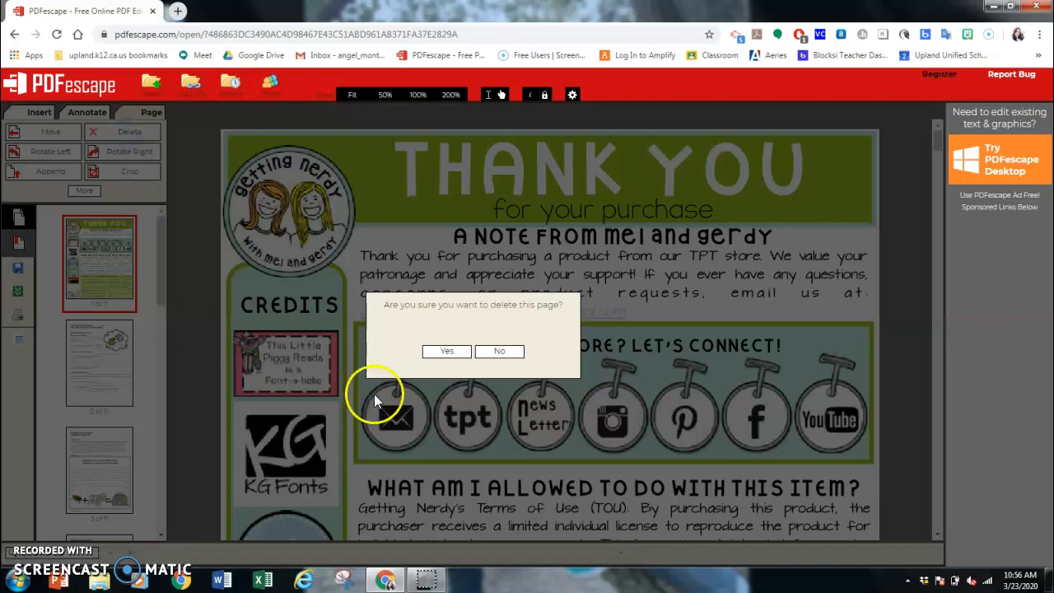
{"action": "left_click", "coordinate": [446, 350]}
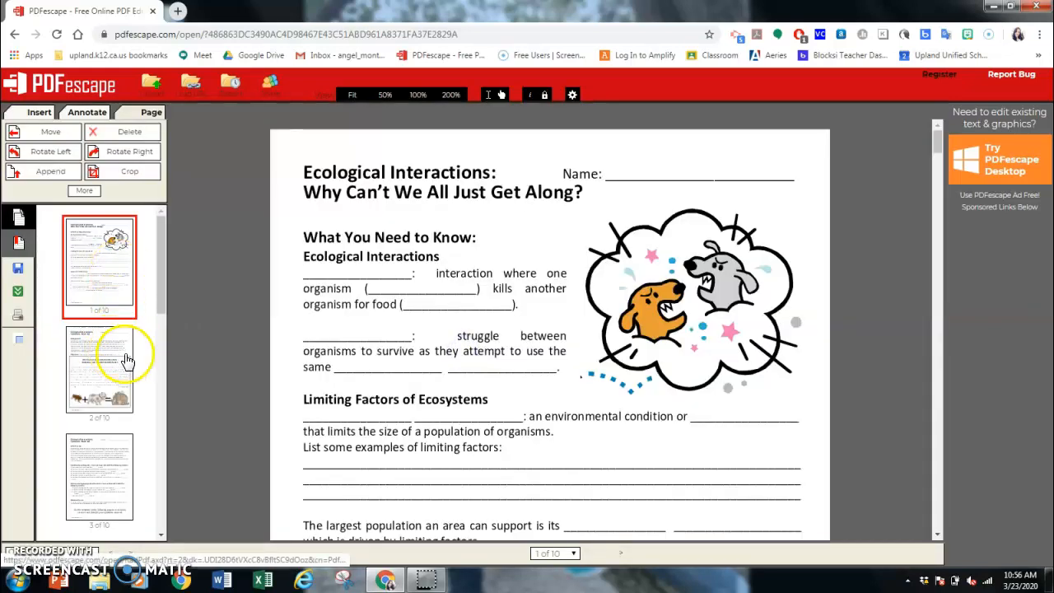
{"action": "left_click", "coordinate": [99, 372]}
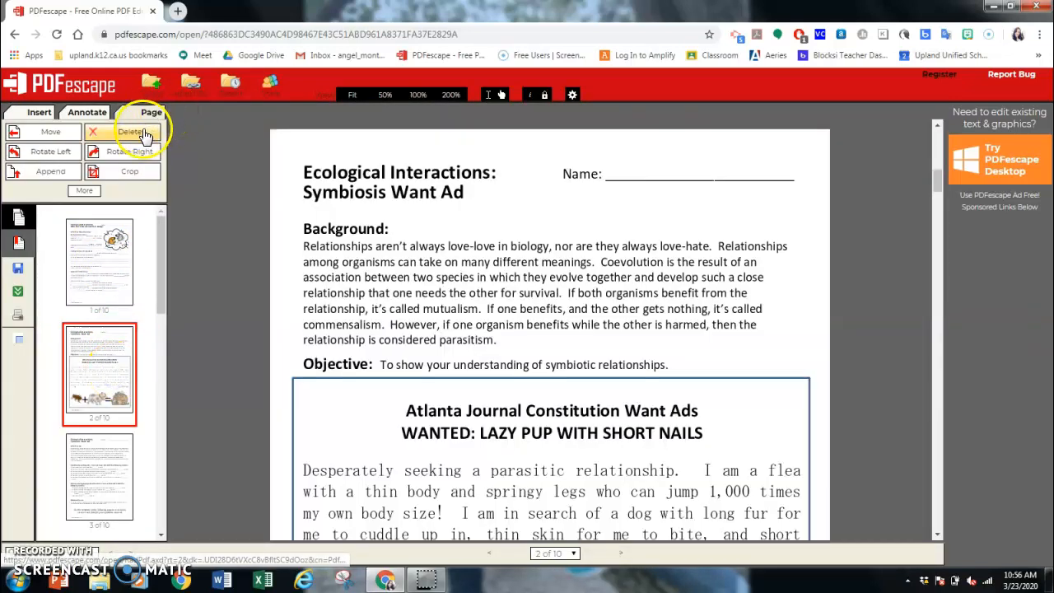
{"action": "left_click", "coordinate": [129, 132]}
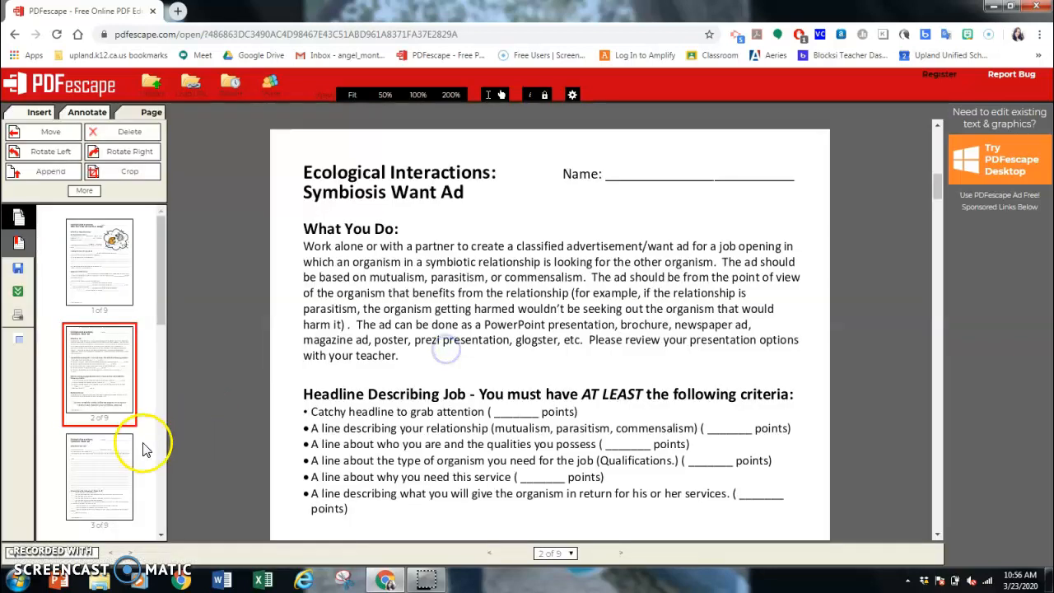
{"action": "left_click", "coordinate": [128, 131]}
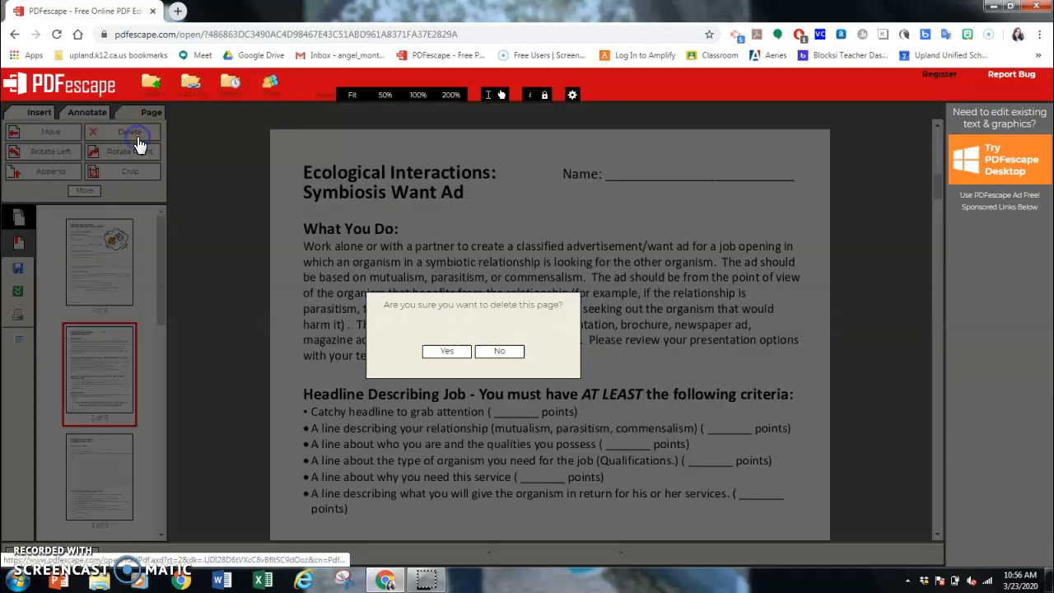
{"action": "left_click", "coordinate": [446, 351]}
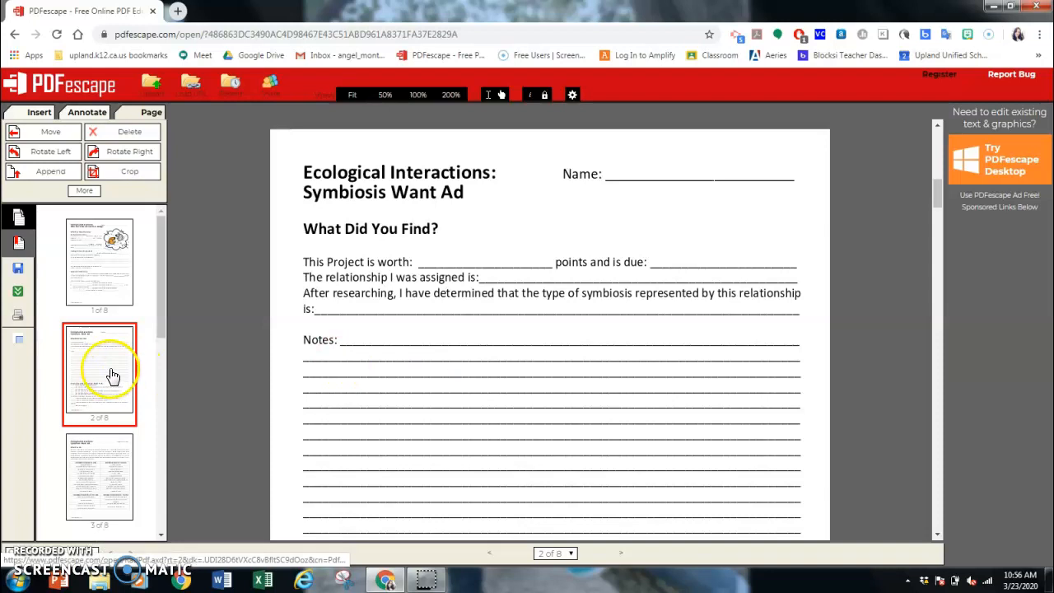
- Delete the Teacher's Guide, Student Examples and remaining promo pages, leaving one worksheet page
{"action": "left_click", "coordinate": [99, 372]}
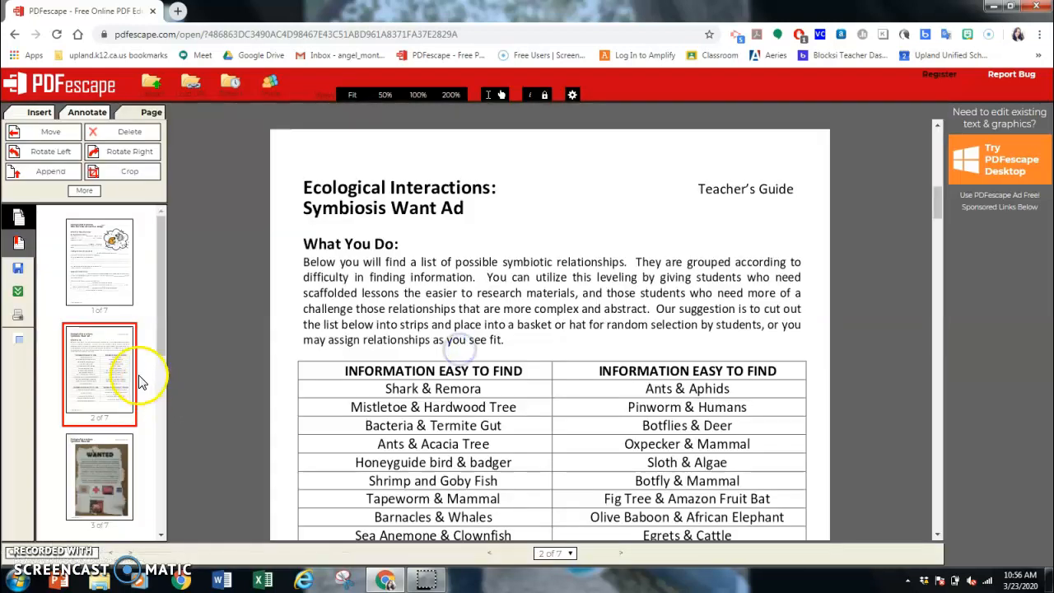
{"action": "left_click", "coordinate": [128, 132]}
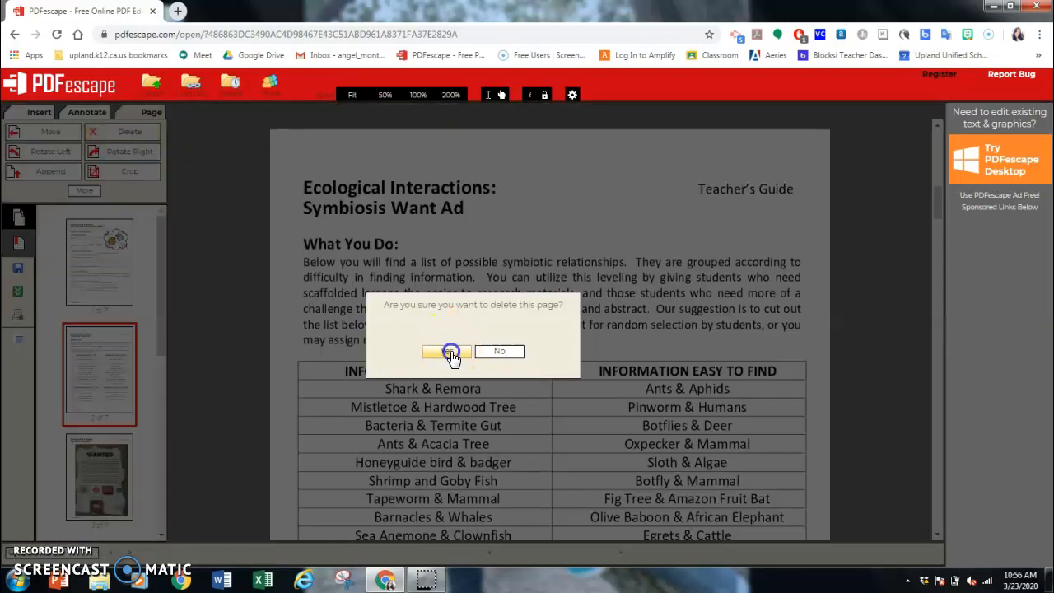
{"action": "left_click", "coordinate": [448, 351]}
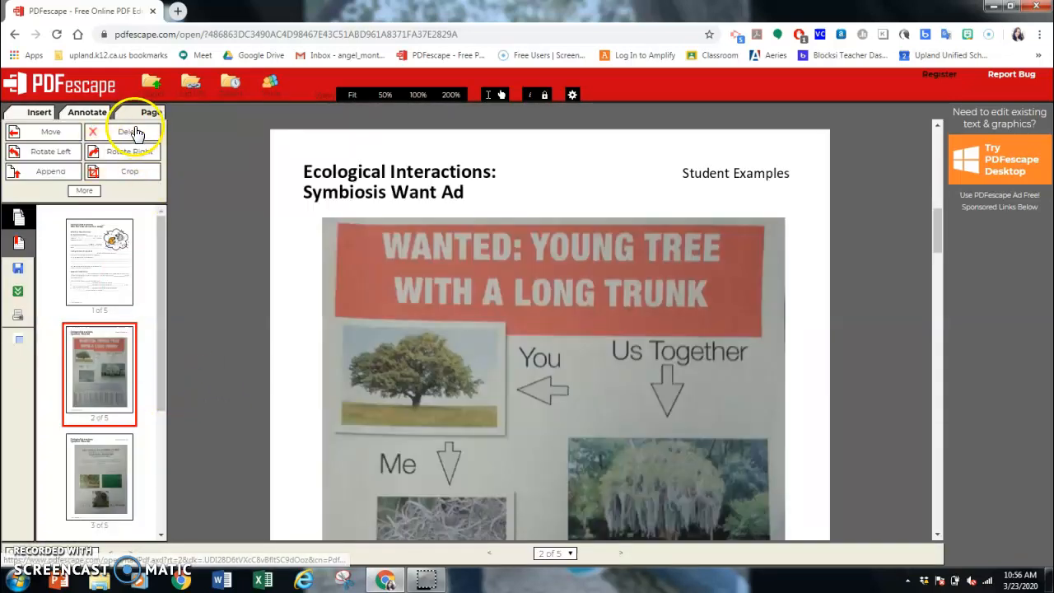
{"action": "left_click", "coordinate": [128, 132]}
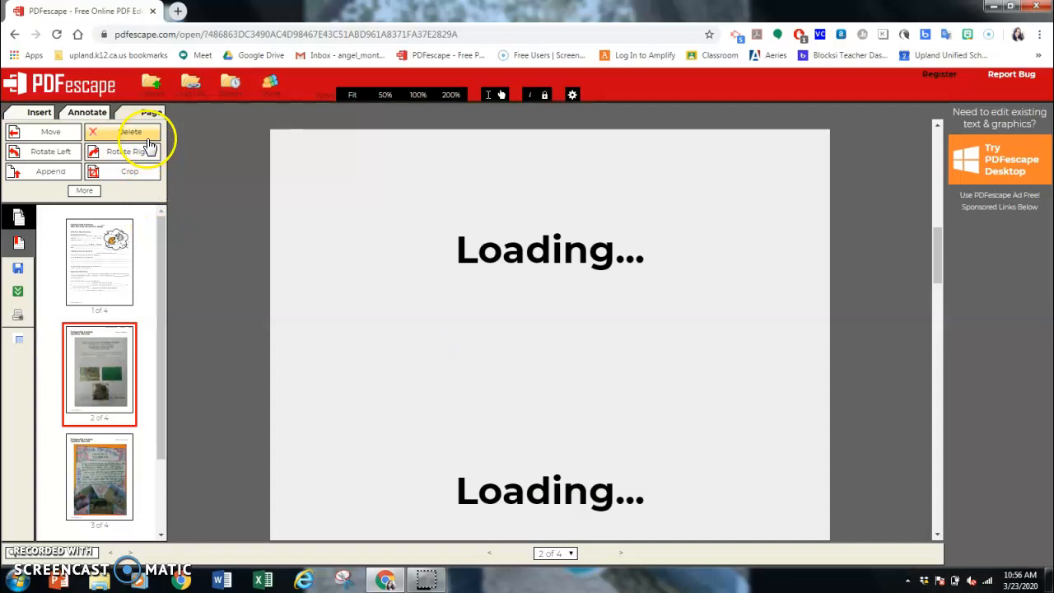
{"action": "left_click", "coordinate": [129, 132]}
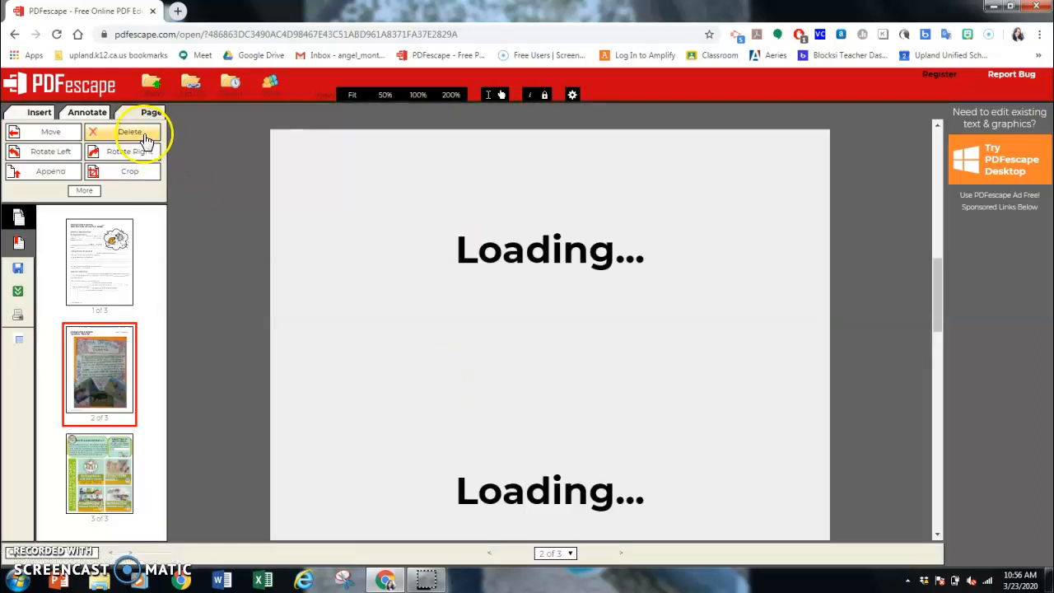
{"action": "left_click", "coordinate": [131, 131]}
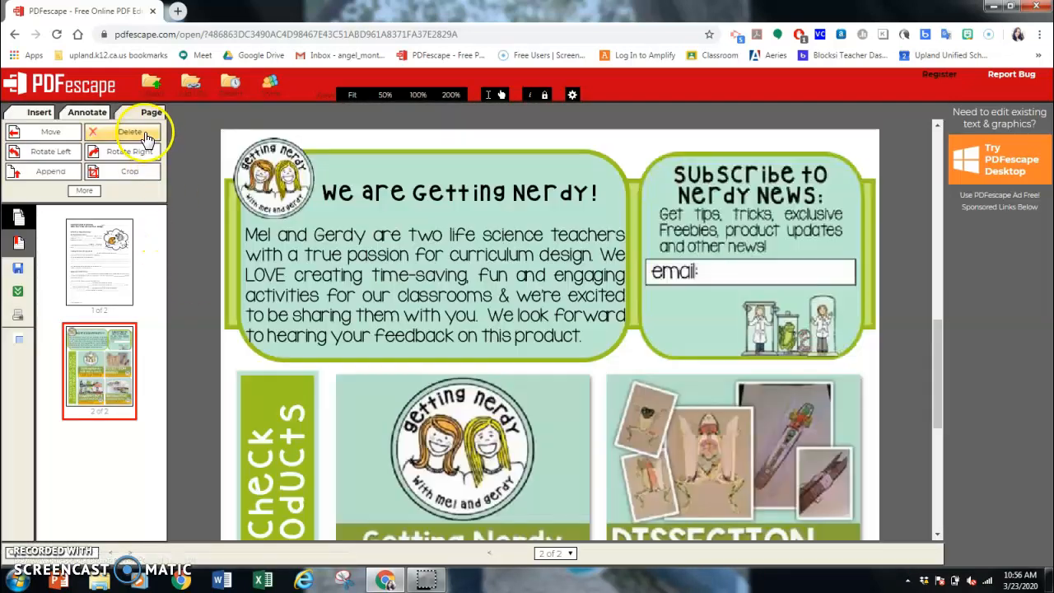
{"action": "left_click", "coordinate": [128, 132]}
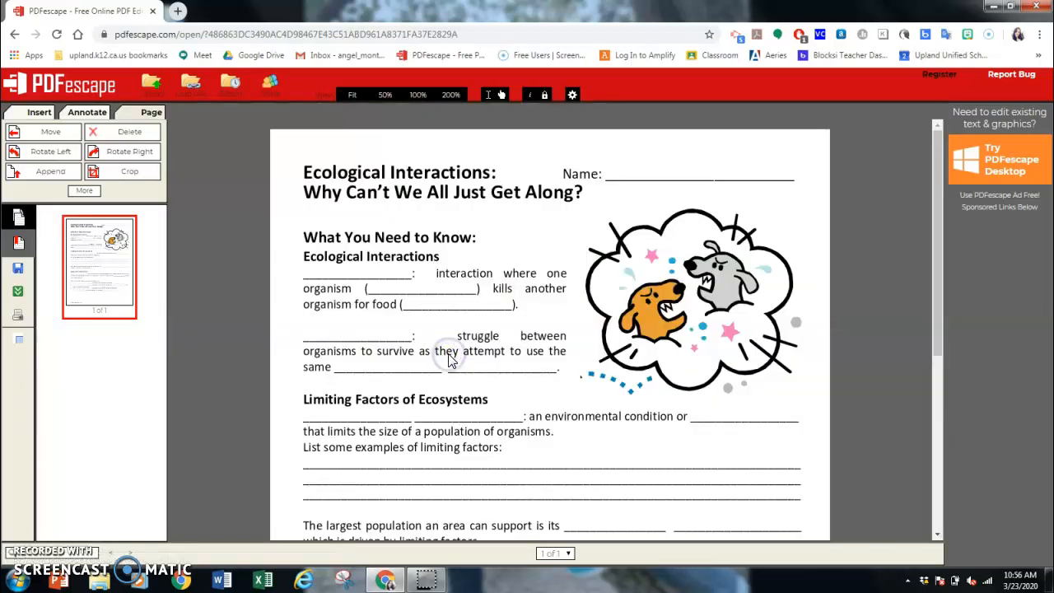
{"action": "mouse_move", "coordinate": [122, 239]}
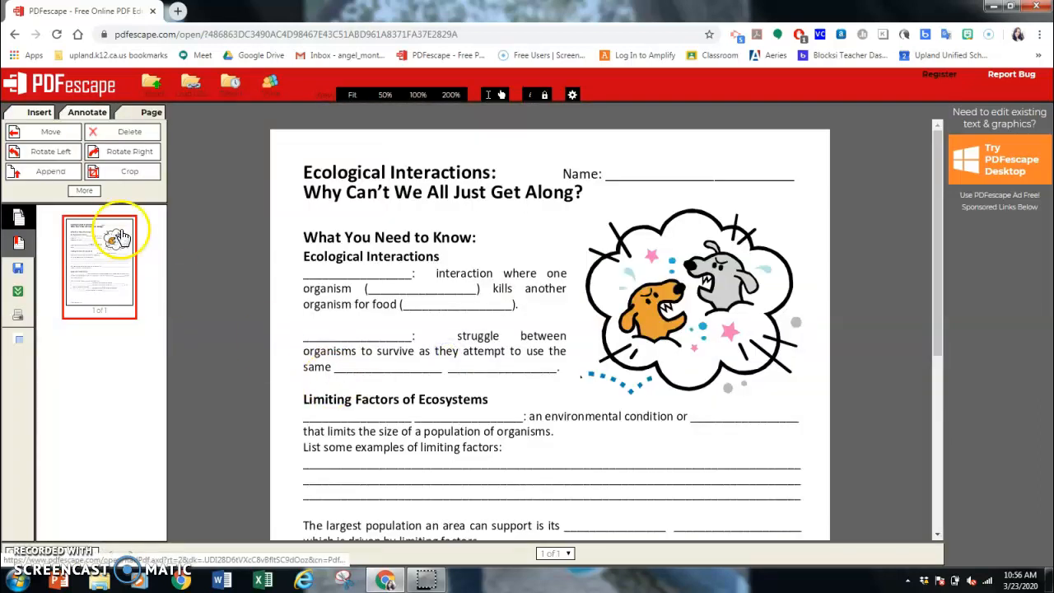
- Start a text note below the worksheet title using the Insert tools
{"action": "left_click", "coordinate": [39, 112]}
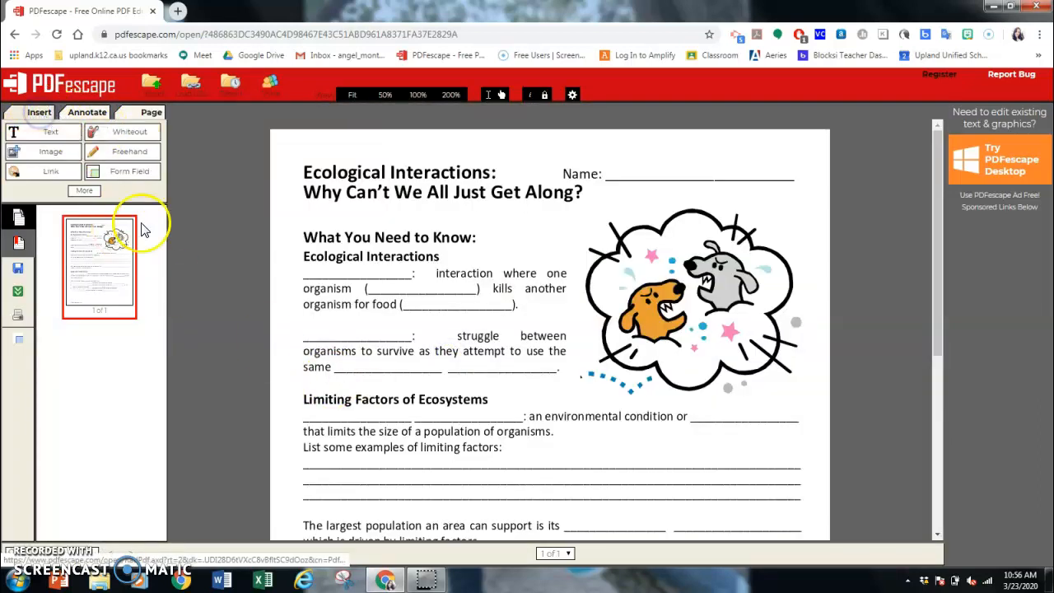
{"action": "mouse_move", "coordinate": [40, 111]}
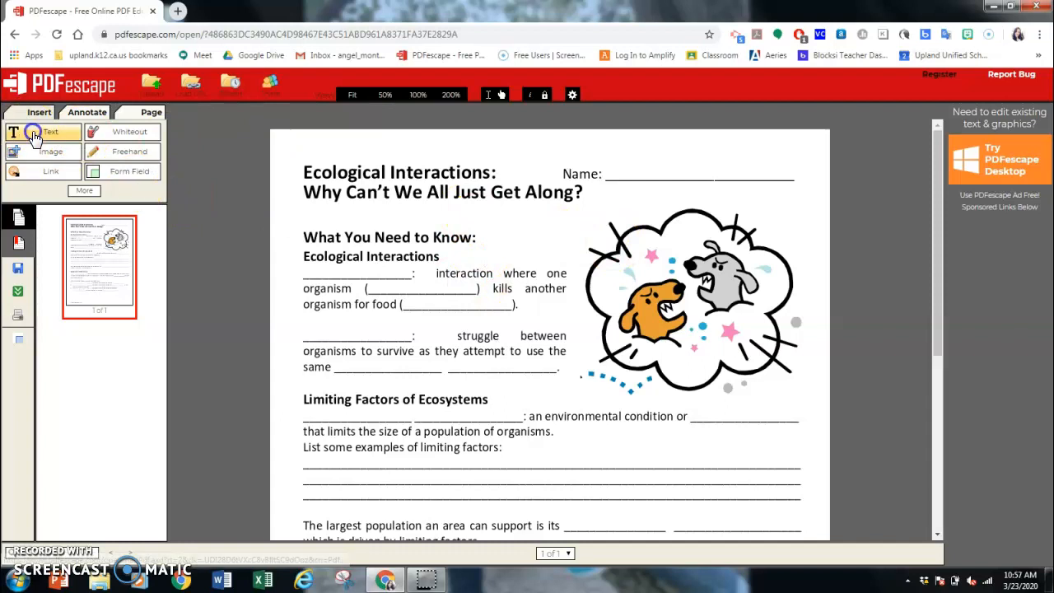
{"action": "left_click", "coordinate": [51, 131]}
{"action": "type", "text": "This is due by sosos"}
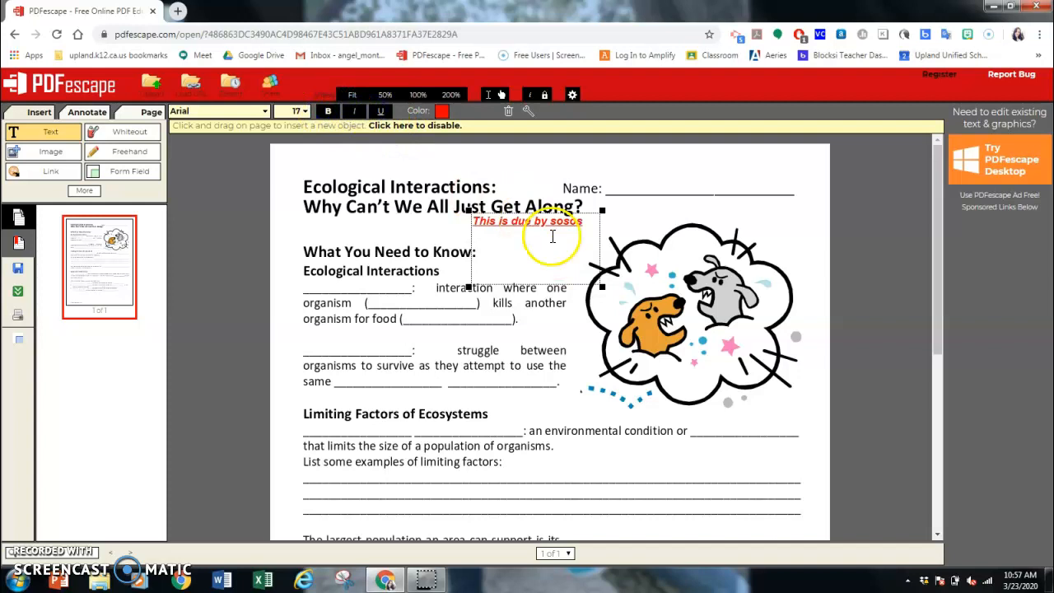
{"action": "mouse_move", "coordinate": [479, 184]}
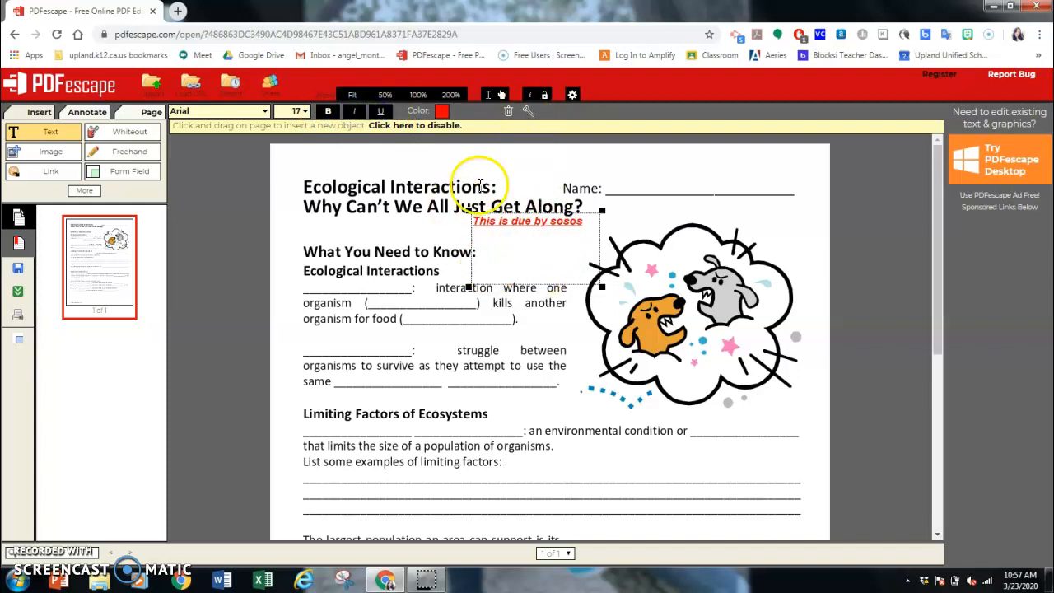
{"action": "mouse_move", "coordinate": [509, 112]}
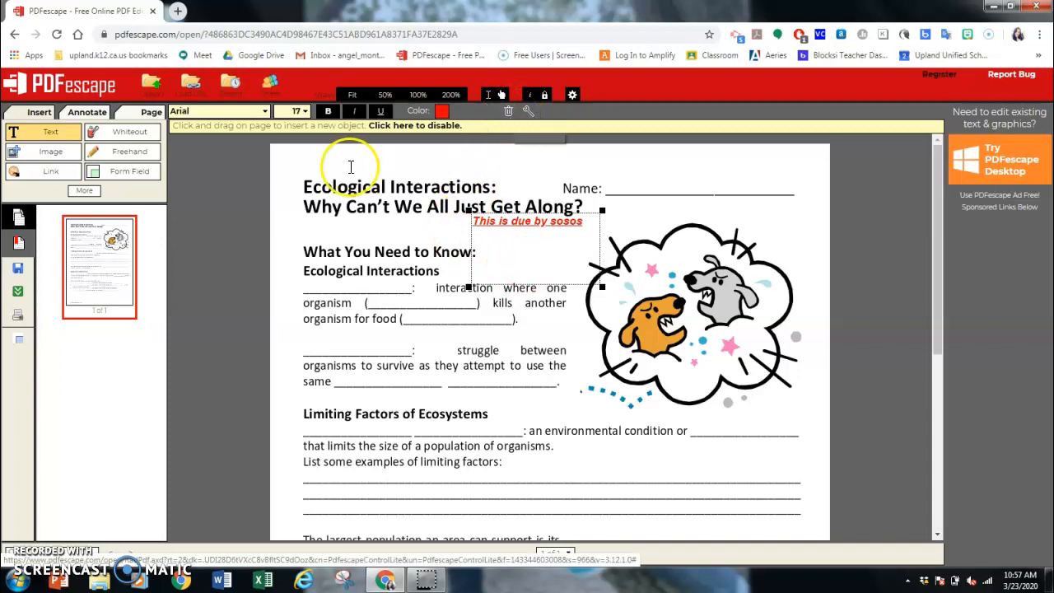
{"action": "mouse_move", "coordinate": [296, 173]}
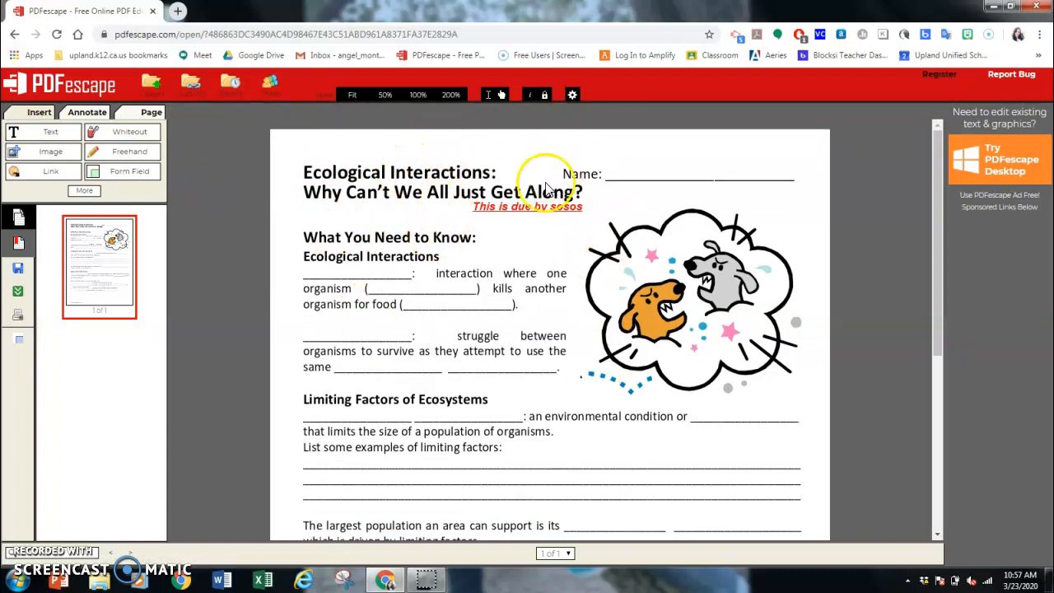
{"action": "mouse_move", "coordinate": [523, 208]}
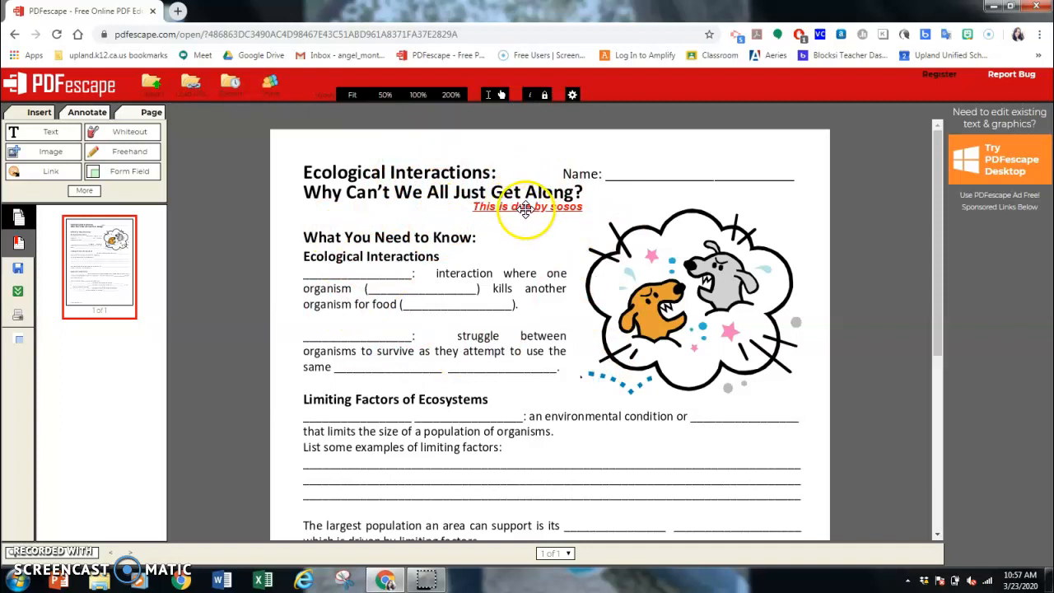
- Select the red due-date note and switch to the Whiteout annotation tool
{"action": "left_click", "coordinate": [527, 207]}
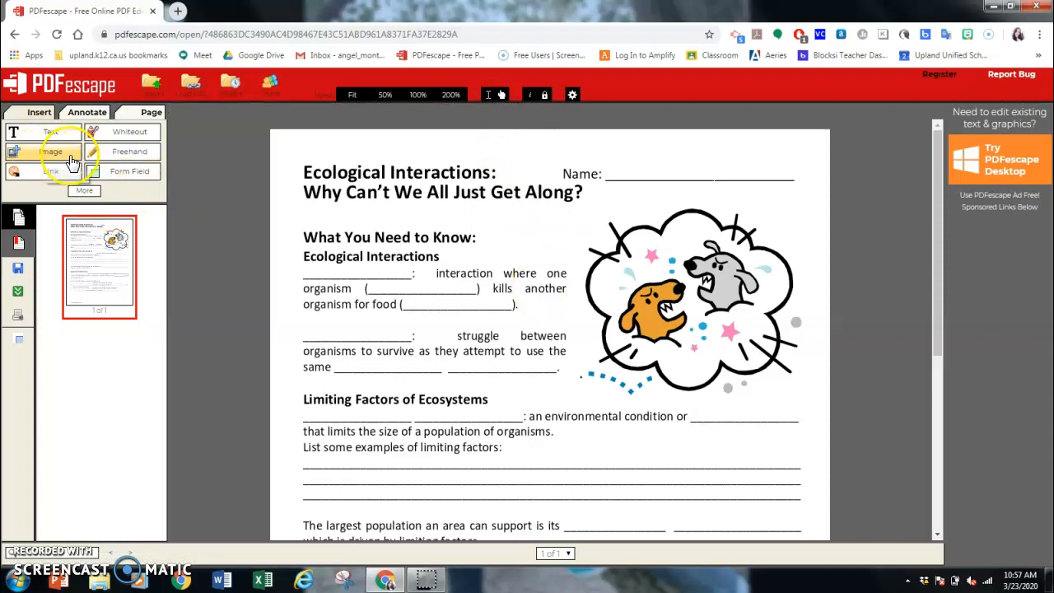
{"action": "left_click", "coordinate": [84, 191]}
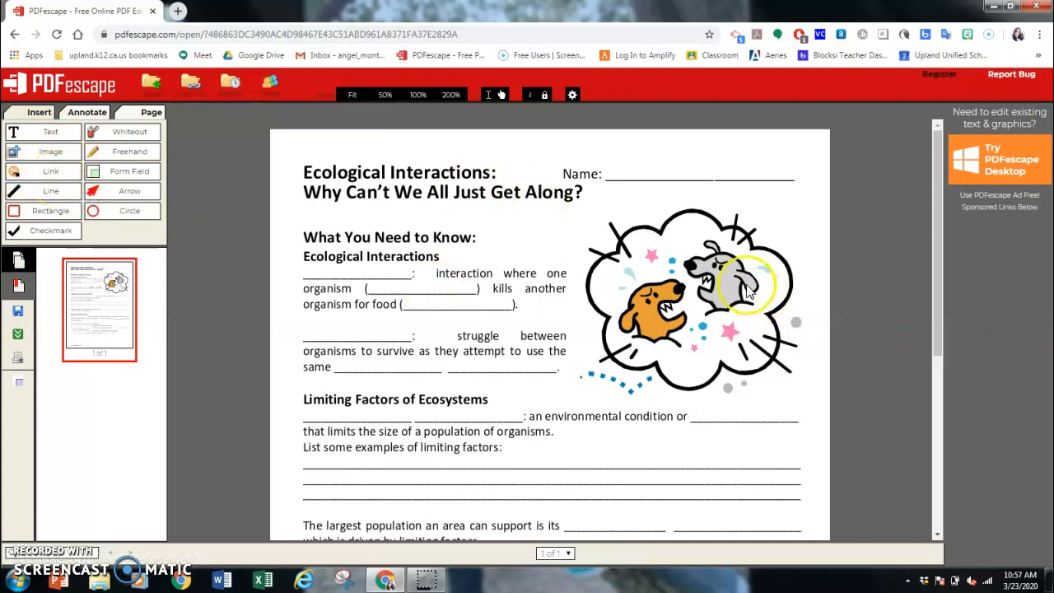
{"action": "mouse_move", "coordinate": [250, 185]}
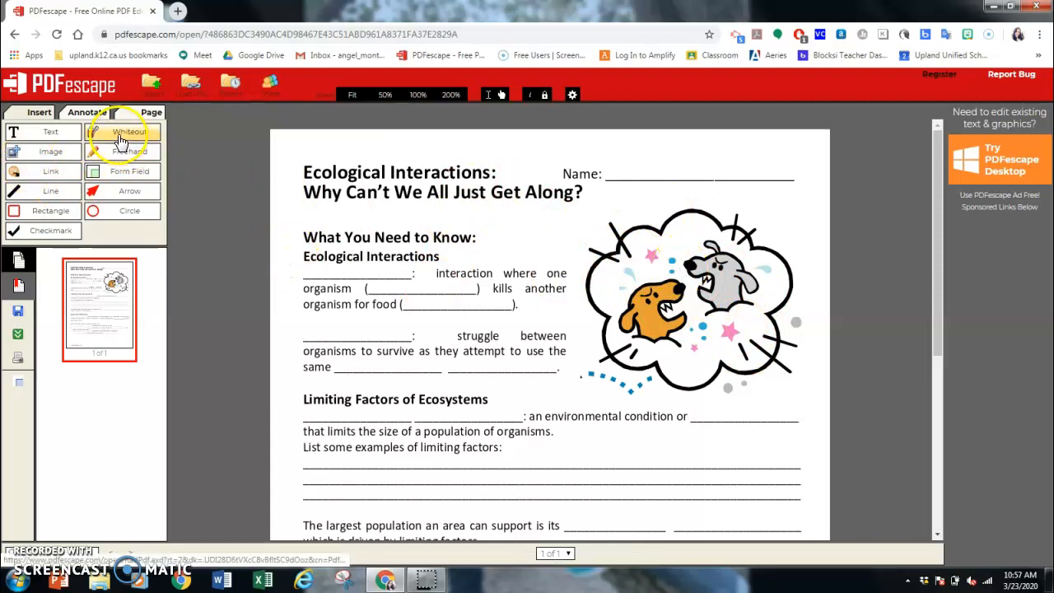
{"action": "left_click", "coordinate": [128, 132]}
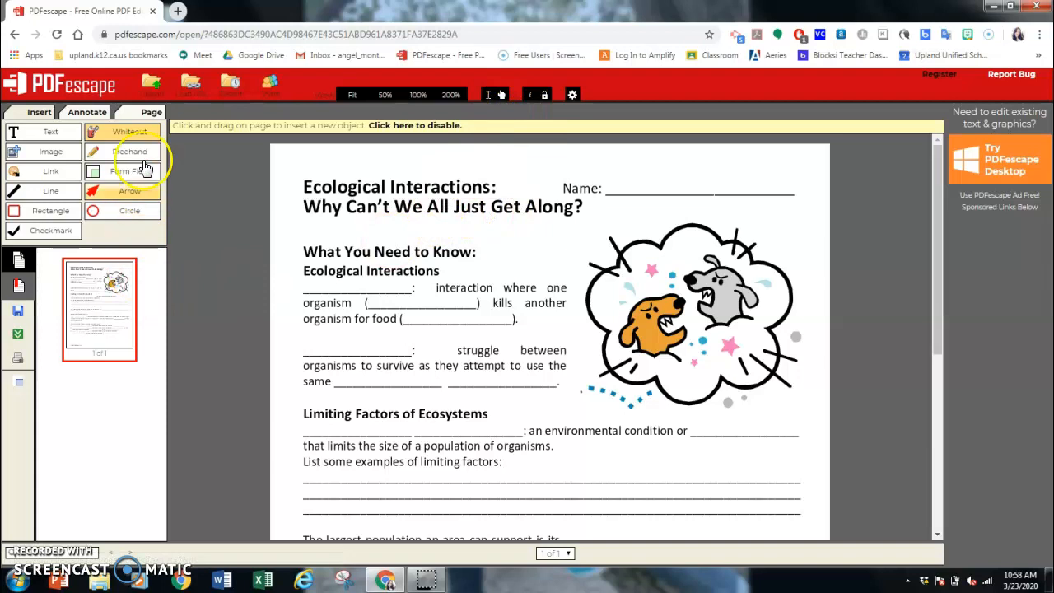
- Sketch a freehand mark over the dog illustration and try the Checkmark tool
{"action": "left_click", "coordinate": [129, 152]}
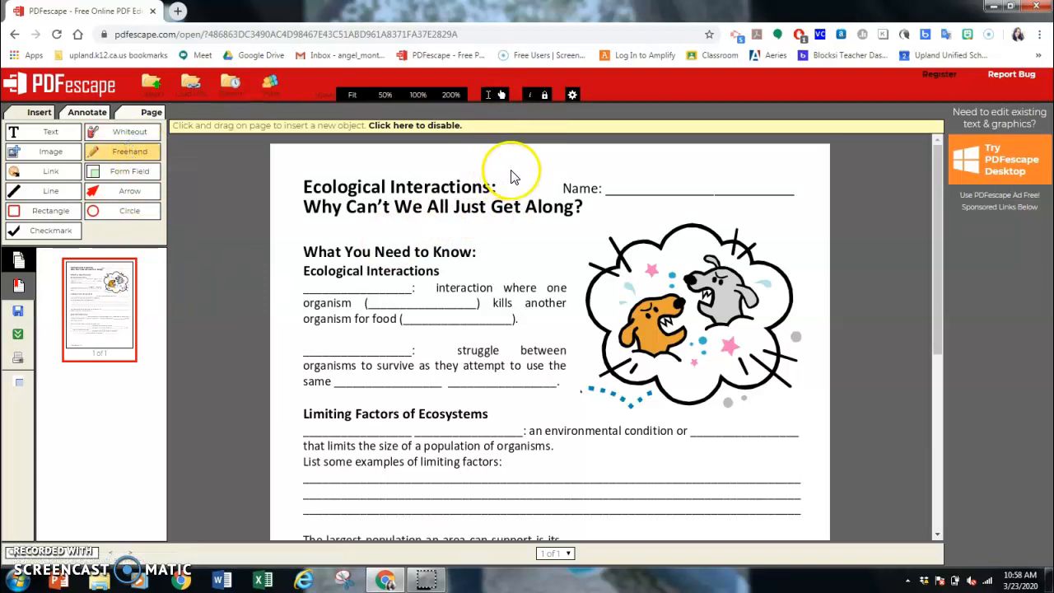
{"action": "mouse_move", "coordinate": [650, 321]}
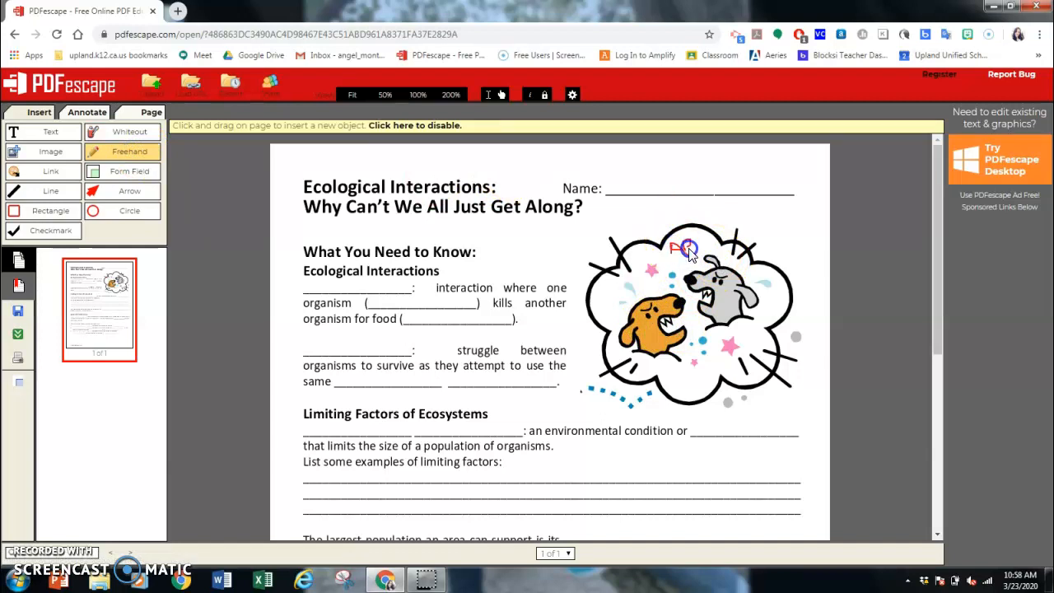
{"action": "left_click_drag", "start_coordinate": [675, 247], "coordinate": [711, 250]}
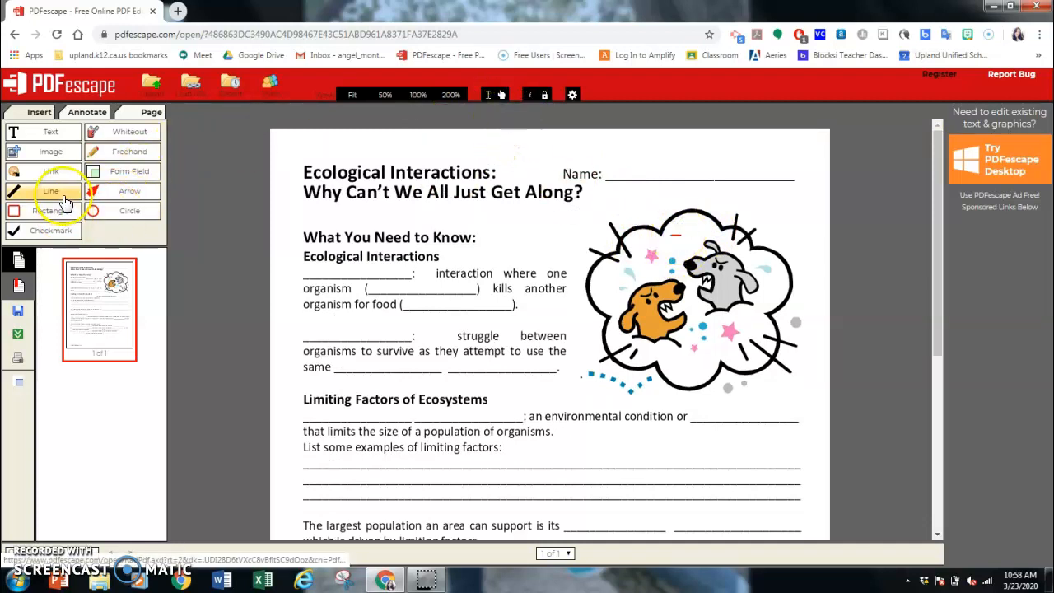
{"action": "mouse_move", "coordinate": [50, 231]}
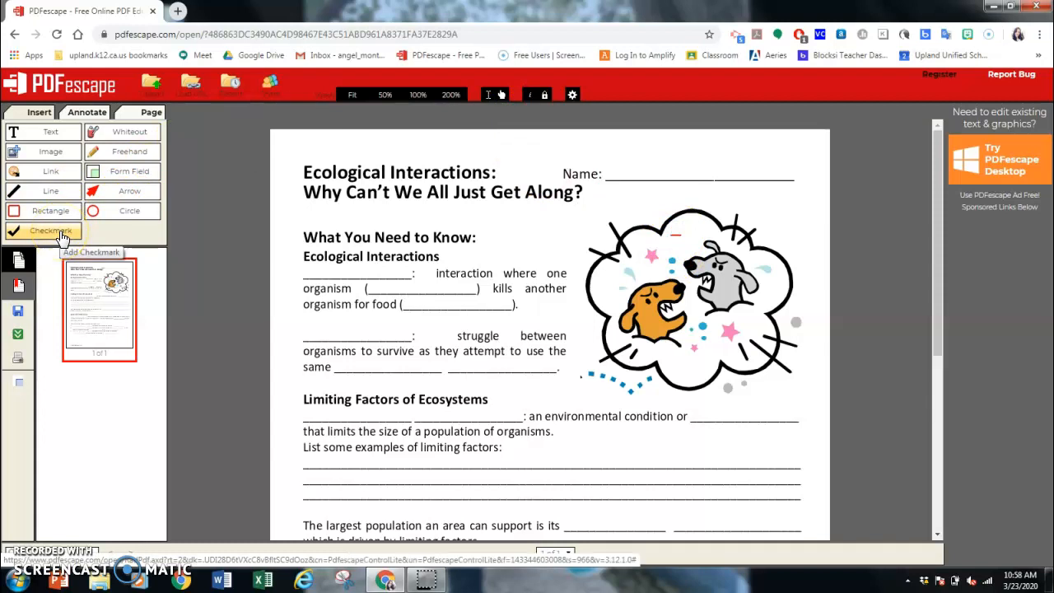
{"action": "left_click", "coordinate": [50, 230]}
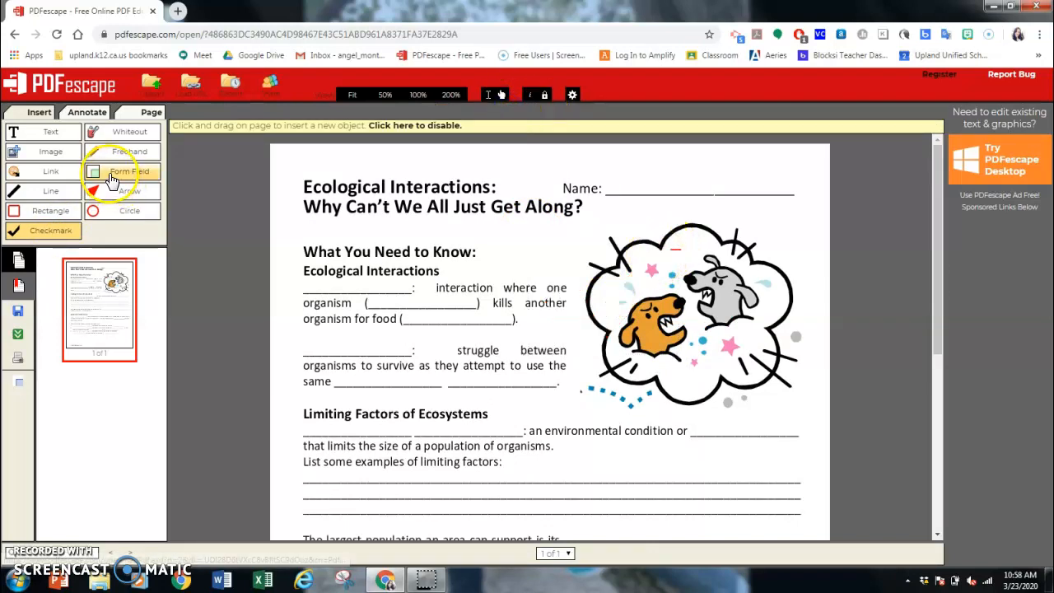
- Create a new form field of type Text, ready to draw over the Name blank
{"action": "left_click", "coordinate": [123, 171]}
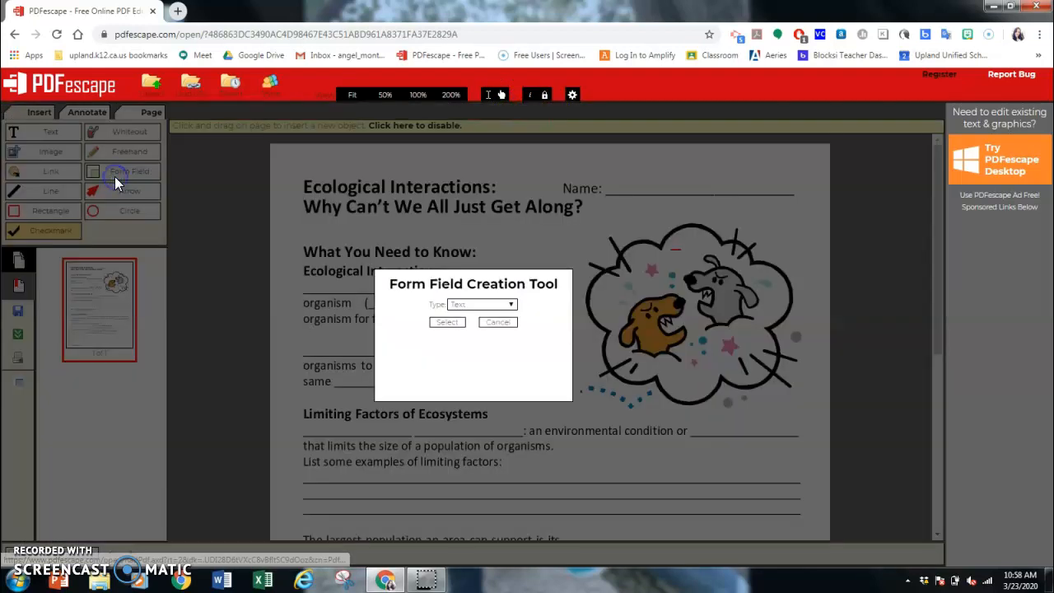
{"action": "left_click", "coordinate": [481, 303]}
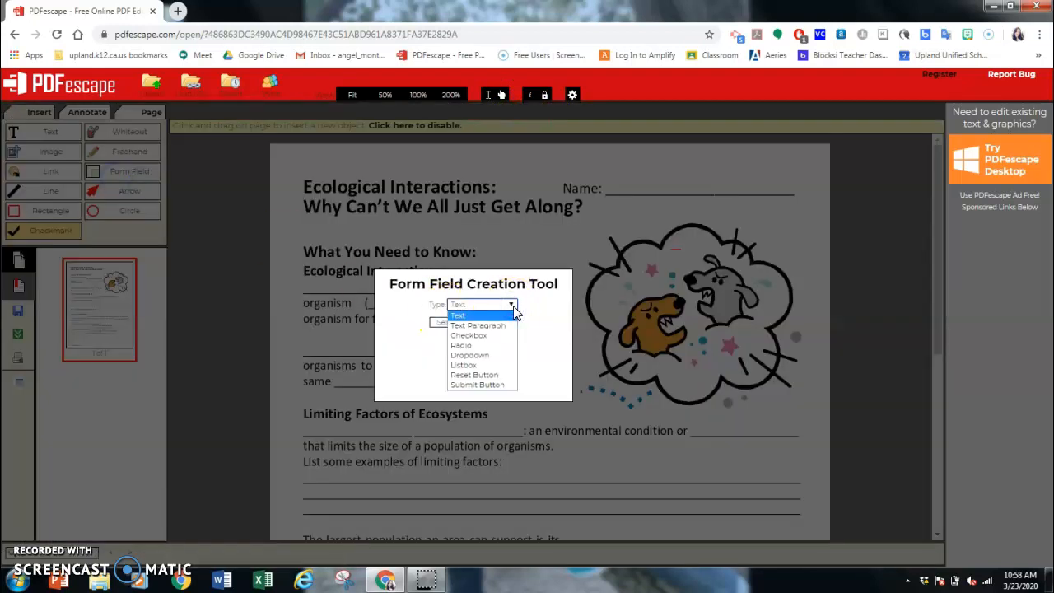
{"action": "mouse_move", "coordinate": [494, 336]}
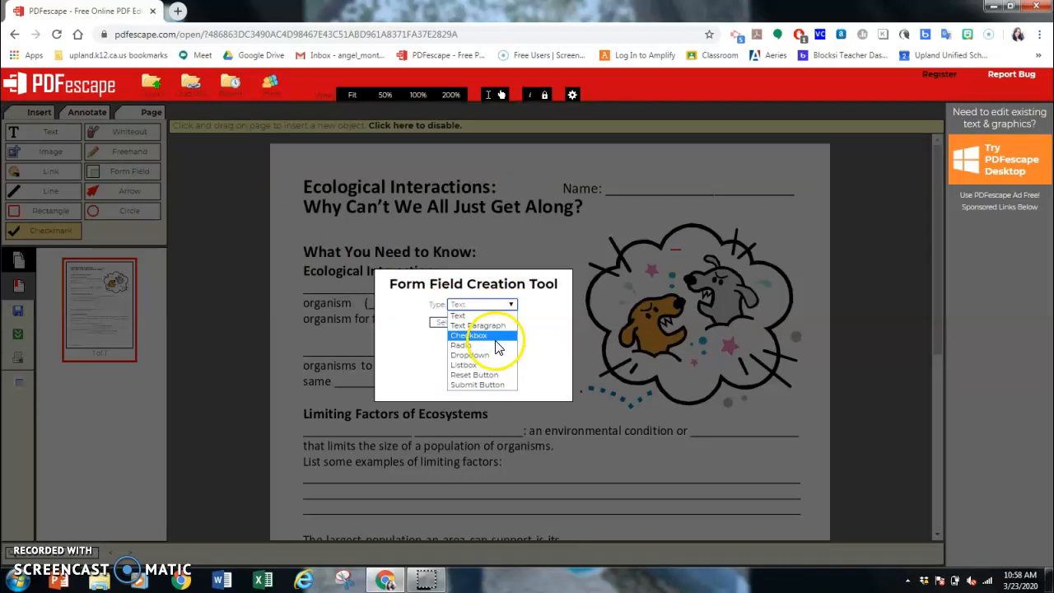
{"action": "mouse_move", "coordinate": [481, 346]}
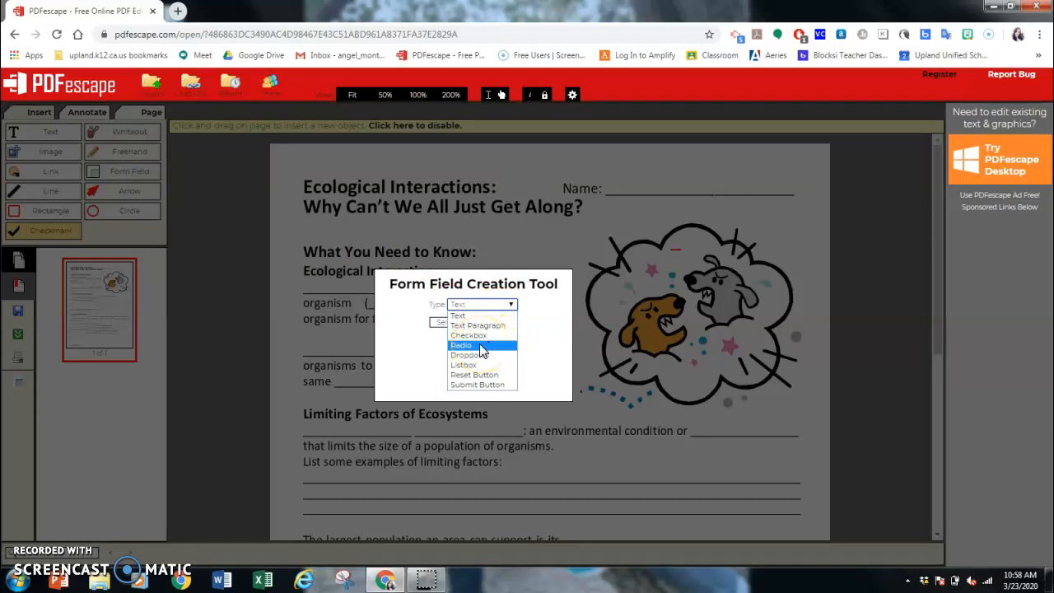
{"action": "mouse_move", "coordinate": [465, 366]}
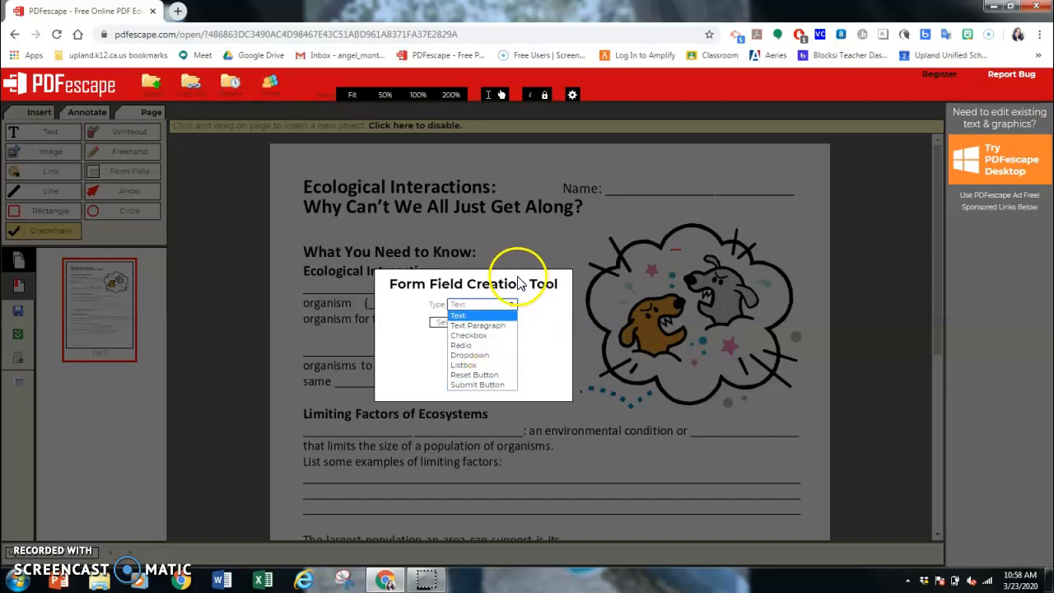
{"action": "left_click", "coordinate": [457, 316]}
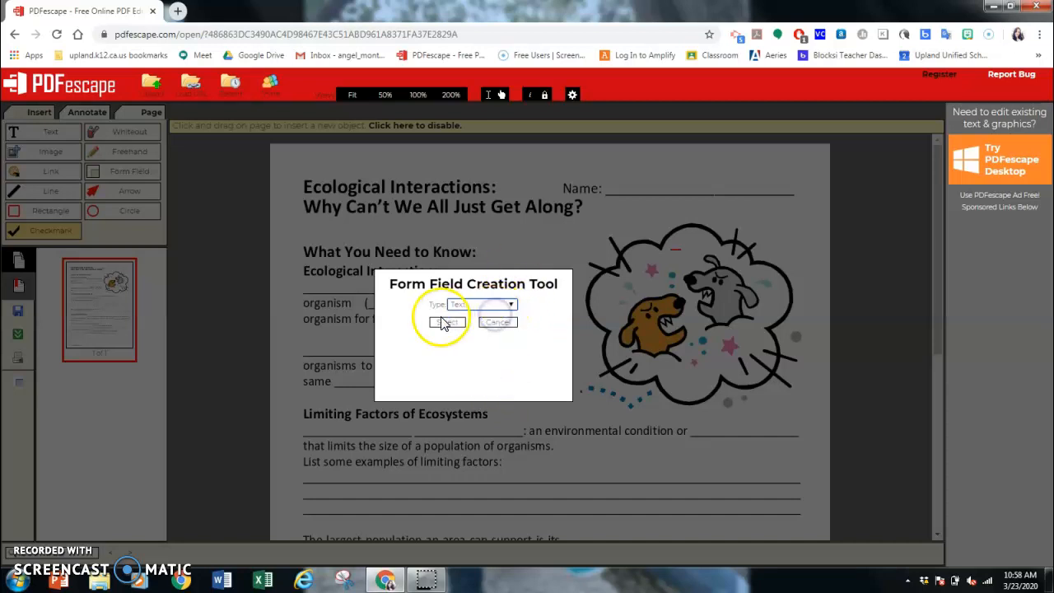
{"action": "left_click", "coordinate": [445, 321]}
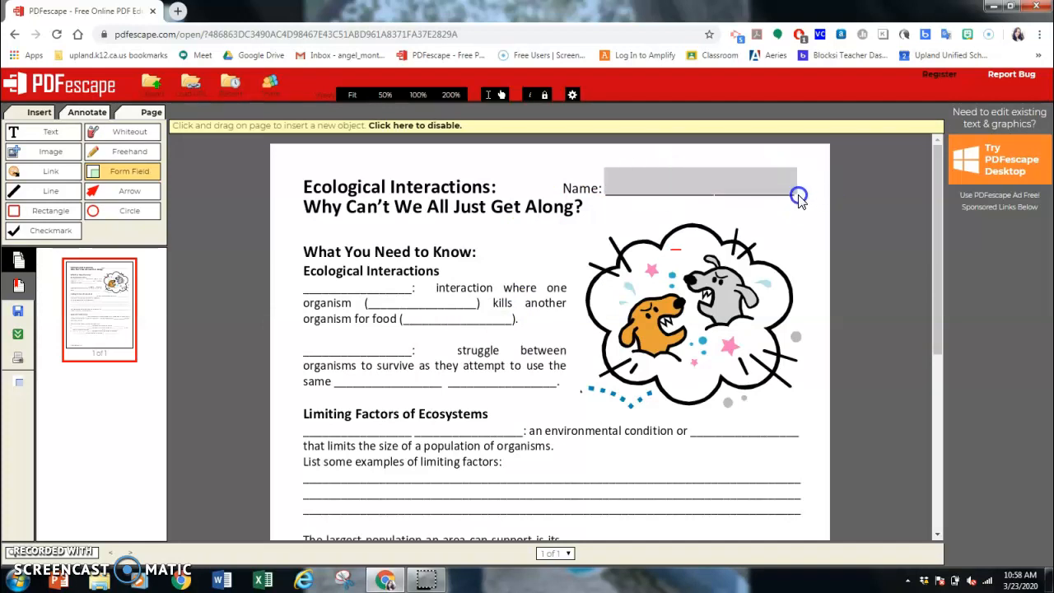
- Place the field over the Name blank at size 14 and type sample text 'kdkdfd'
{"action": "left_click", "coordinate": [700, 179]}
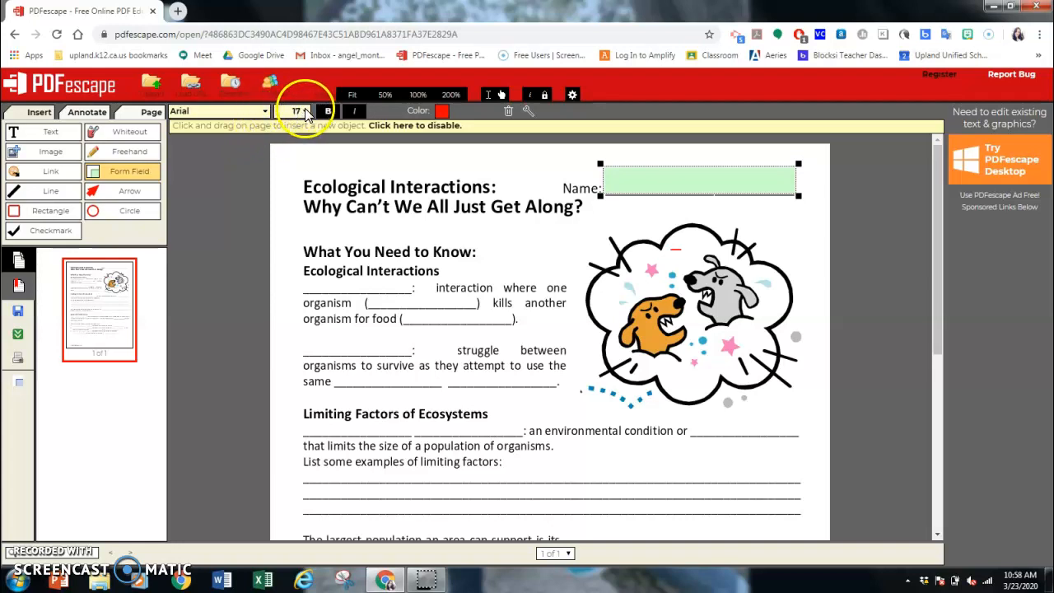
{"action": "left_click", "coordinate": [295, 112]}
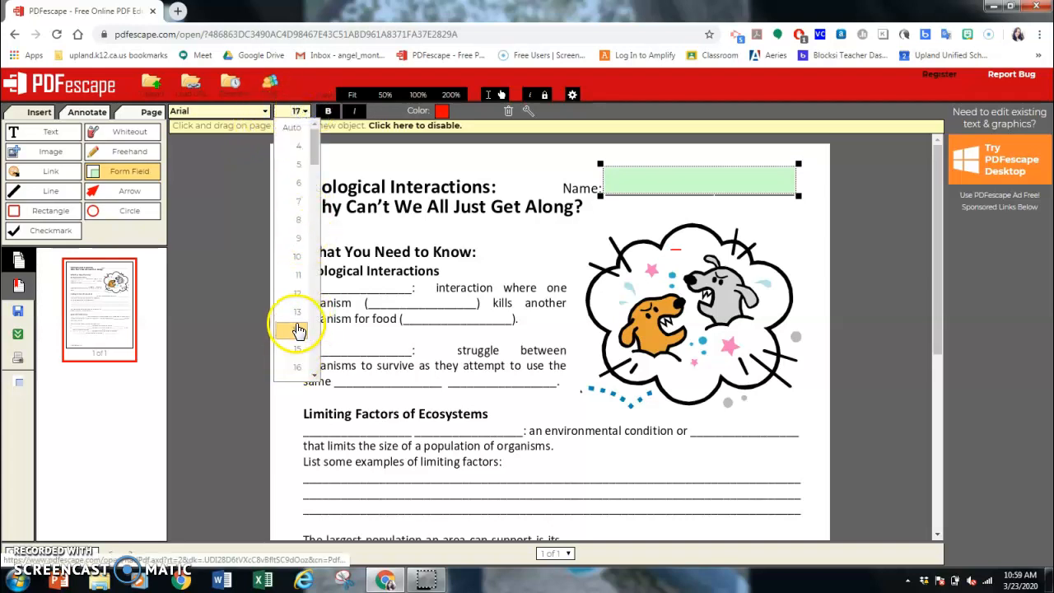
{"action": "left_click", "coordinate": [297, 329]}
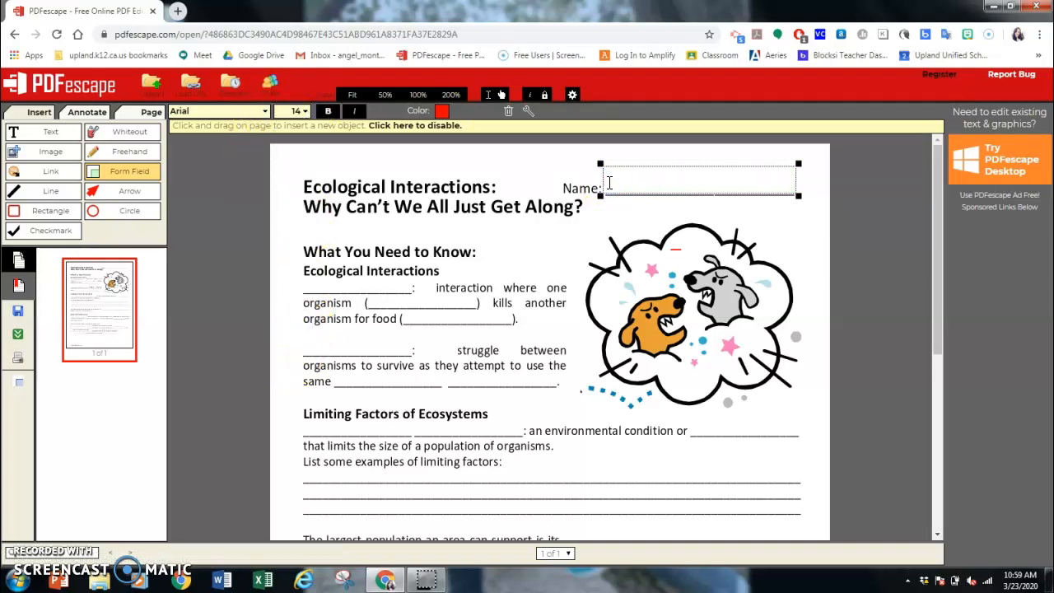
{"action": "type", "text": "kdkdfd"}
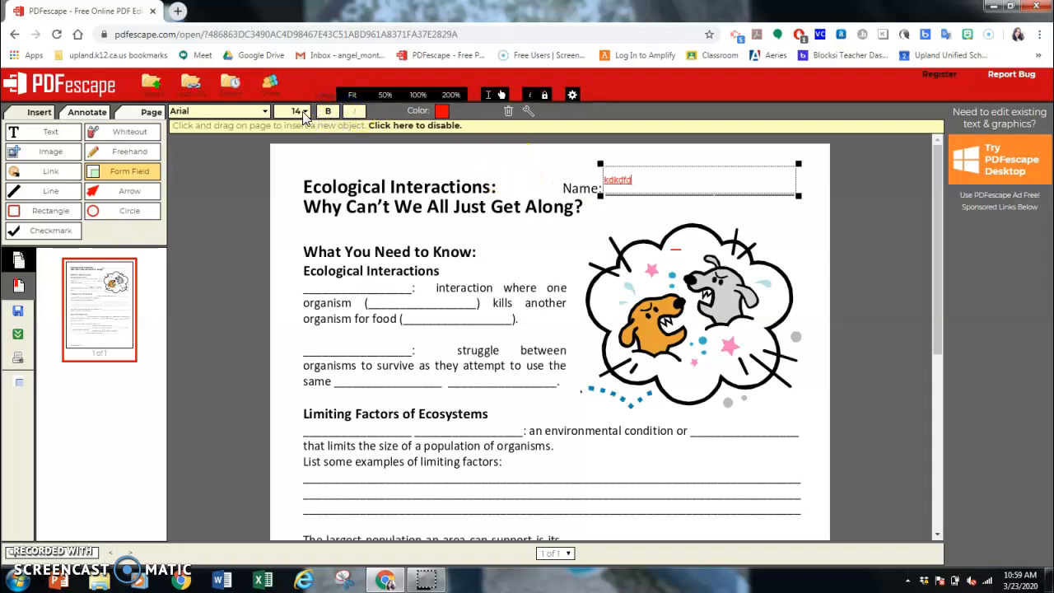
- Raise the Name field's text size to 16, then to 18
{"action": "left_click", "coordinate": [303, 112]}
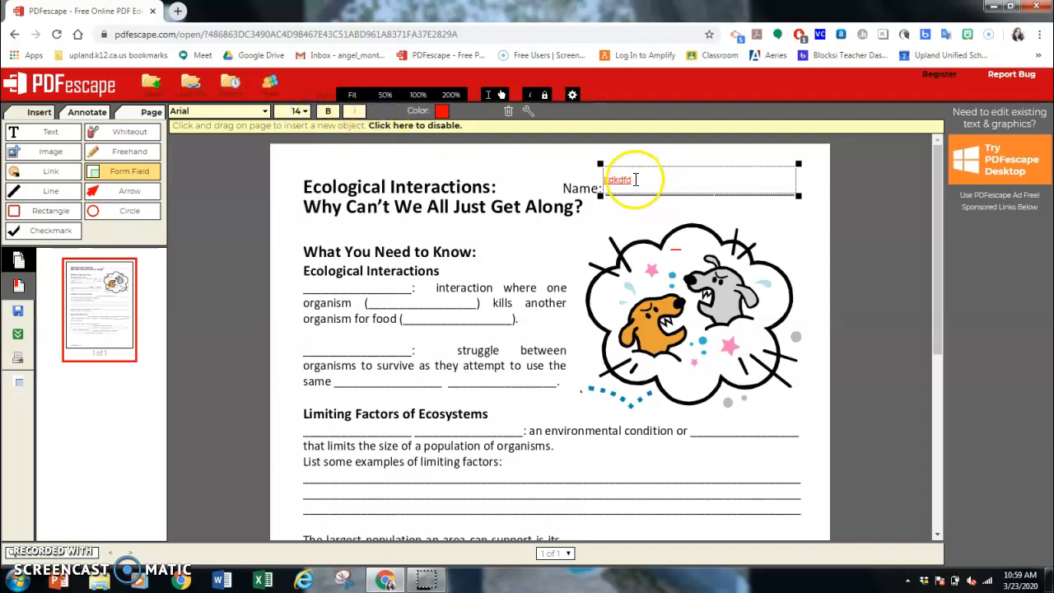
{"action": "left_click", "coordinate": [306, 112]}
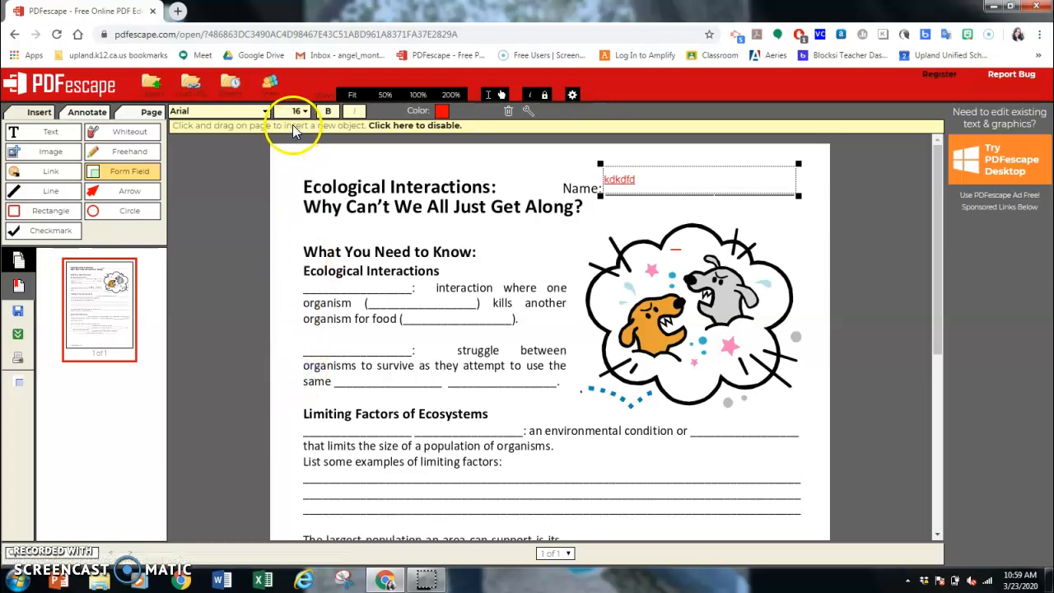
{"action": "left_click", "coordinate": [294, 110]}
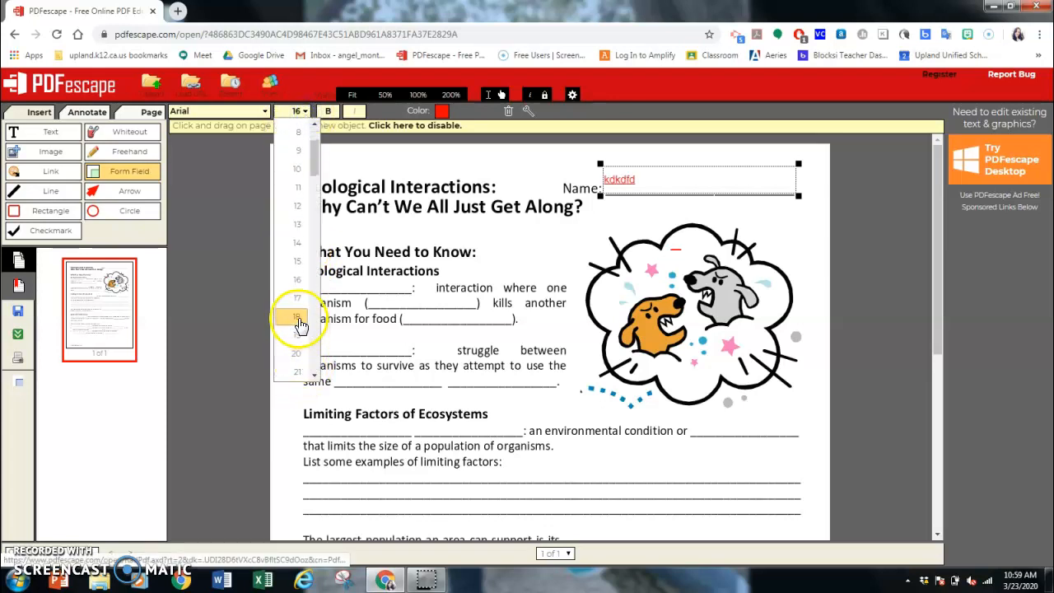
{"action": "left_click", "coordinate": [296, 320]}
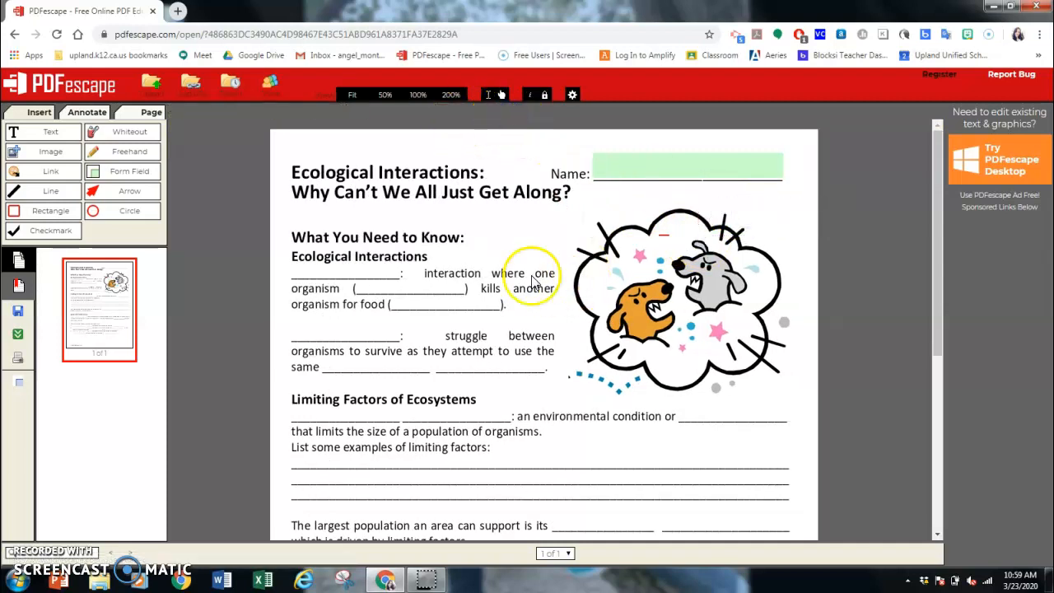
{"action": "mouse_move", "coordinate": [327, 237]}
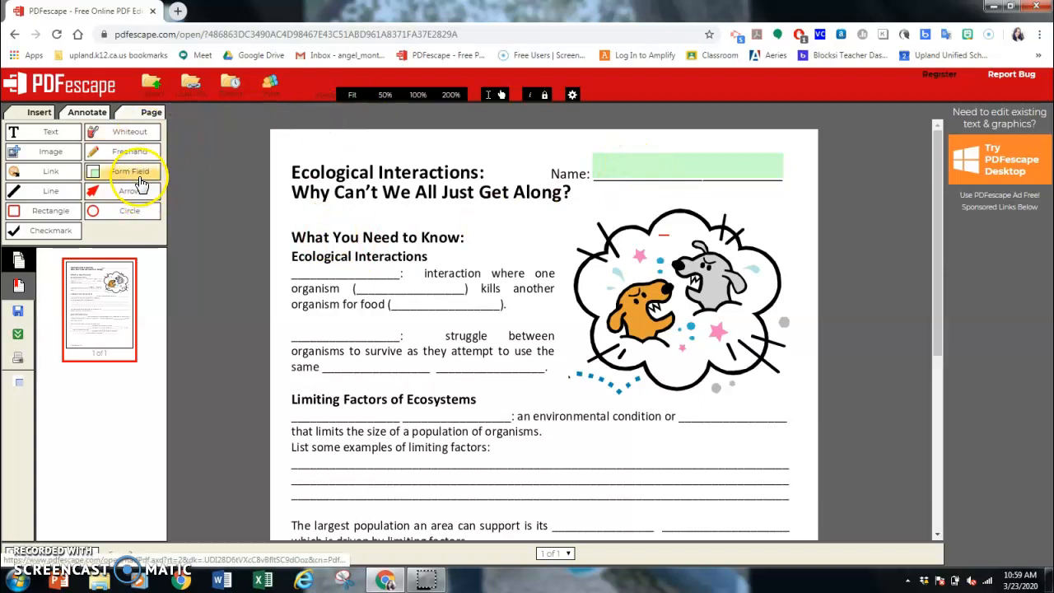
- Place a text form field over the first definition blank
{"action": "left_click", "coordinate": [132, 172]}
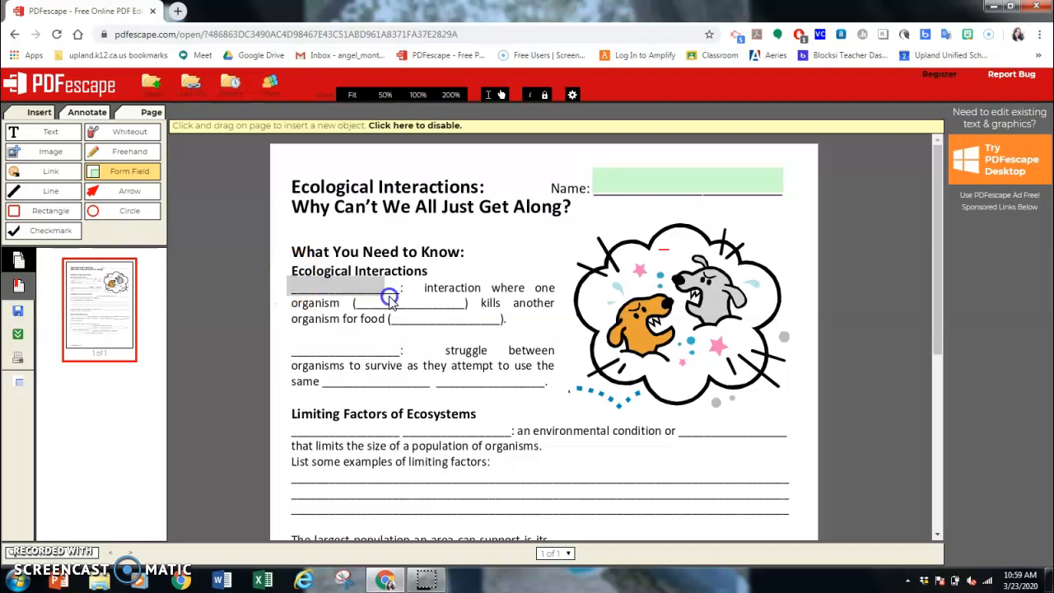
{"action": "left_click", "coordinate": [388, 297]}
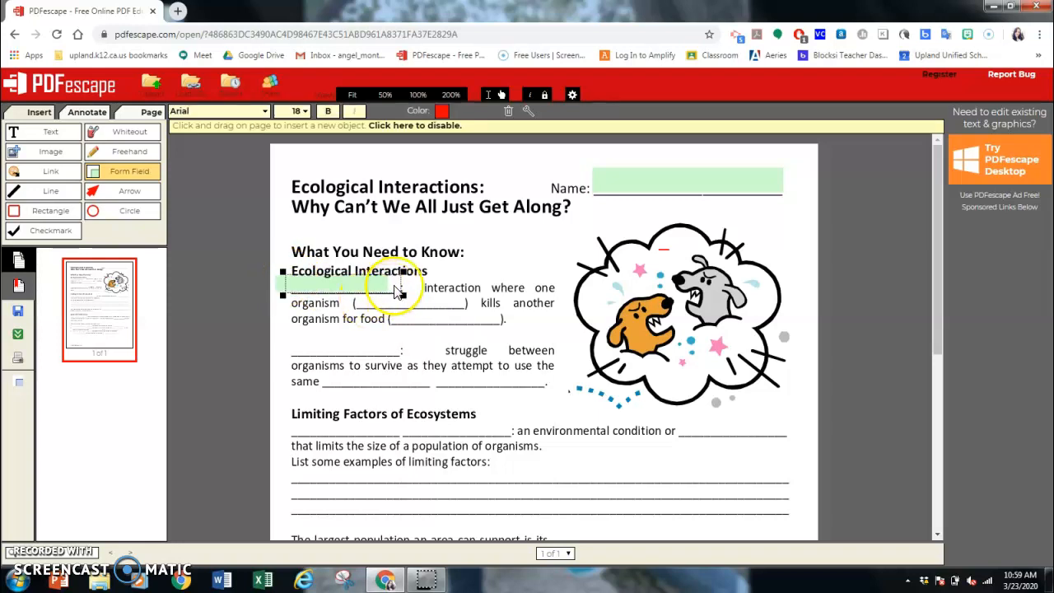
{"action": "left_click", "coordinate": [387, 284]}
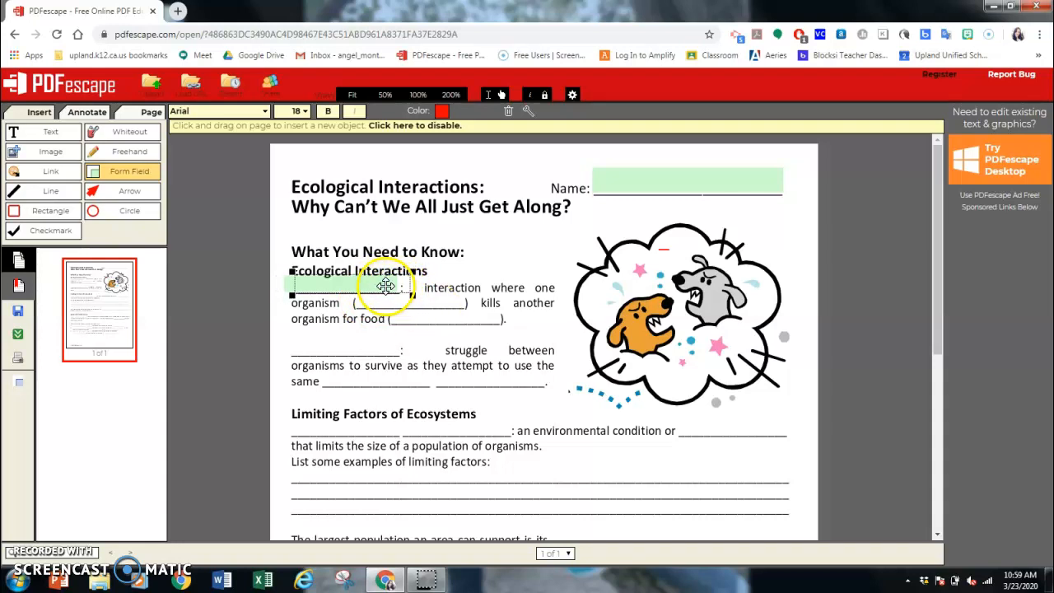
{"action": "right_click", "coordinate": [385, 287]}
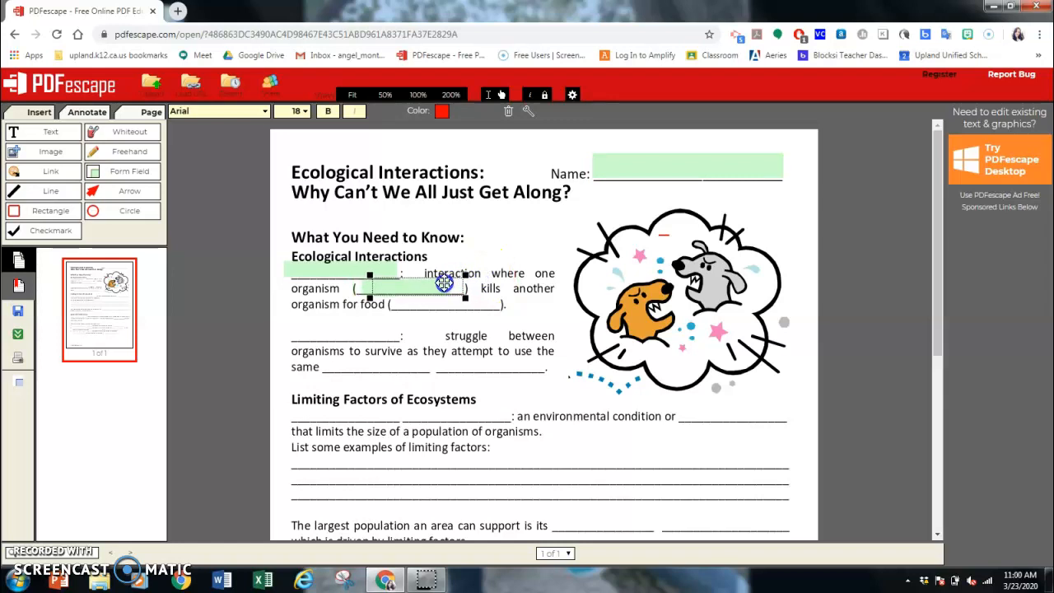
- Duplicate the field onto the remaining blanks in the Ecological Interactions section
{"action": "right_click", "coordinate": [436, 293]}
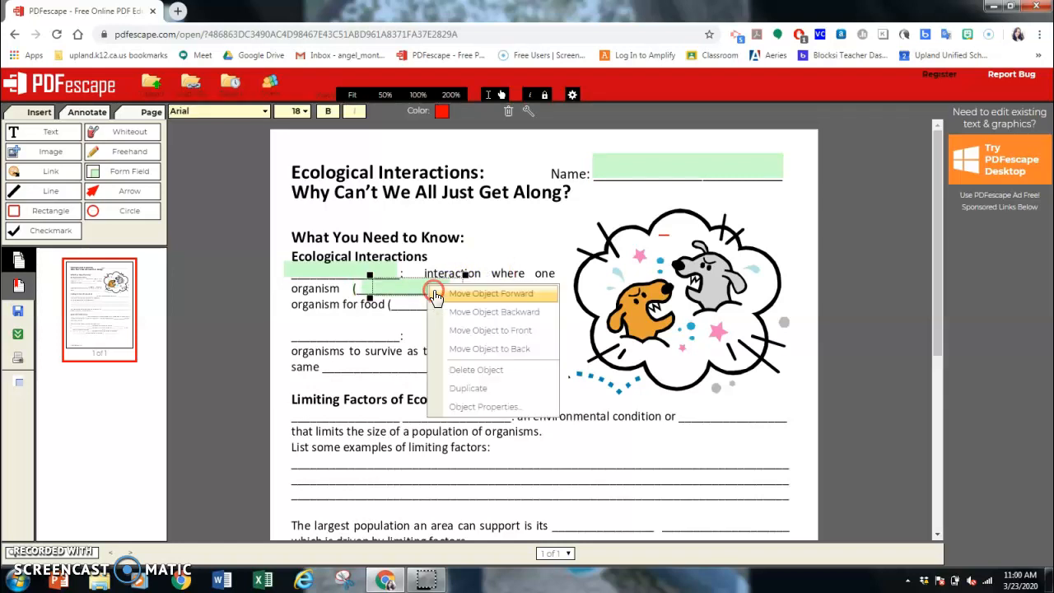
{"action": "left_click", "coordinate": [490, 293]}
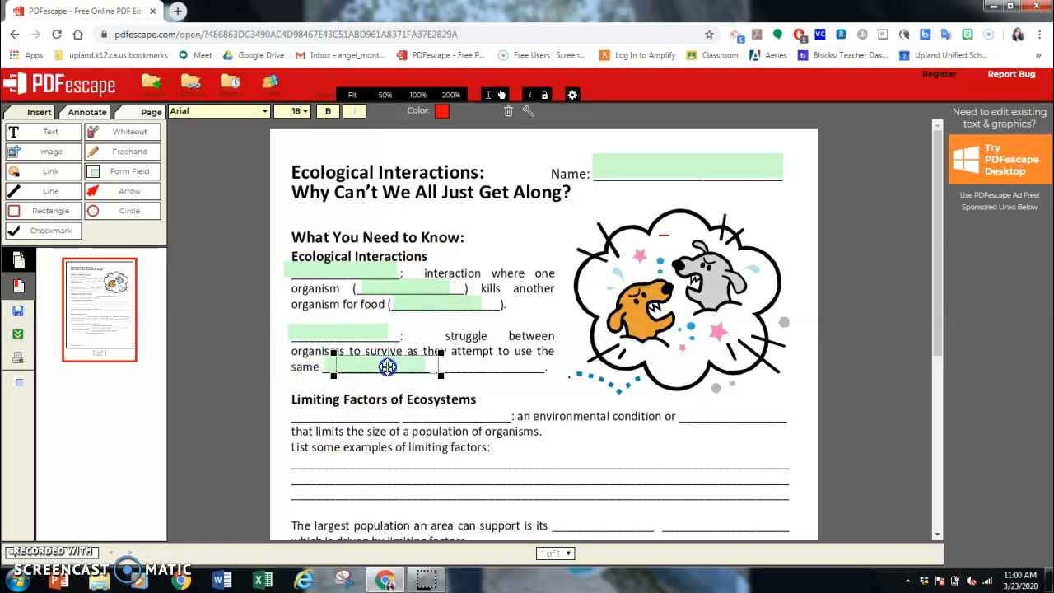
{"action": "right_click", "coordinate": [386, 365]}
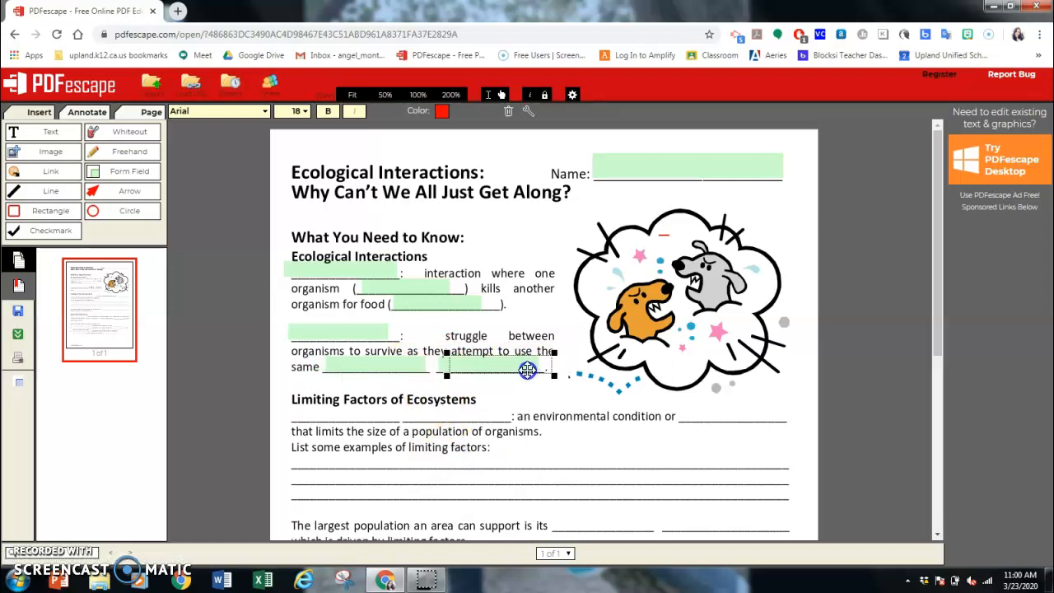
{"action": "mouse_move", "coordinate": [464, 412]}
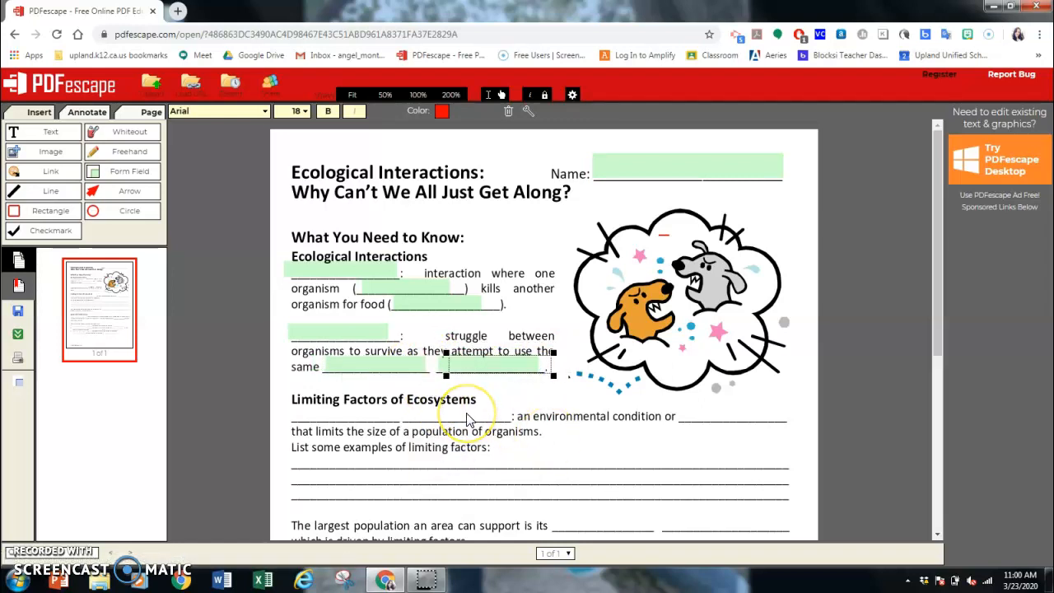
- Draw a wide text form field over the limiting-factors answer lines
{"action": "scroll", "scroll_direction": "down", "scroll_amount": 3}
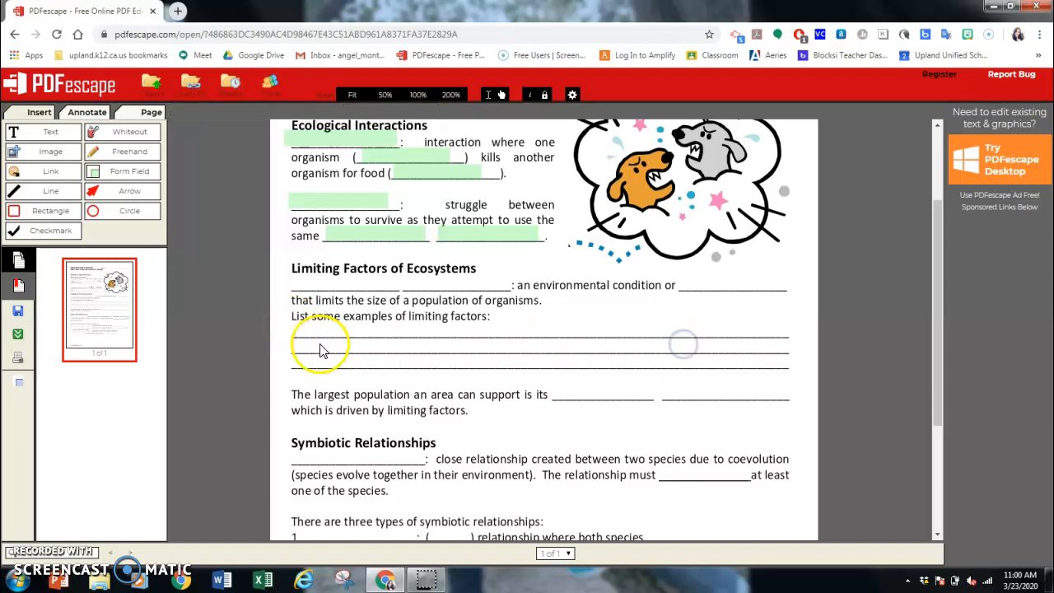
{"action": "left_click", "coordinate": [122, 170]}
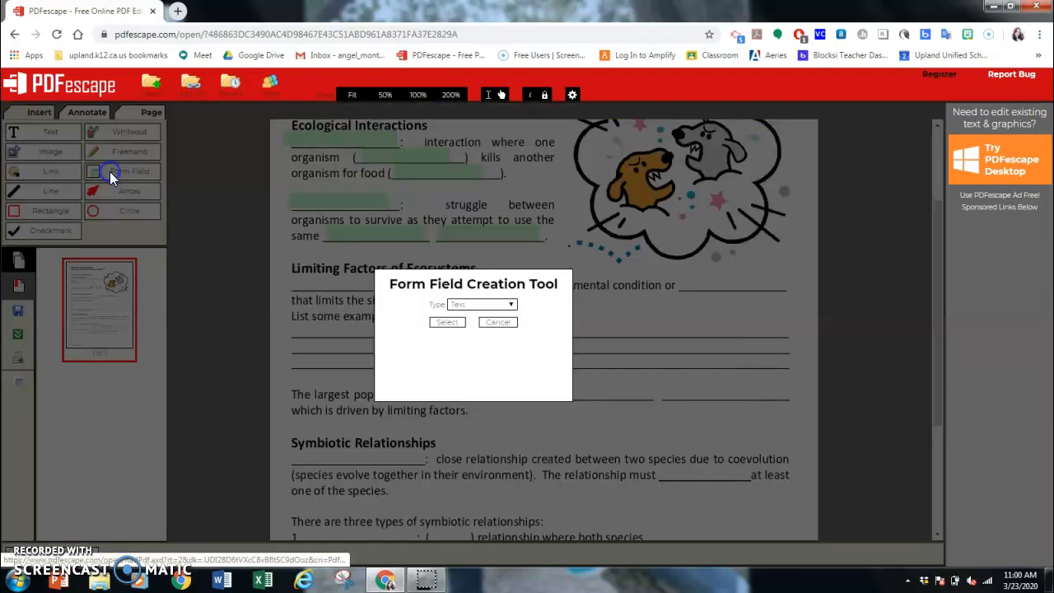
{"action": "left_click", "coordinate": [447, 321]}
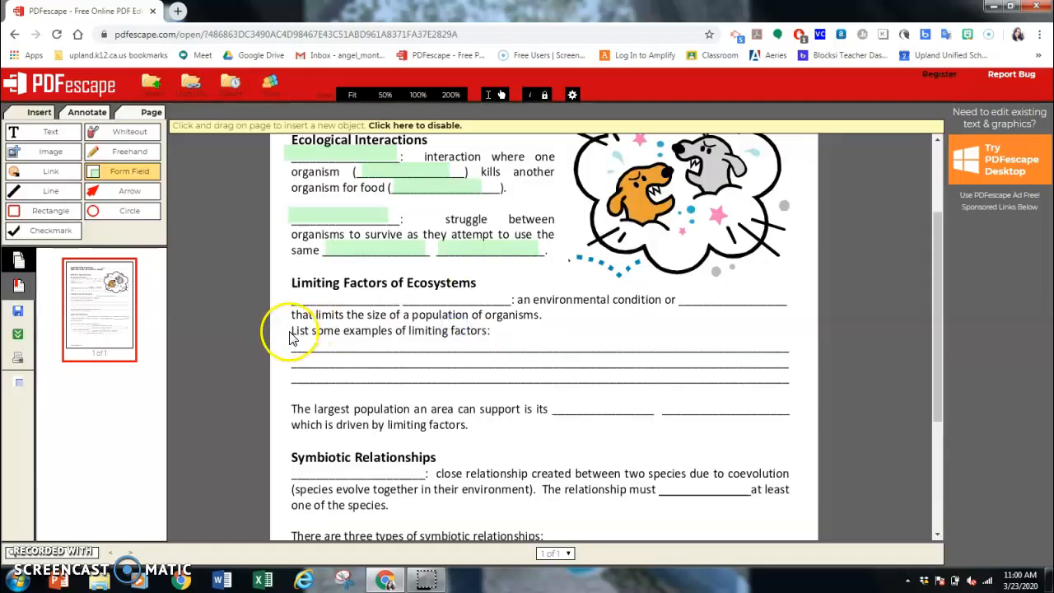
{"action": "left_click_drag", "start_coordinate": [290, 346], "coordinate": [788, 346]}
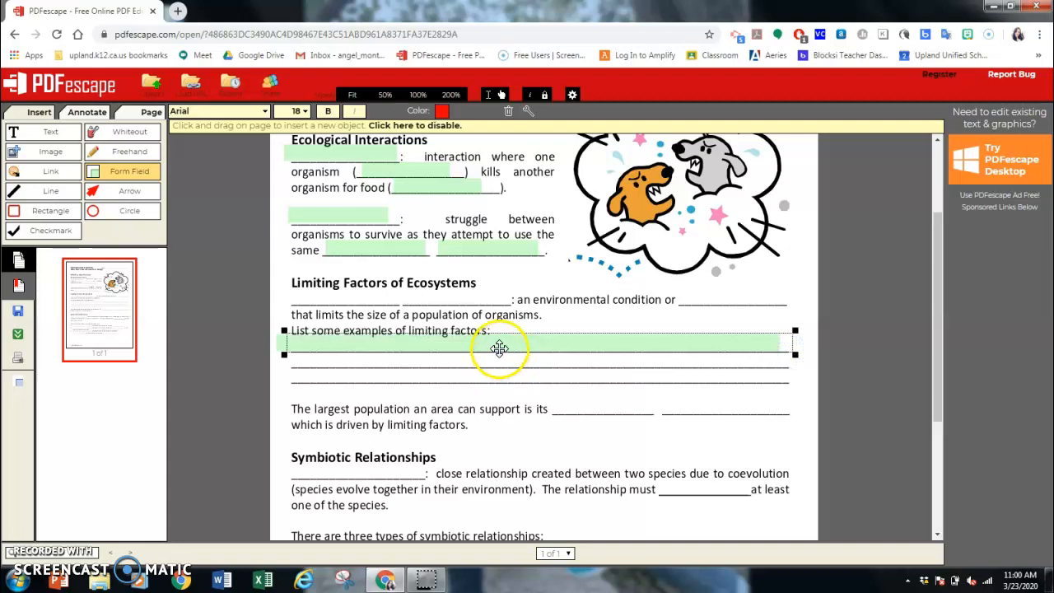
- Open the new field's properties to reach its multi-line option
{"action": "right_click", "coordinate": [499, 349]}
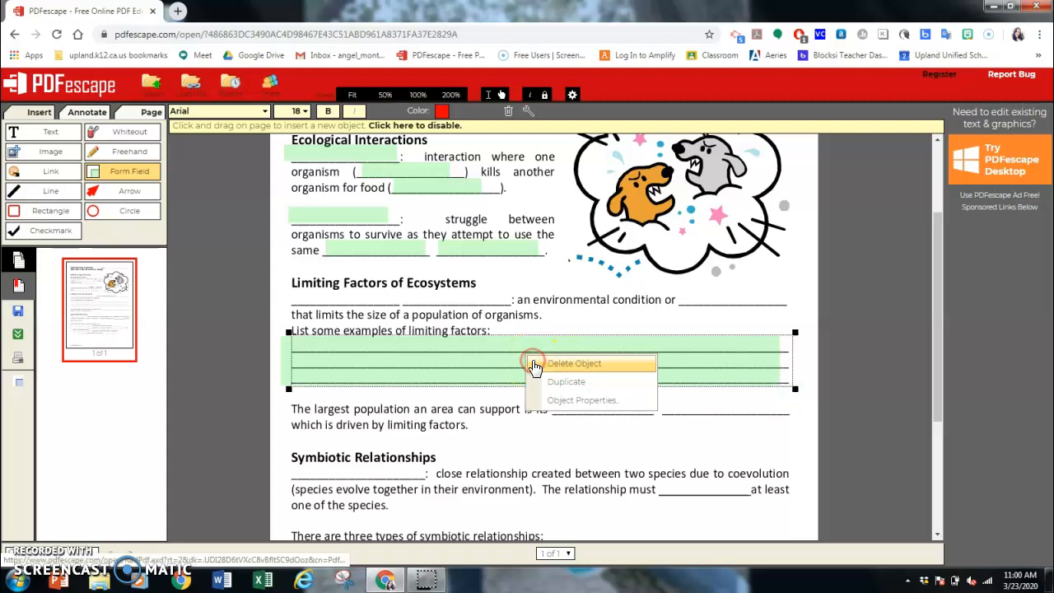
{"action": "left_click", "coordinate": [583, 400]}
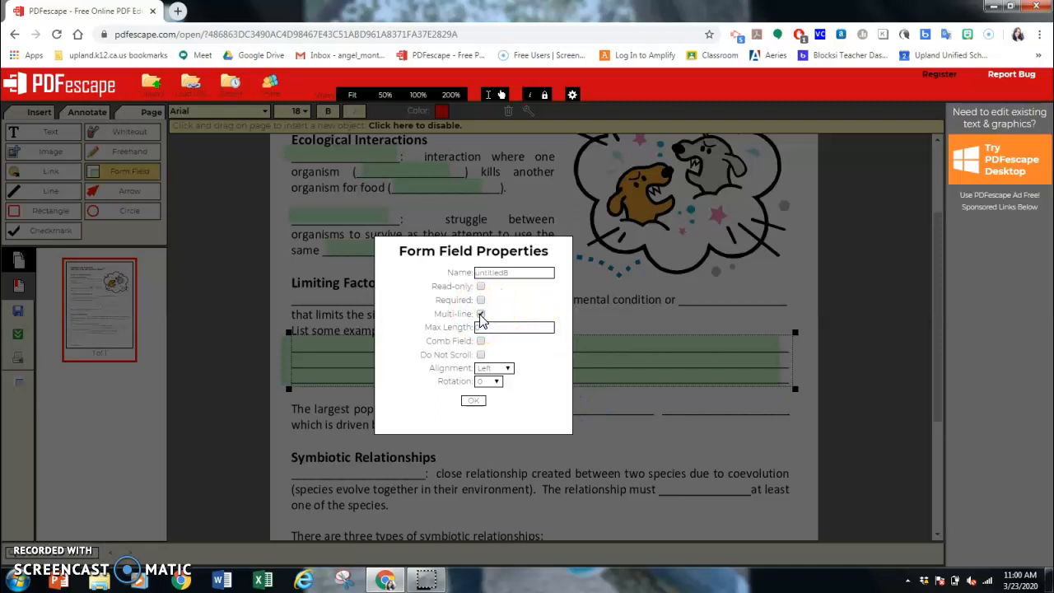
- Enable Multi-line in the field's Object Properties, test typing, and stretch it over all answer lines
{"action": "left_click", "coordinate": [481, 313]}
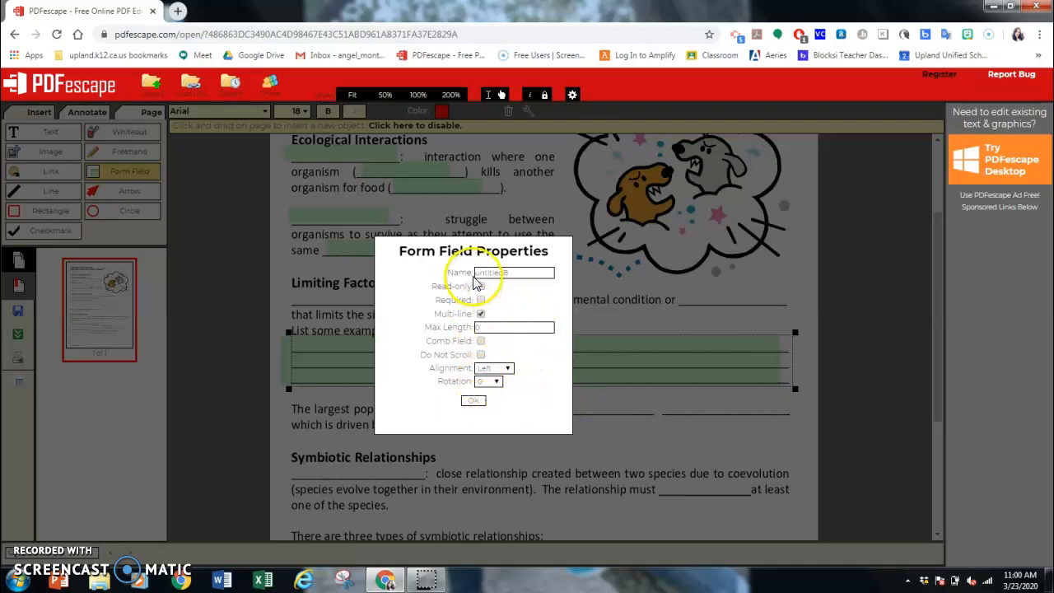
{"action": "left_click", "coordinate": [472, 401]}
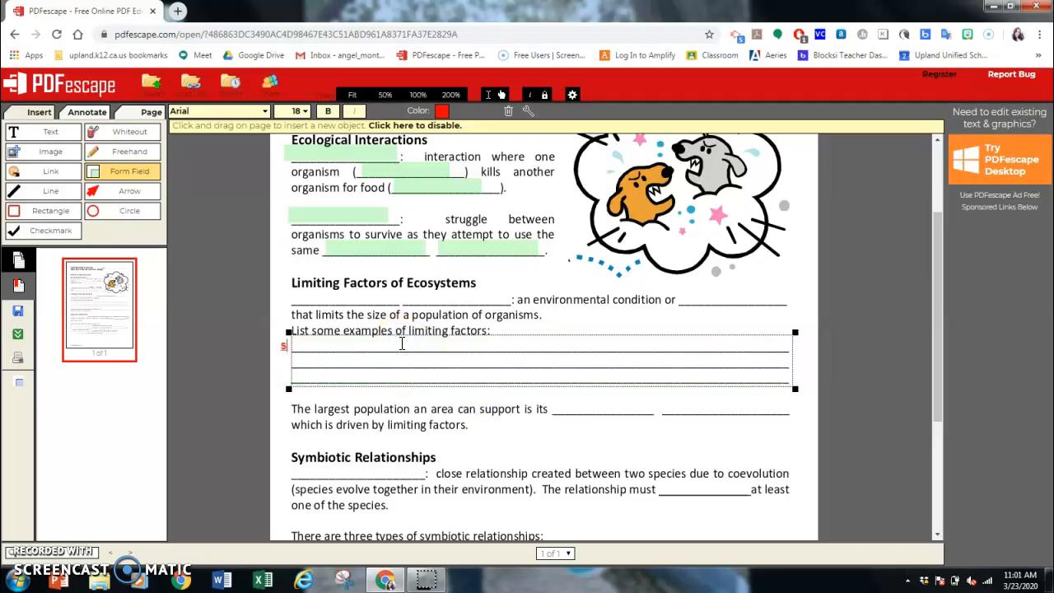
{"action": "type", "text": "sdfksjdfk"}
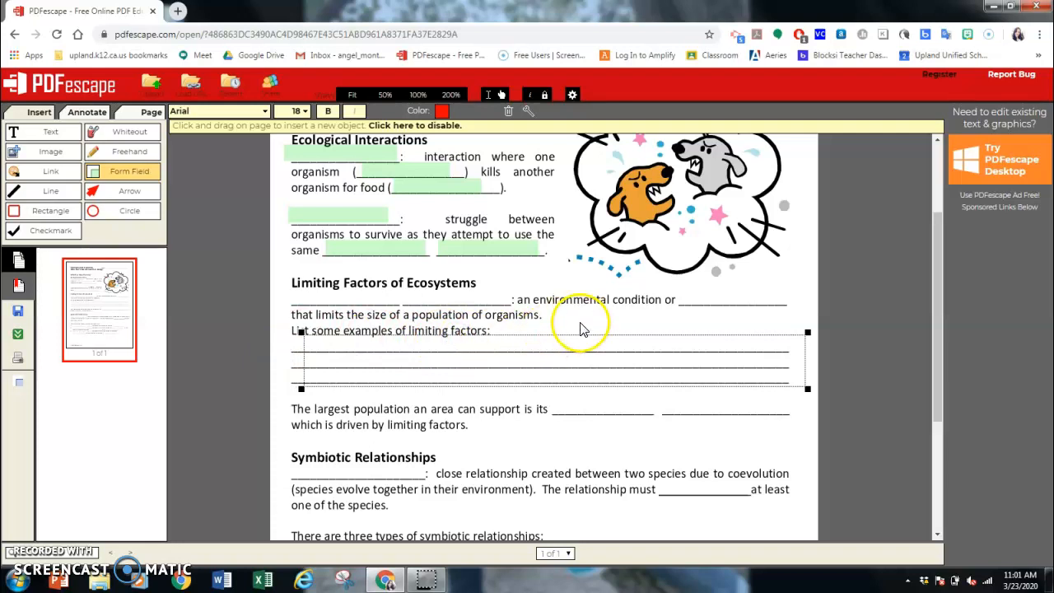
{"action": "left_click_drag", "start_coordinate": [547, 412], "coordinate": [692, 453]}
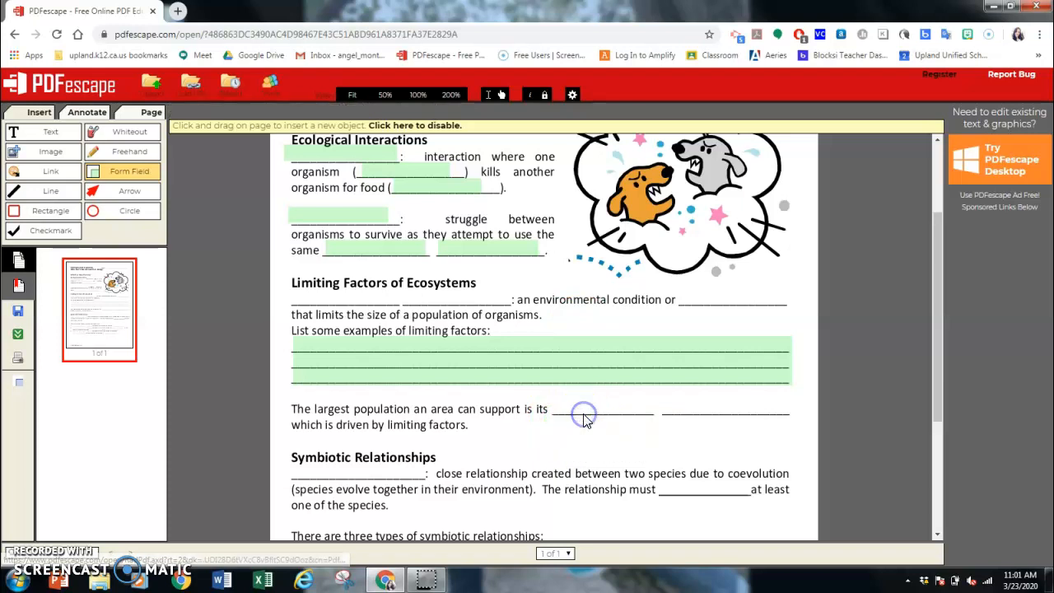
- Save and download the finished worksheet PDF from the left sidebar
{"action": "scroll", "scroll_direction": "down", "scroll_amount": 3}
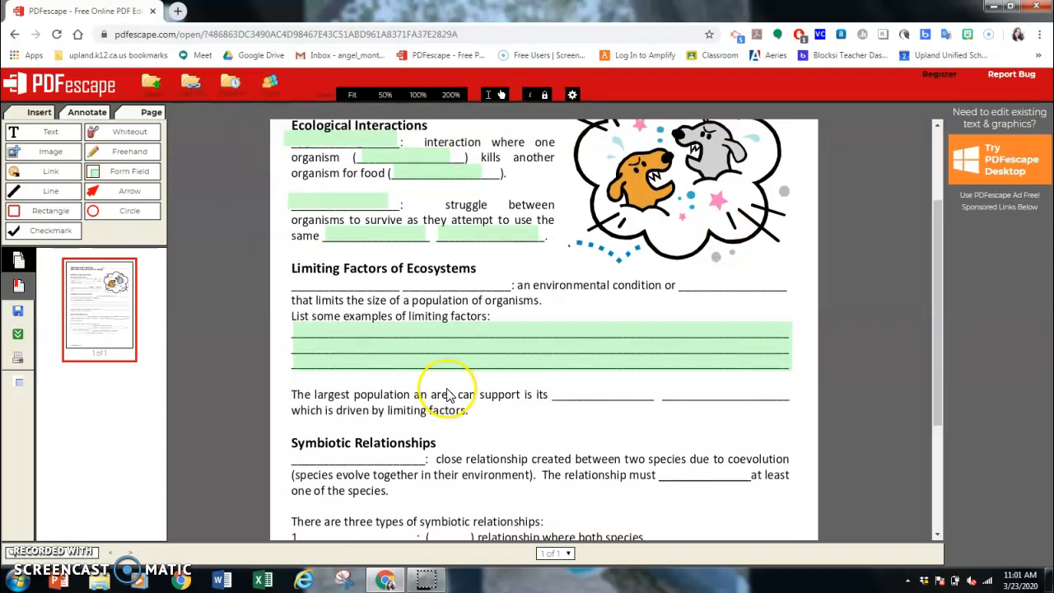
{"action": "scroll", "scroll_direction": "up", "scroll_amount": 3}
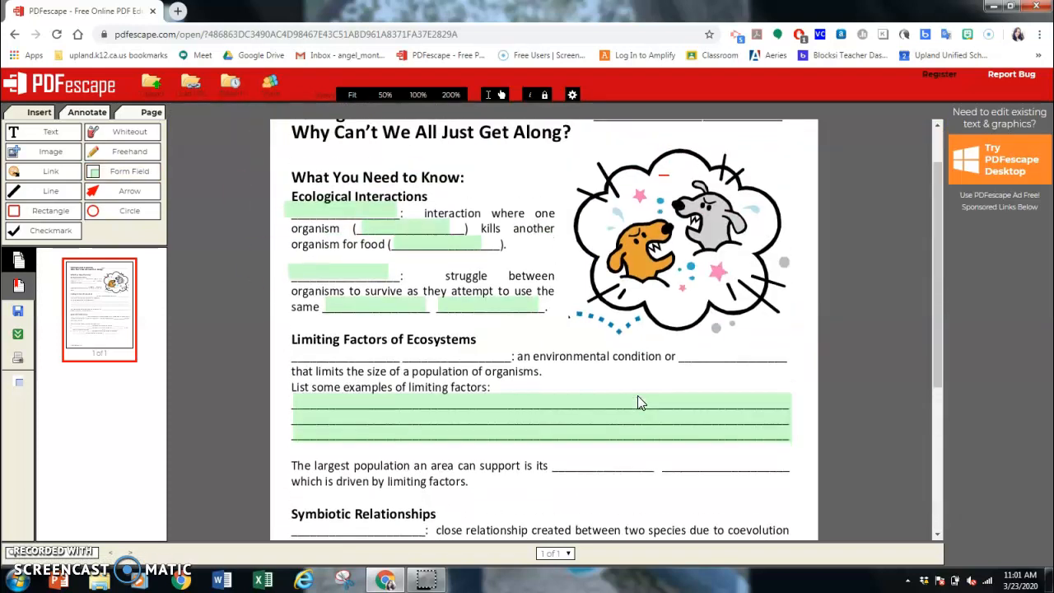
{"action": "scroll", "scroll_direction": "up", "scroll_amount": 3}
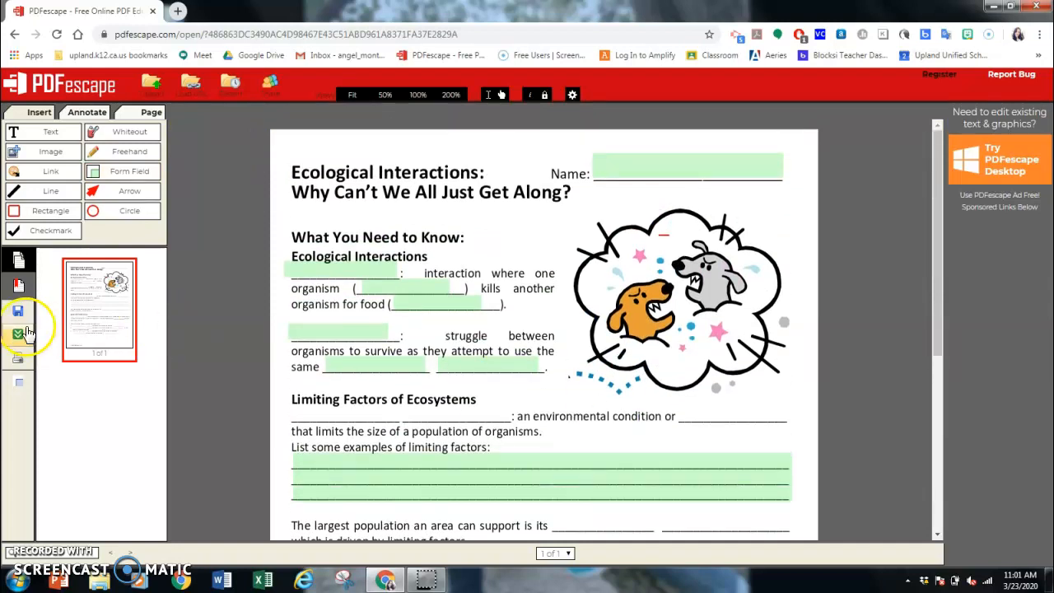
{"action": "left_click", "coordinate": [18, 338]}
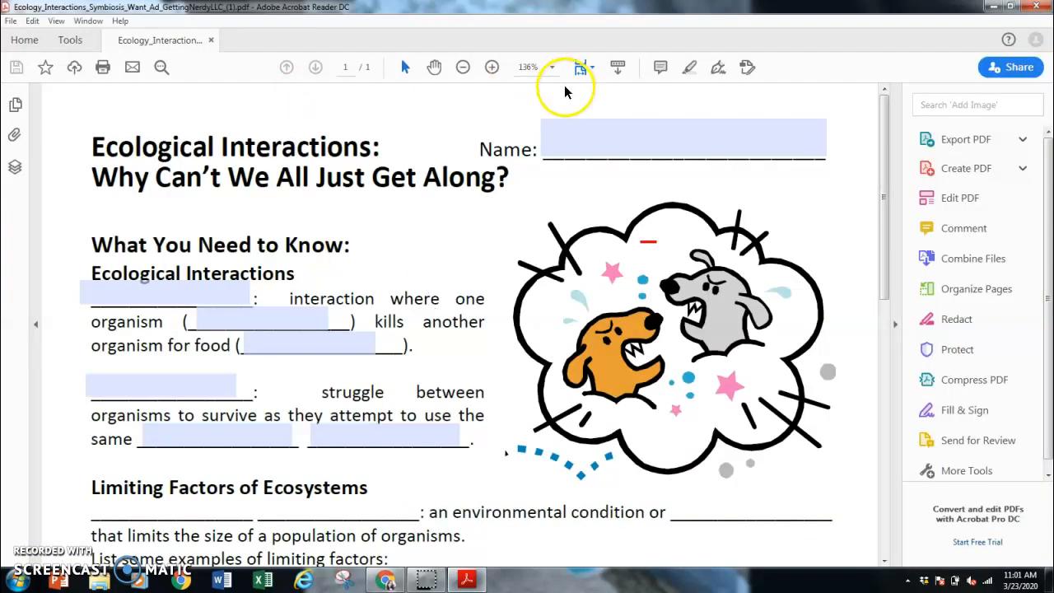
- Check the Name field accepts input in Acrobat Reader, then start a new browser tab
{"action": "left_click", "coordinate": [573, 146]}
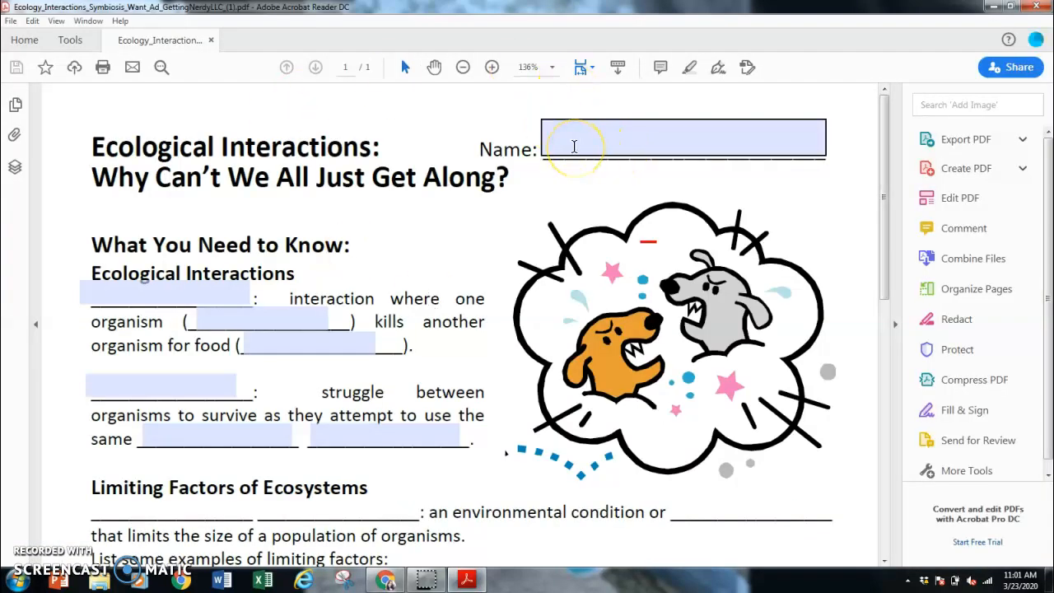
{"action": "mouse_move", "coordinate": [303, 505]}
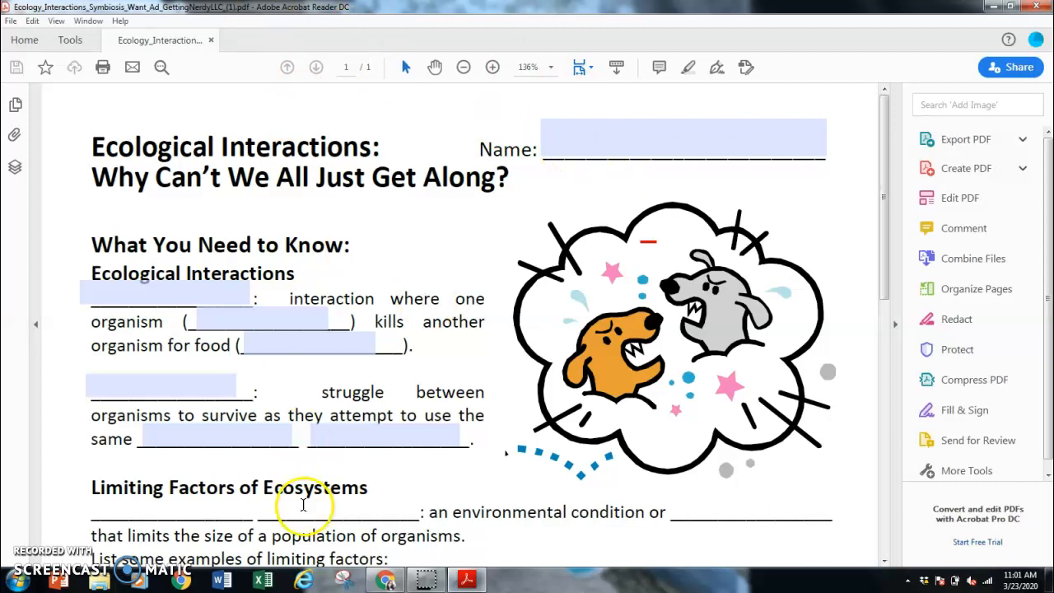
{"action": "mouse_move", "coordinate": [387, 580]}
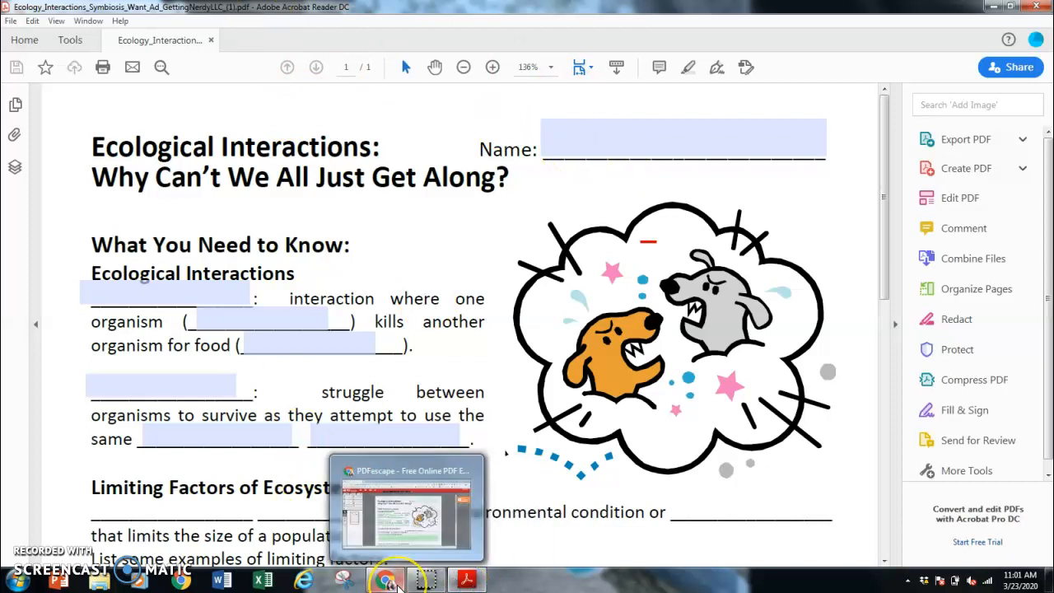
{"action": "mouse_move", "coordinate": [387, 579]}
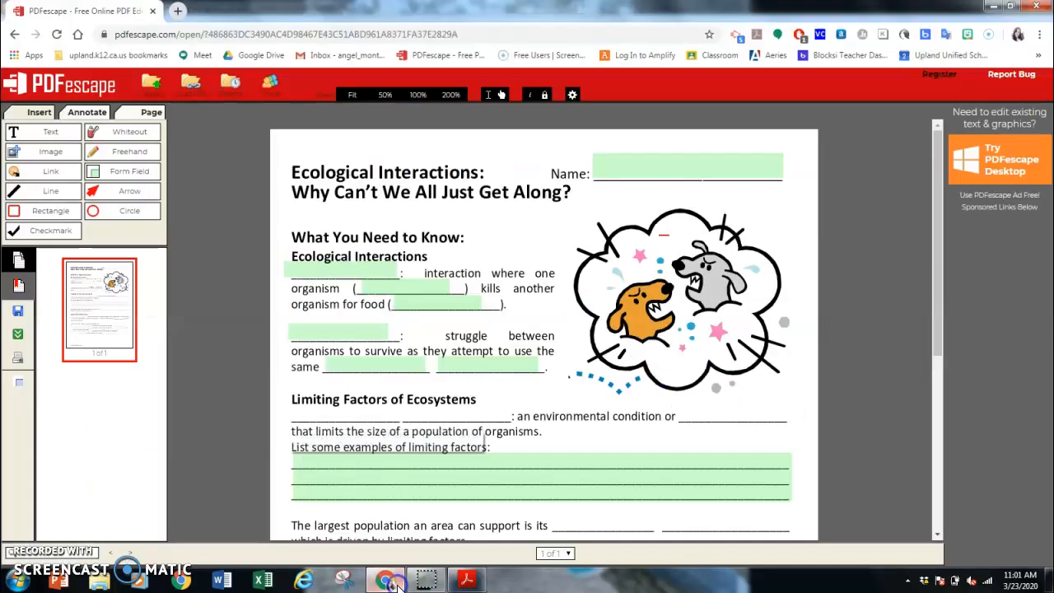
{"action": "left_click", "coordinate": [719, 56]}
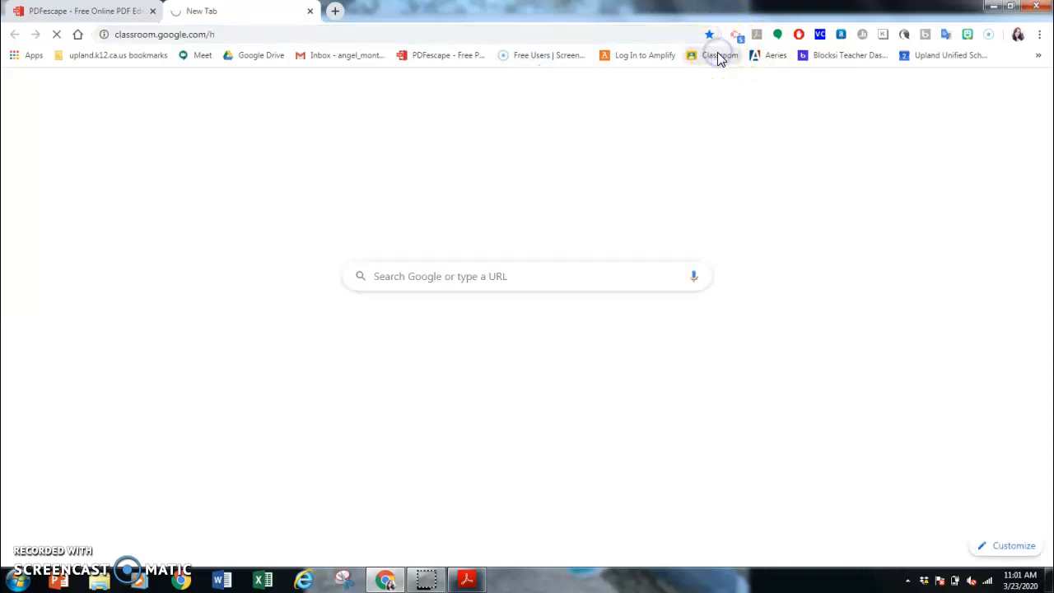
- Go to Google Classroom's Classwork list and expand the Ecology: Interactions Within the Environment assignment
{"action": "left_click", "coordinate": [720, 56]}
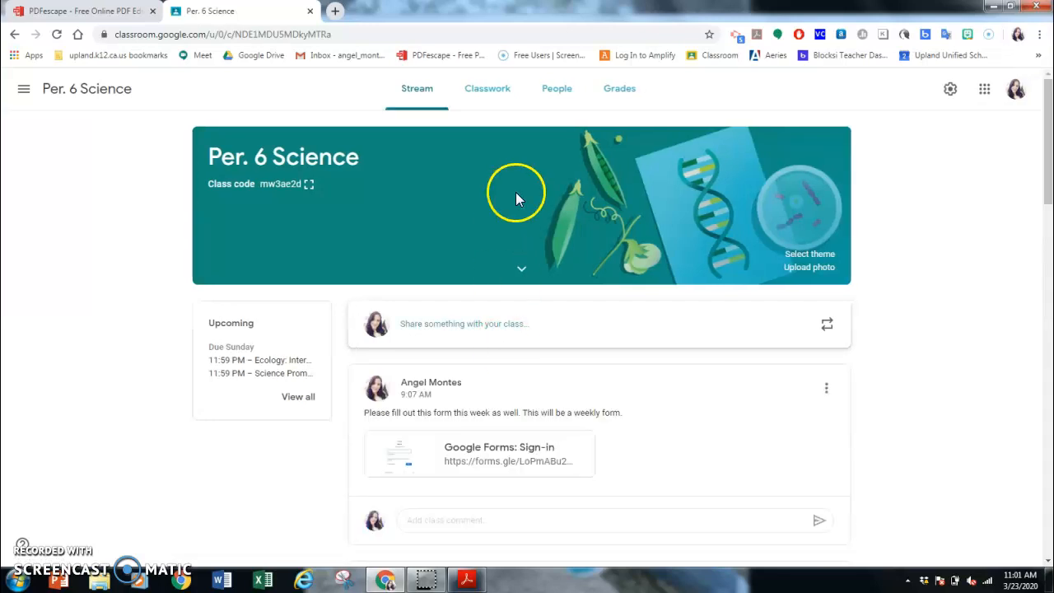
{"action": "left_click", "coordinate": [488, 89]}
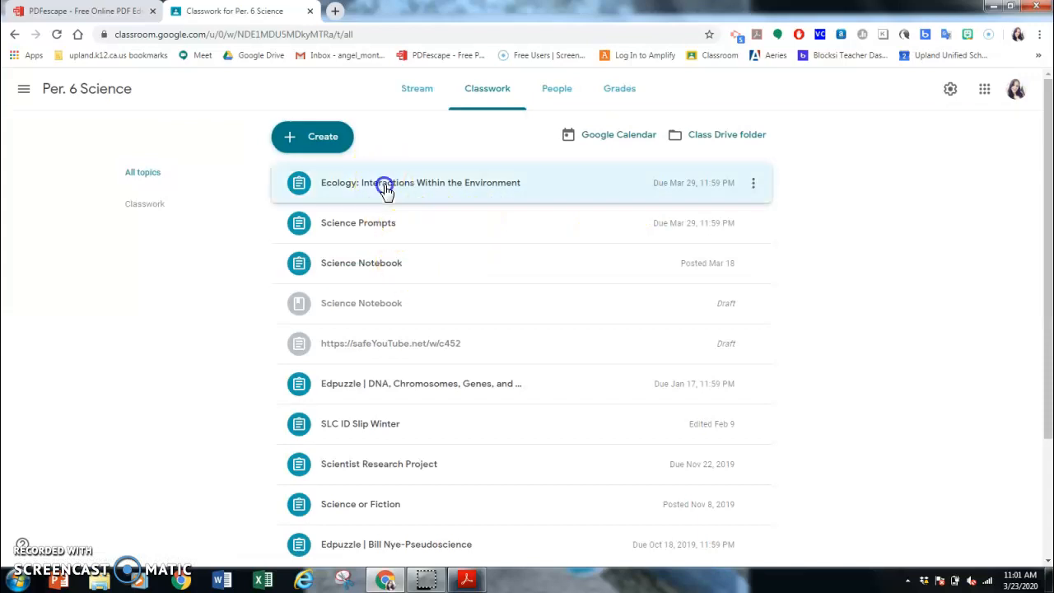
{"action": "left_click", "coordinate": [420, 181]}
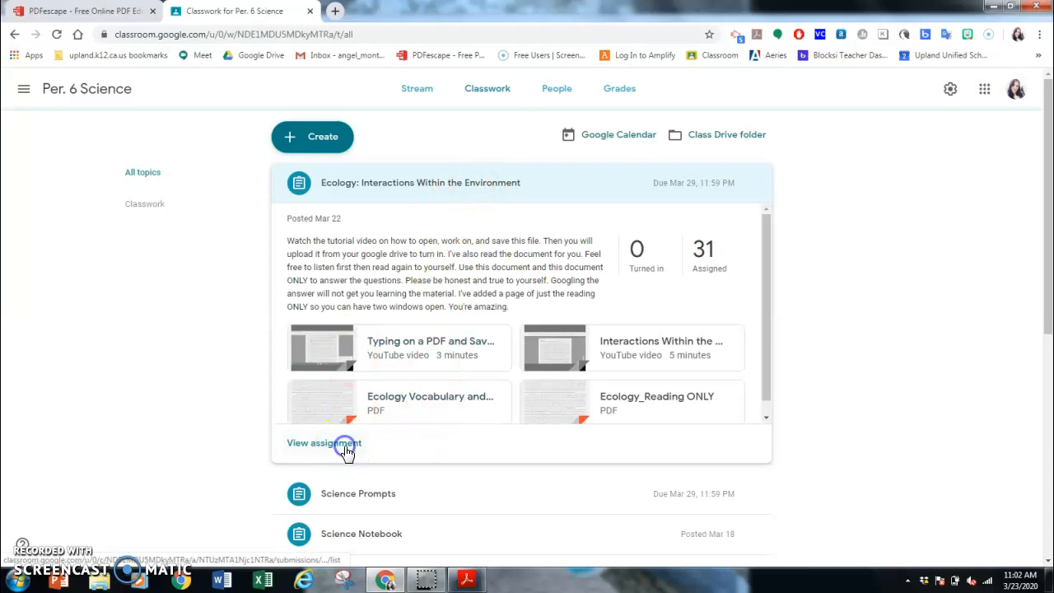
- View the full assignment, its Instructions, and the Ecology Vocabulary and Reading attachment
{"action": "left_click", "coordinate": [323, 442]}
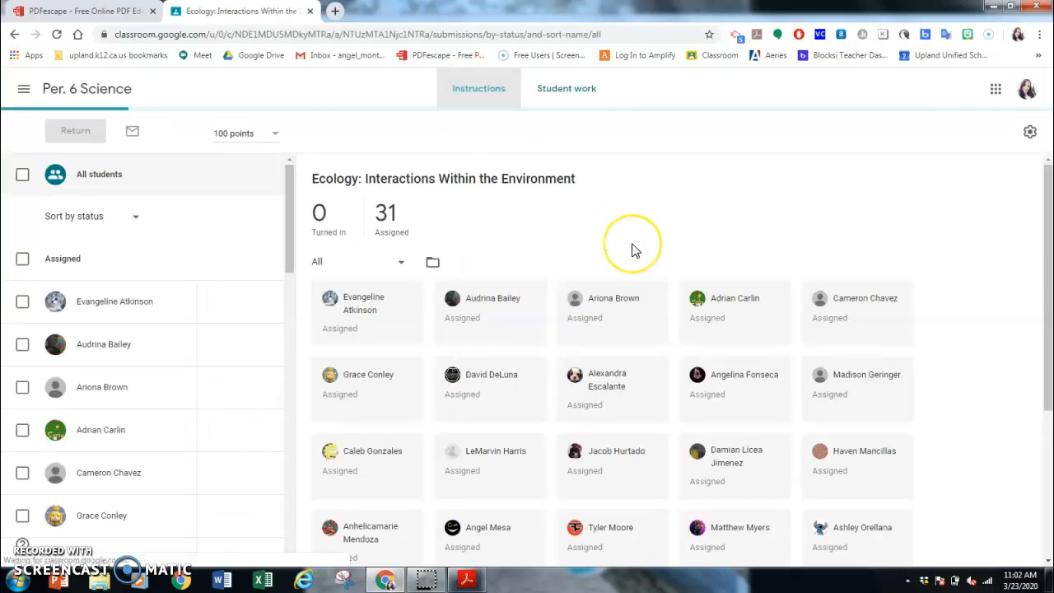
{"action": "left_click", "coordinate": [478, 89]}
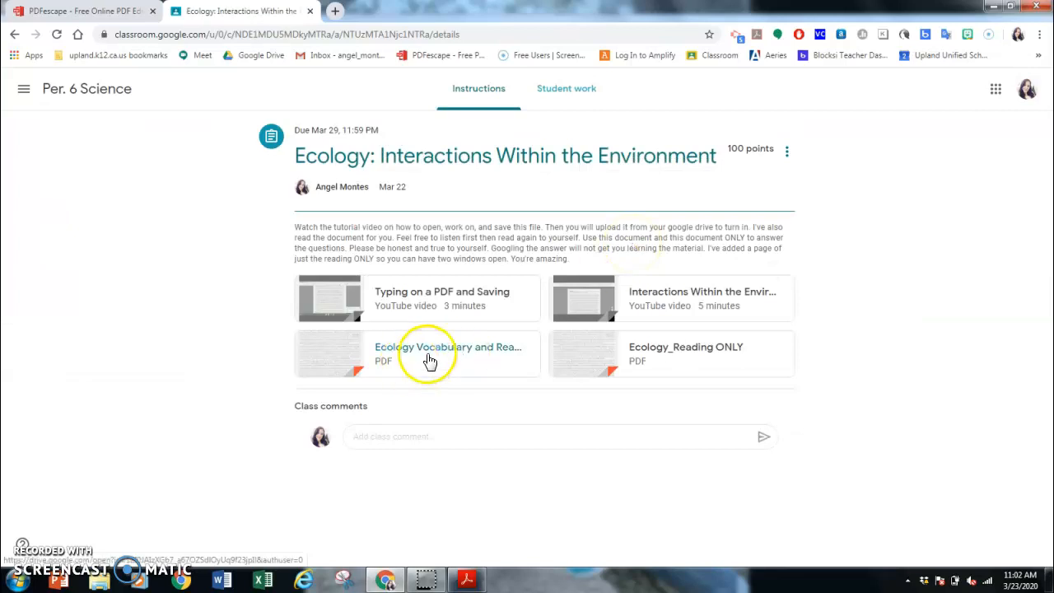
{"action": "left_click", "coordinate": [428, 354]}
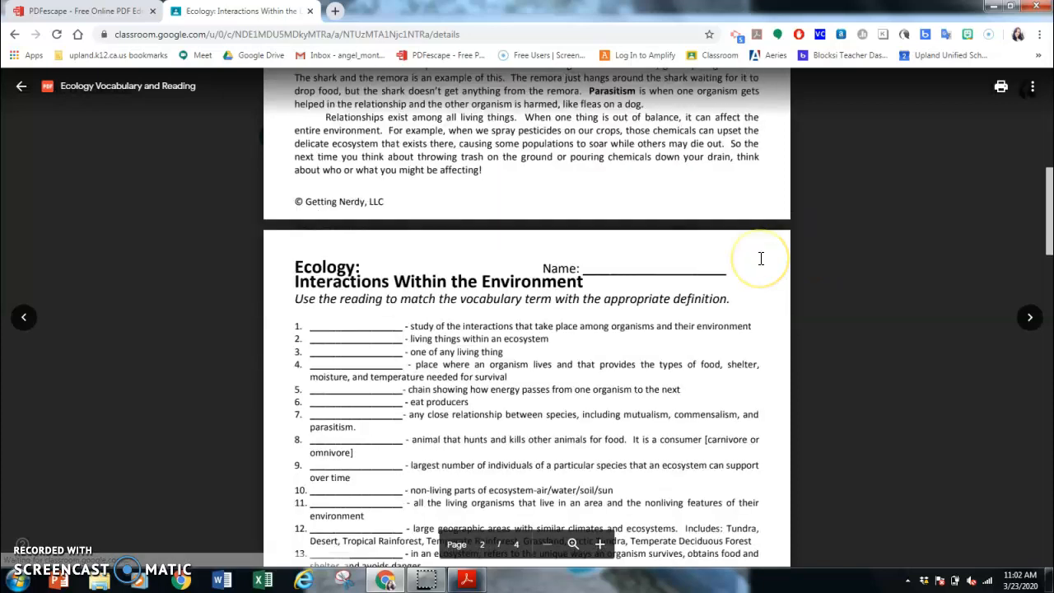
- Scroll through the Ecology Vocabulary and Reading preview and send it to its own viewer
{"action": "scroll", "scroll_direction": "down", "scroll_amount": 3}
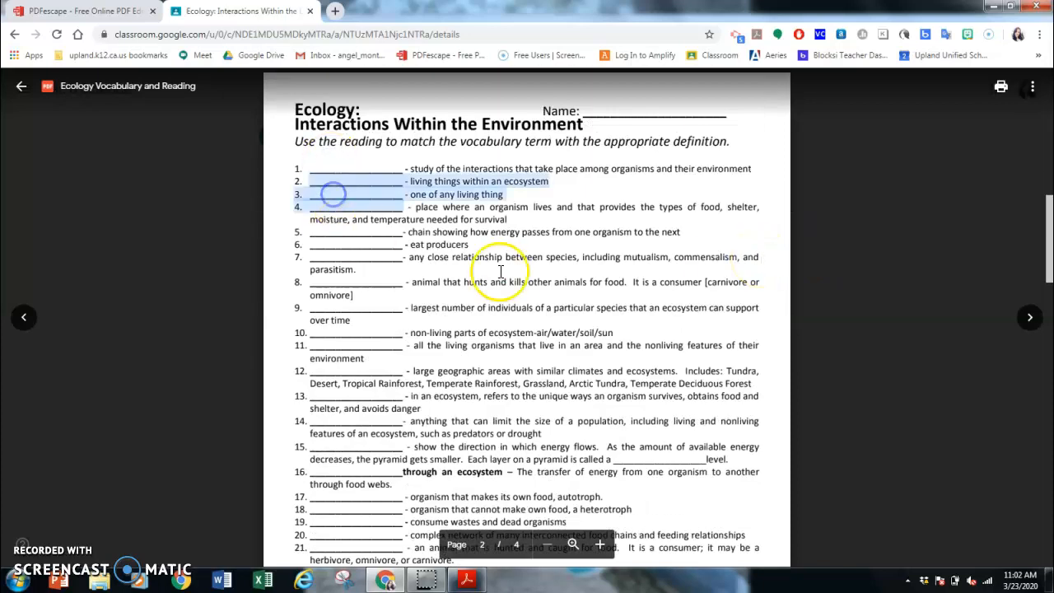
{"action": "scroll", "scroll_direction": "down", "scroll_amount": 3}
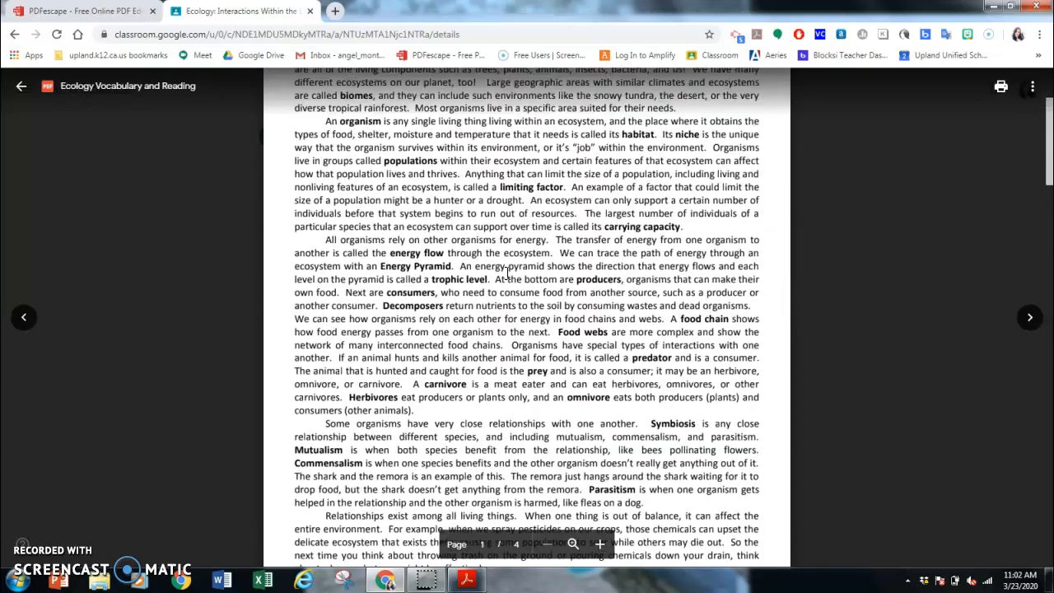
{"action": "scroll", "scroll_direction": "up", "scroll_amount": 3}
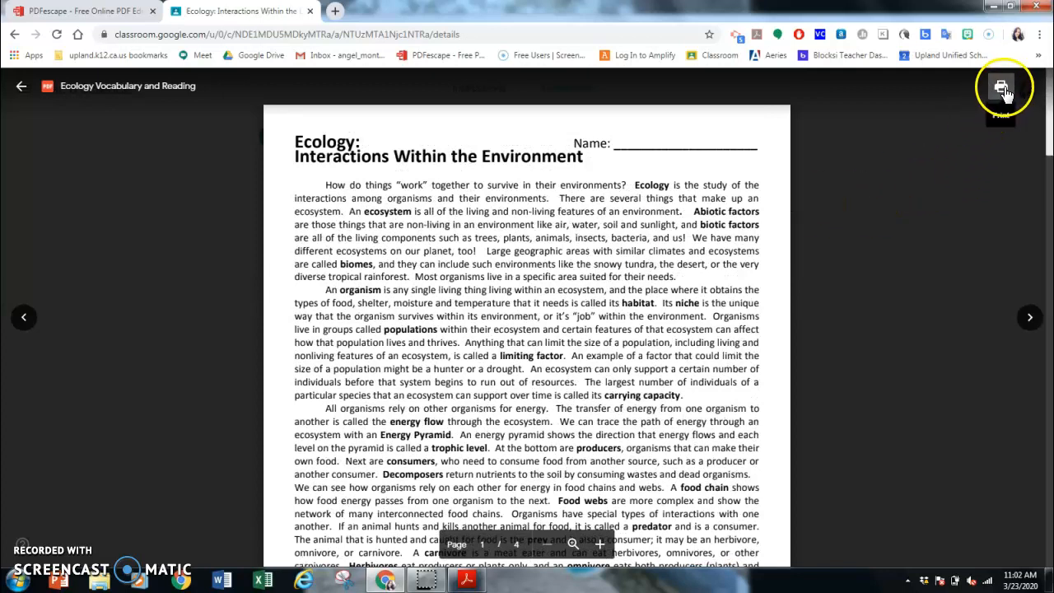
{"action": "left_click", "coordinate": [1001, 85]}
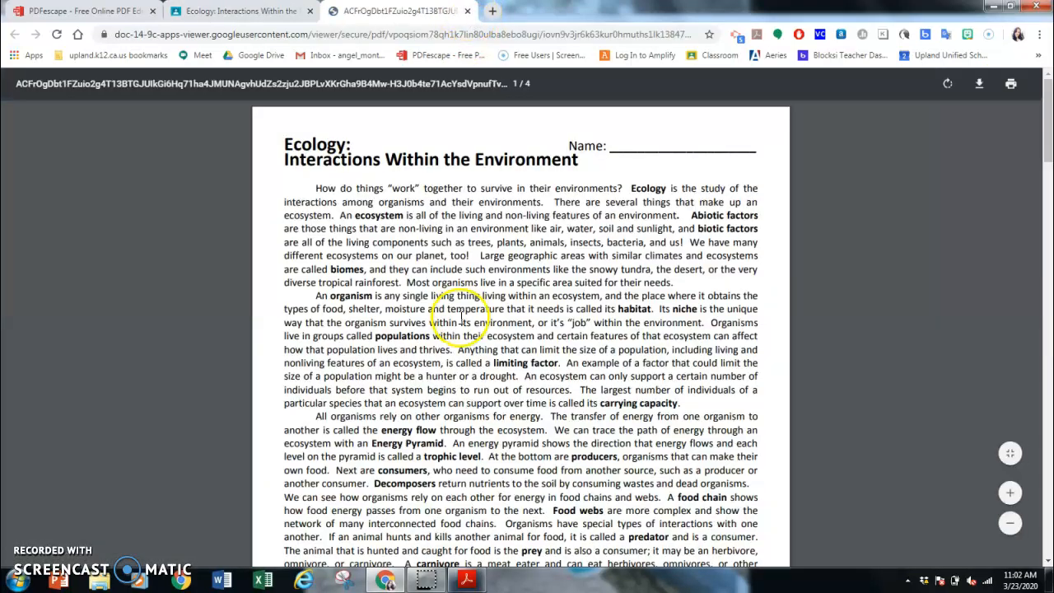
- Scroll through the vocabulary-matching and free-response pages, returning to page one
{"action": "scroll", "scroll_direction": "down", "scroll_amount": 3}
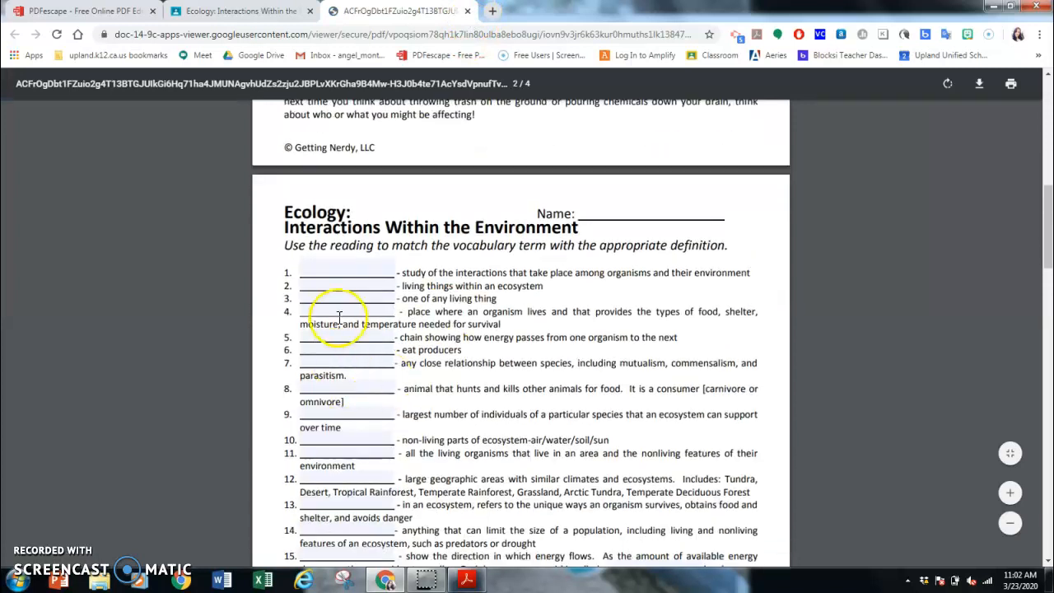
{"action": "mouse_move", "coordinate": [346, 295]}
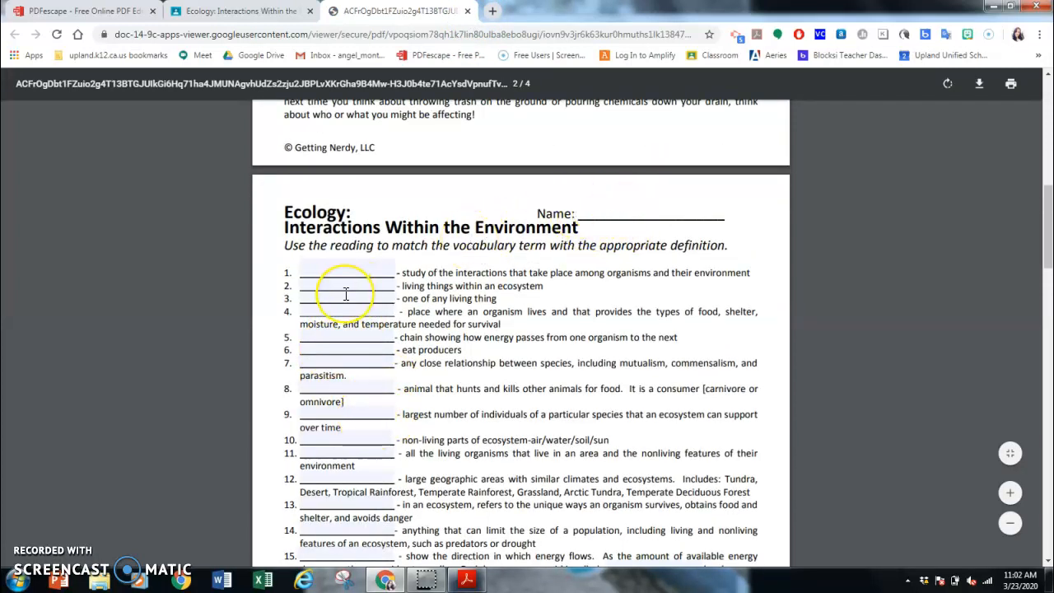
{"action": "scroll", "scroll_direction": "down", "scroll_amount": 3}
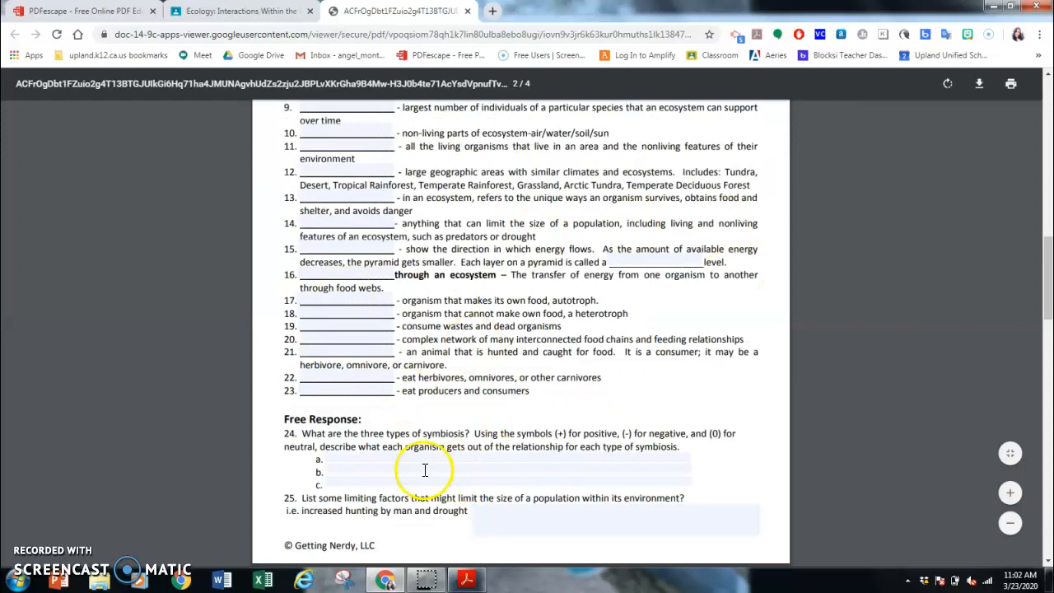
{"action": "mouse_move", "coordinate": [978, 83]}
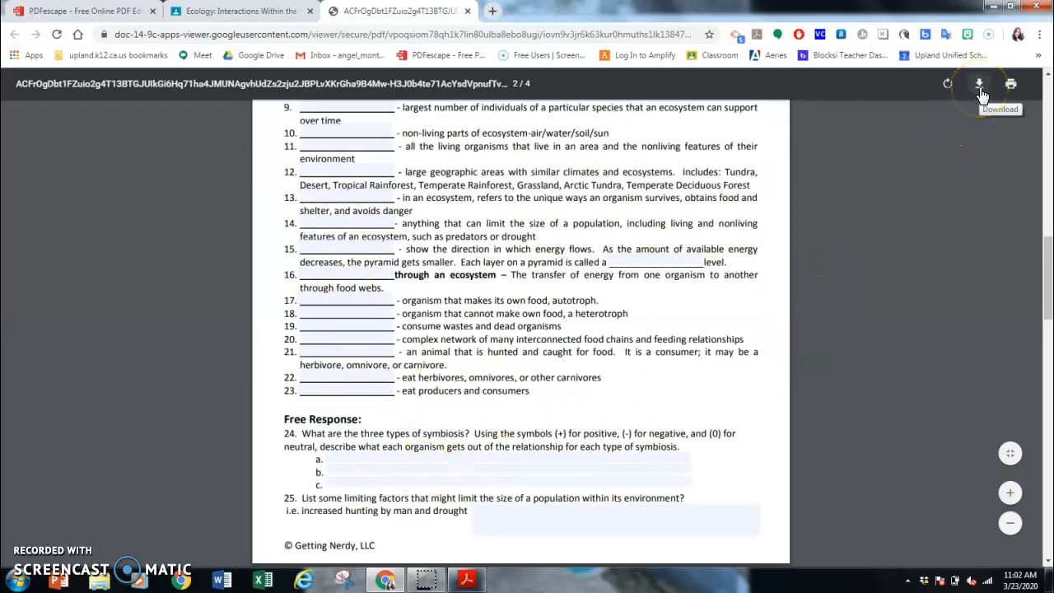
{"action": "mouse_move", "coordinate": [919, 183]}
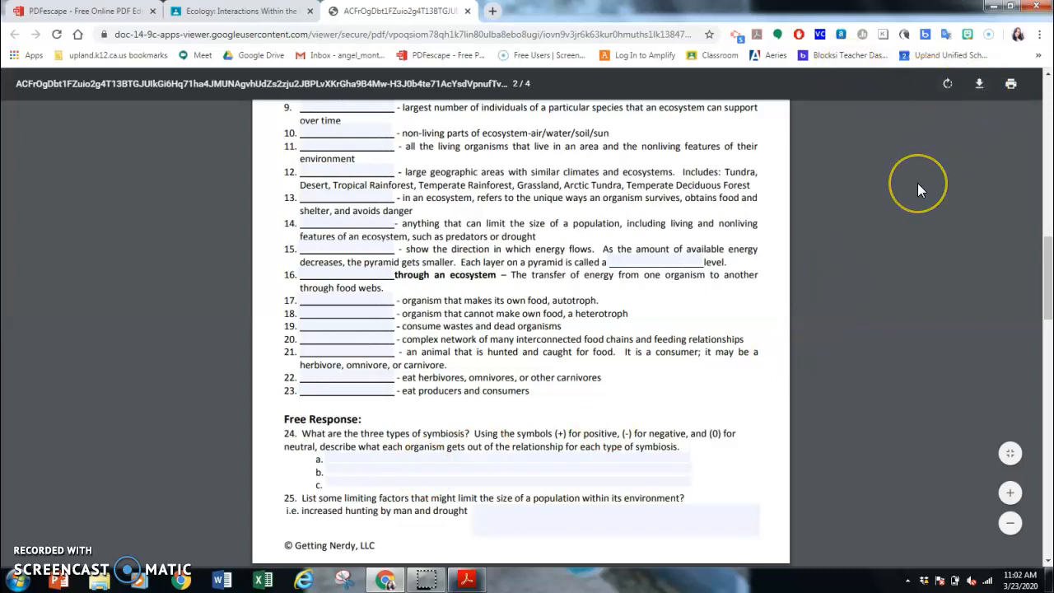
{"action": "scroll", "scroll_direction": "up", "scroll_amount": 3}
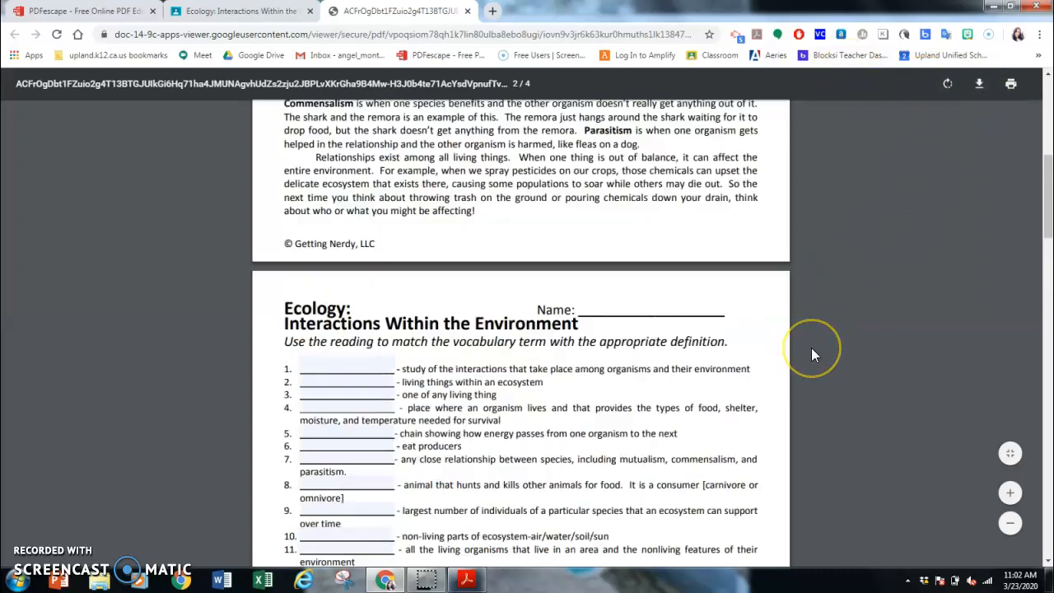
{"action": "scroll", "scroll_direction": "up", "scroll_amount": 3}
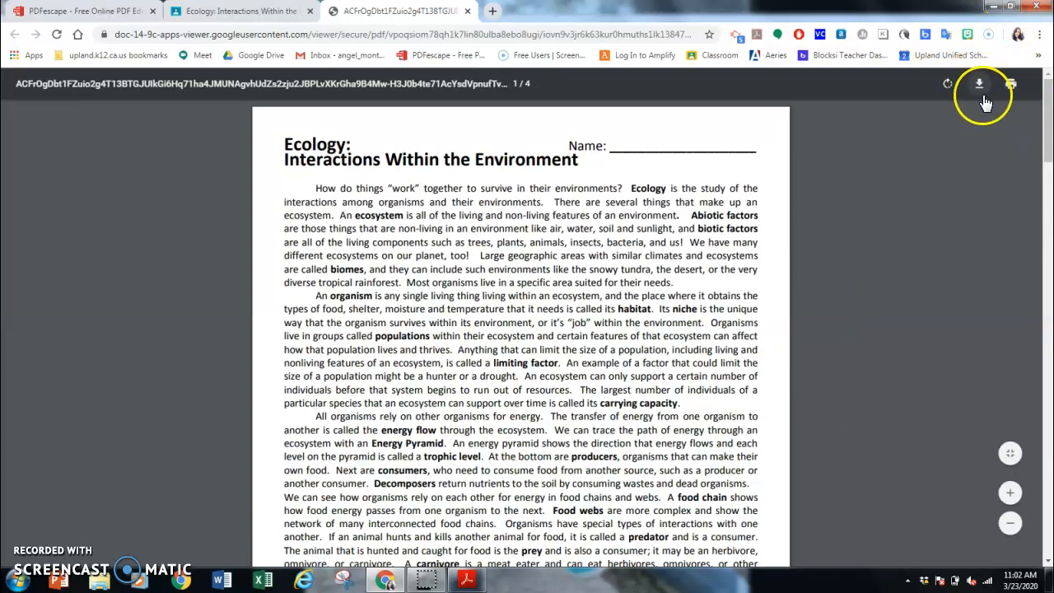
{"action": "mouse_move", "coordinate": [580, 246]}
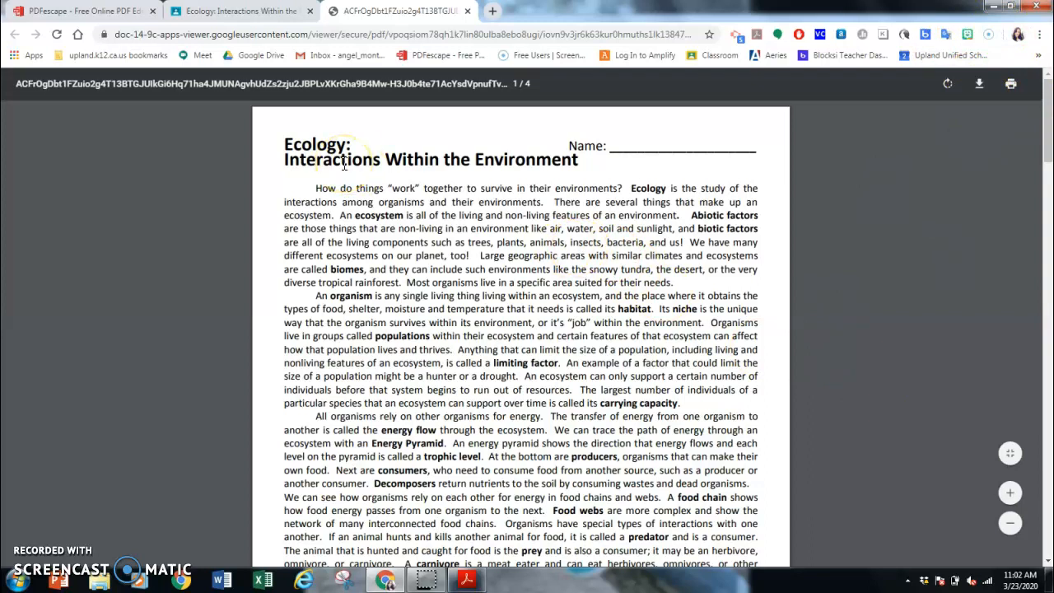
{"action": "mouse_move", "coordinate": [512, 89]}
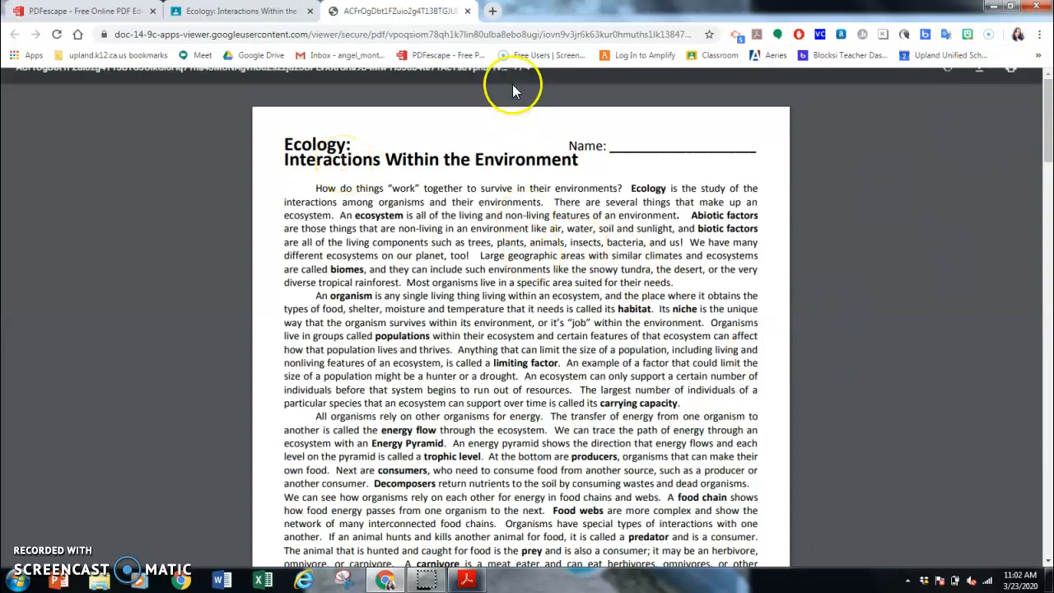
- Switch back to the PDFescape tab showing the Ecological Interactions worksheet
{"action": "left_click", "coordinate": [82, 10]}
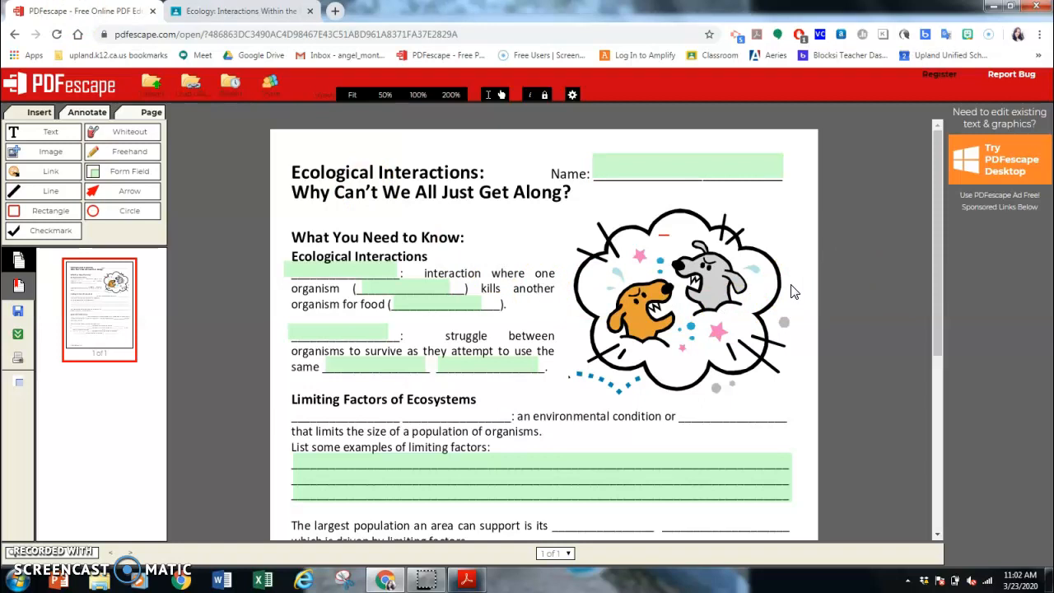
{"action": "mouse_move", "coordinate": [616, 248]}
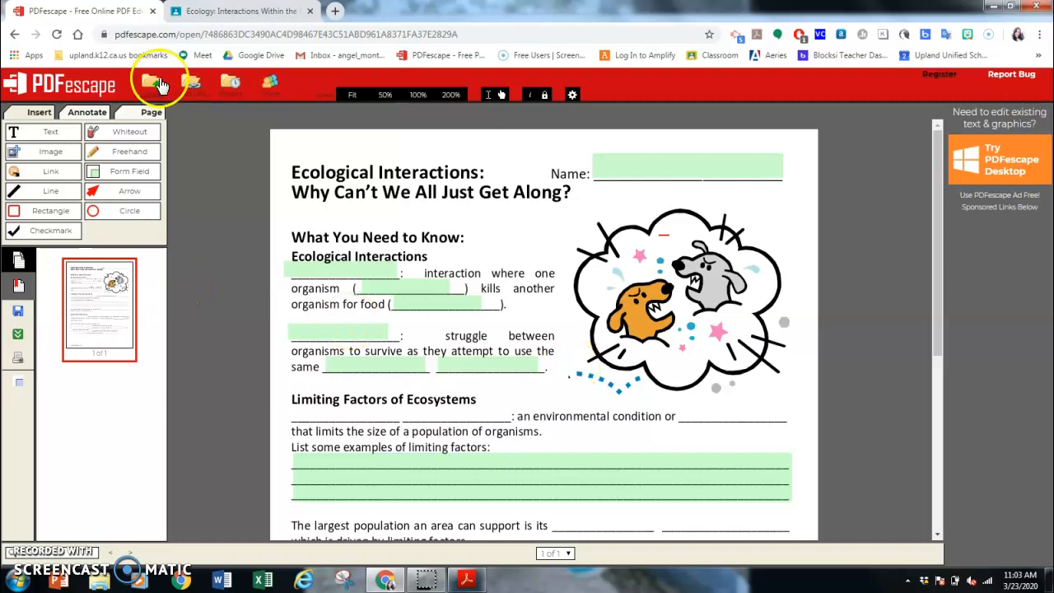
{"action": "left_click", "coordinate": [86, 112]}
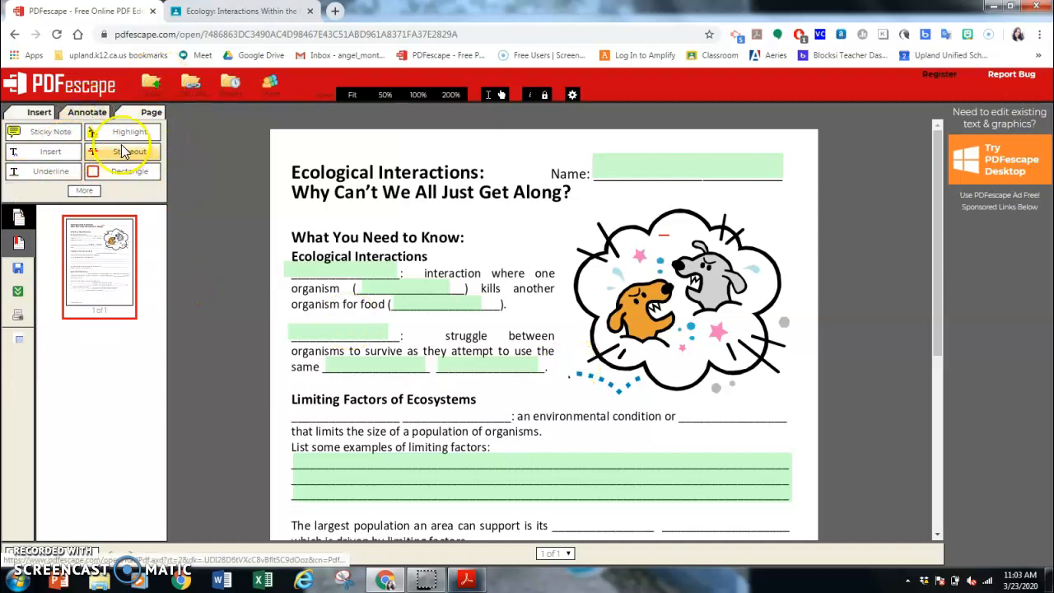
{"action": "left_click", "coordinate": [151, 112]}
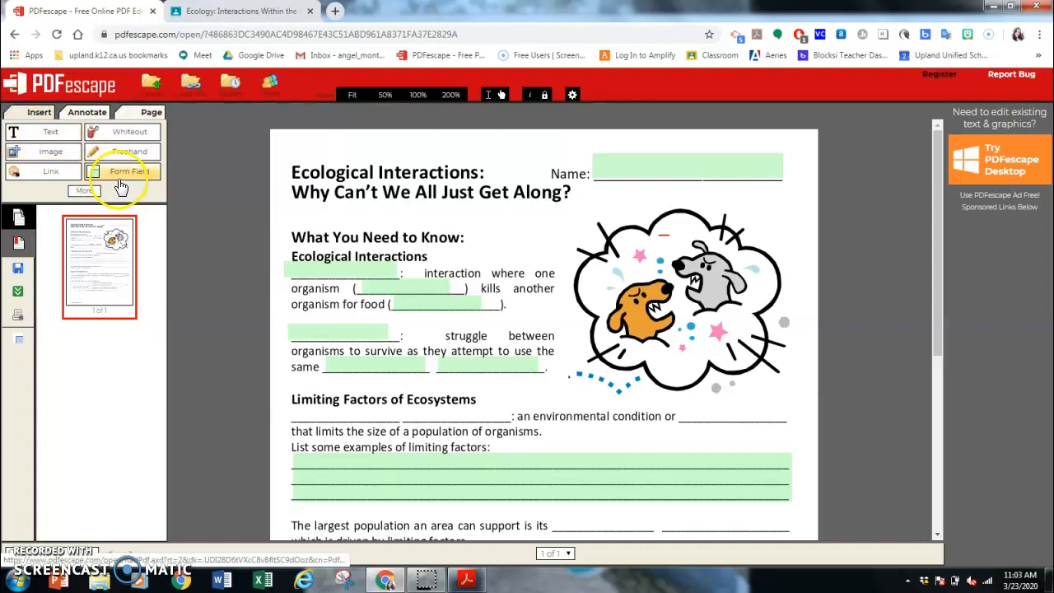
{"action": "left_click", "coordinate": [125, 172]}
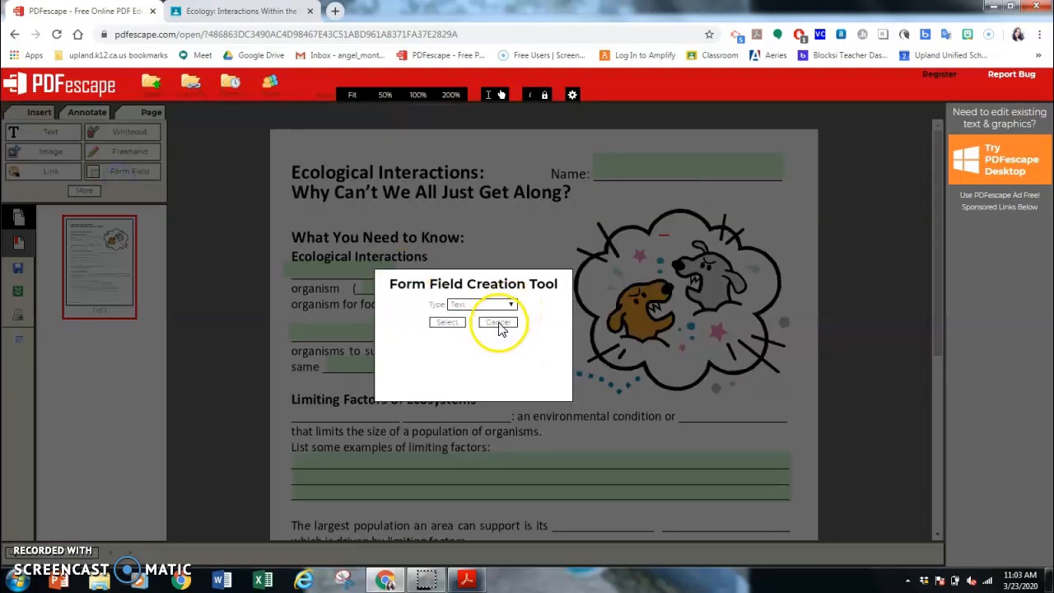
{"action": "left_click", "coordinate": [498, 321]}
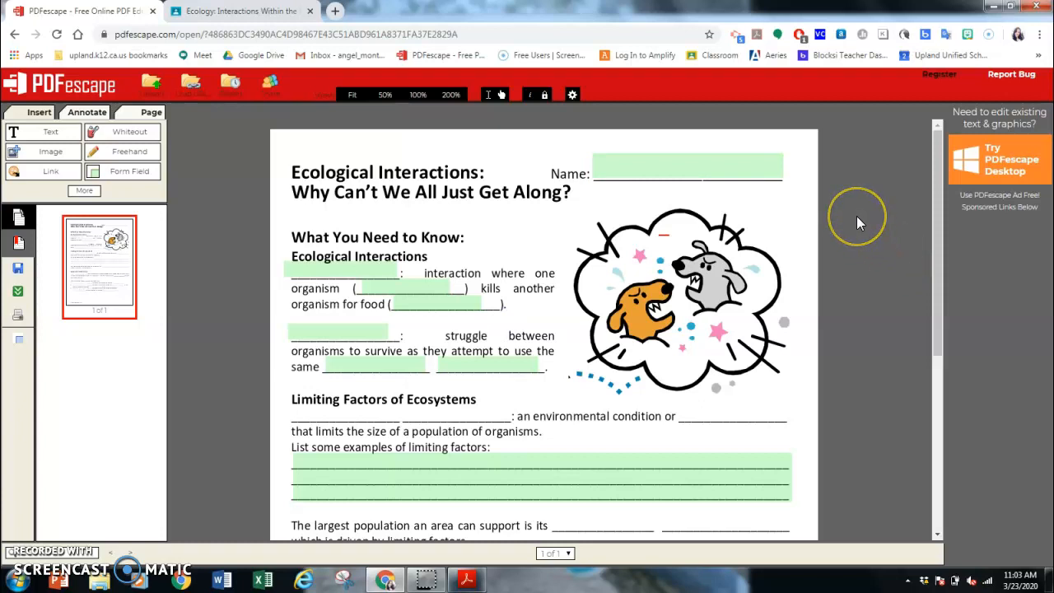